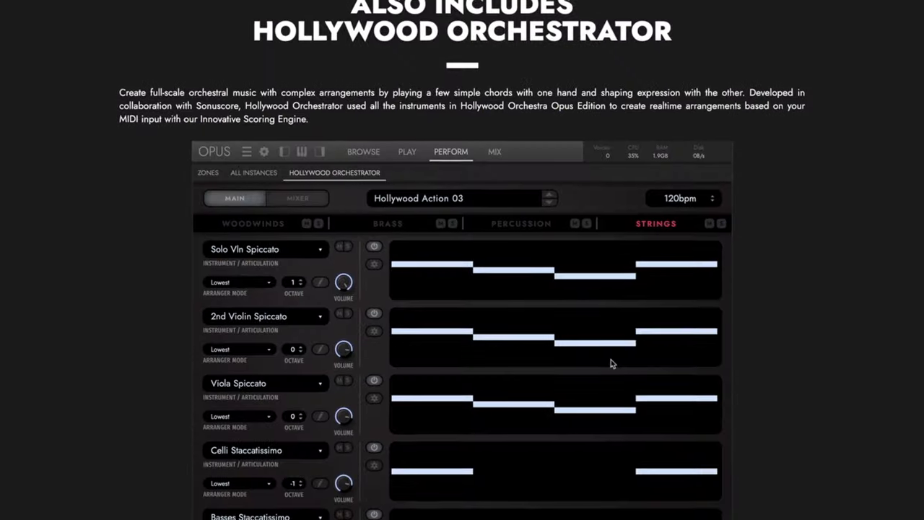
Step: Compare the Diamond and Gold editions of Opus on the EastWest site
scroll("down", 3)
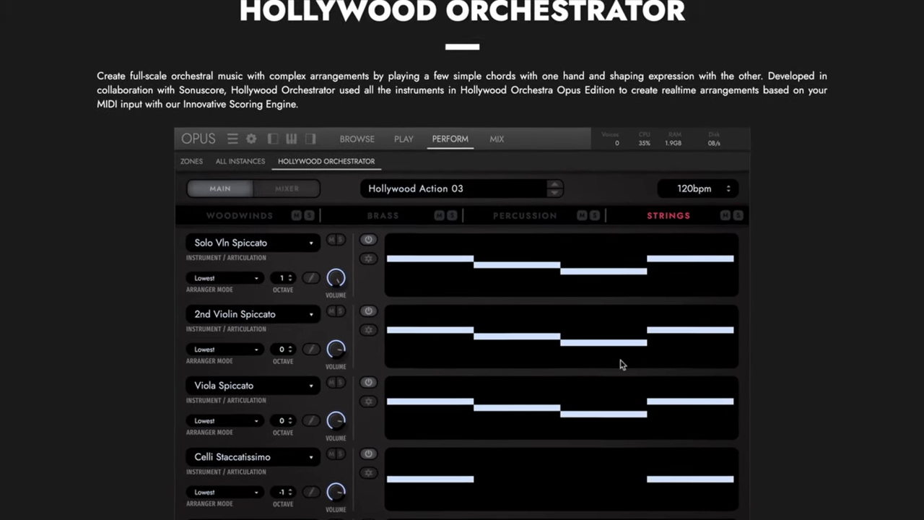
scroll("down", 3)
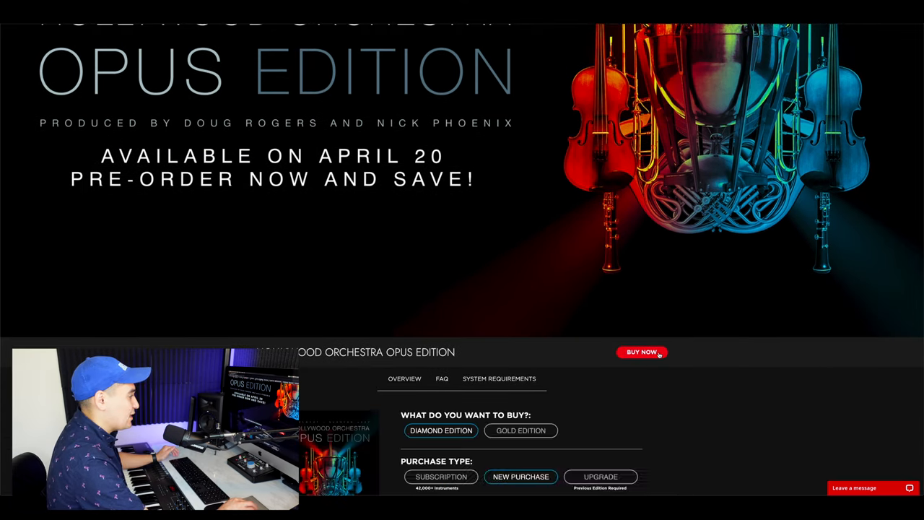
scroll("down", 3)
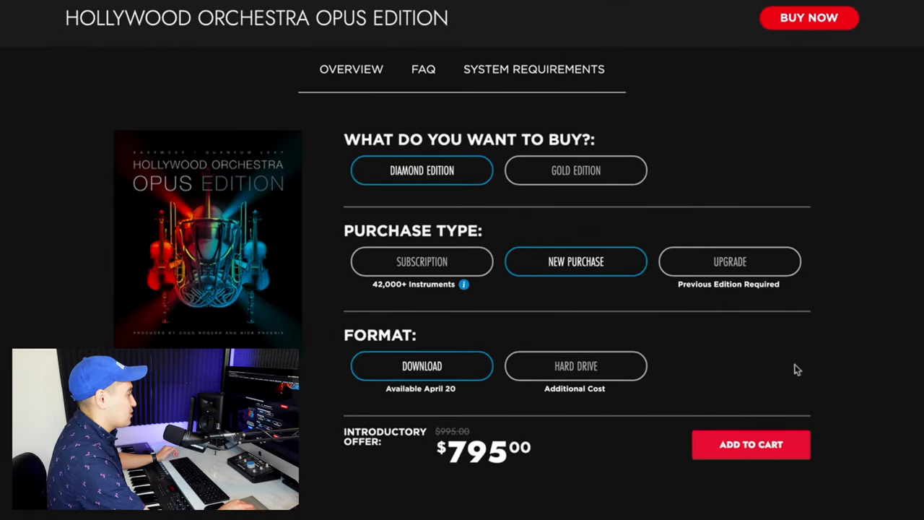
mouse_move(604, 298)
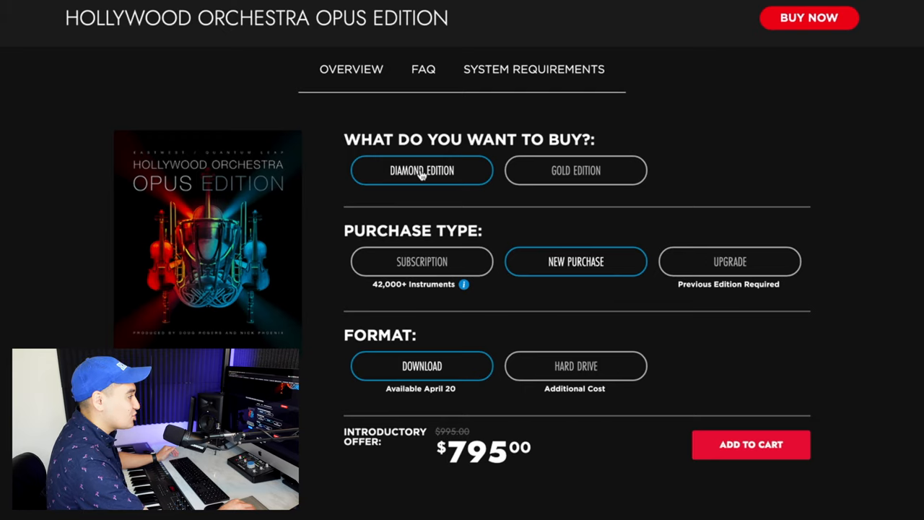
left_click(575, 169)
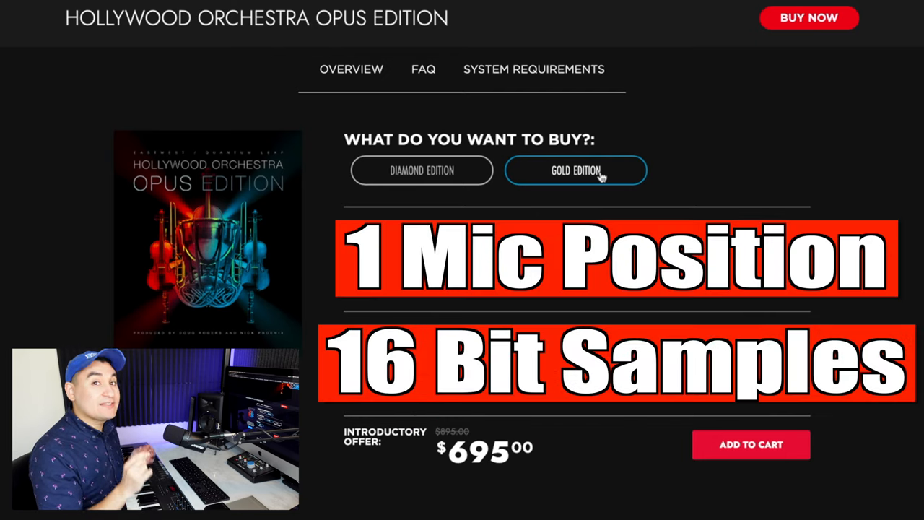
left_click(422, 170)
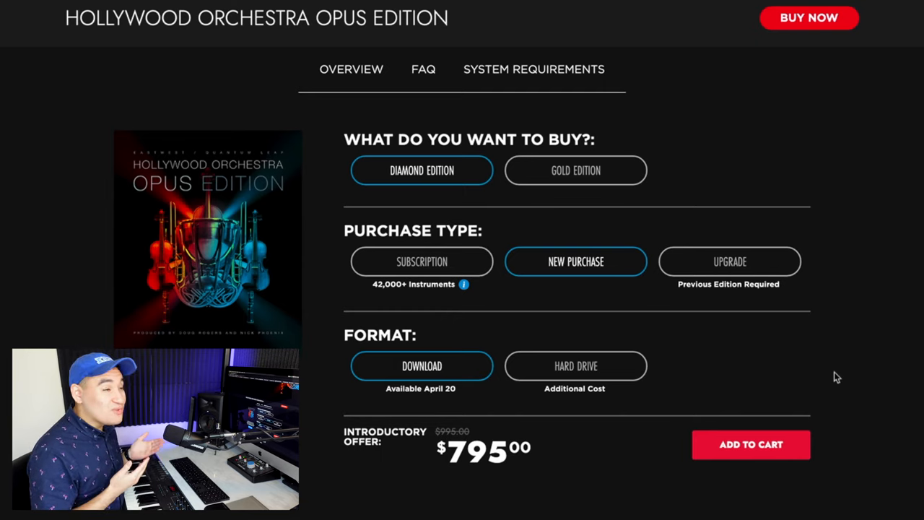
scroll("up", 3)
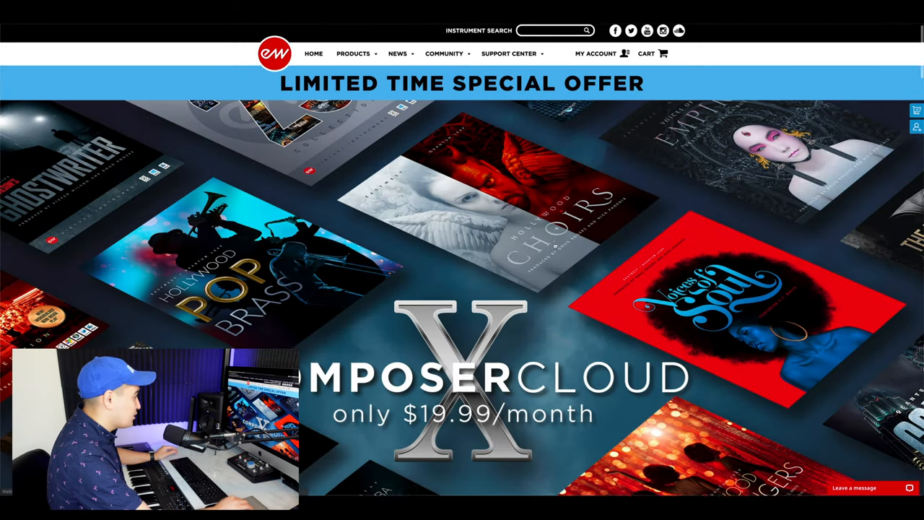
Step: Expand all ComposerCloud plans, check Students and Teachers, then go back to Individuals
scroll("down", 3)
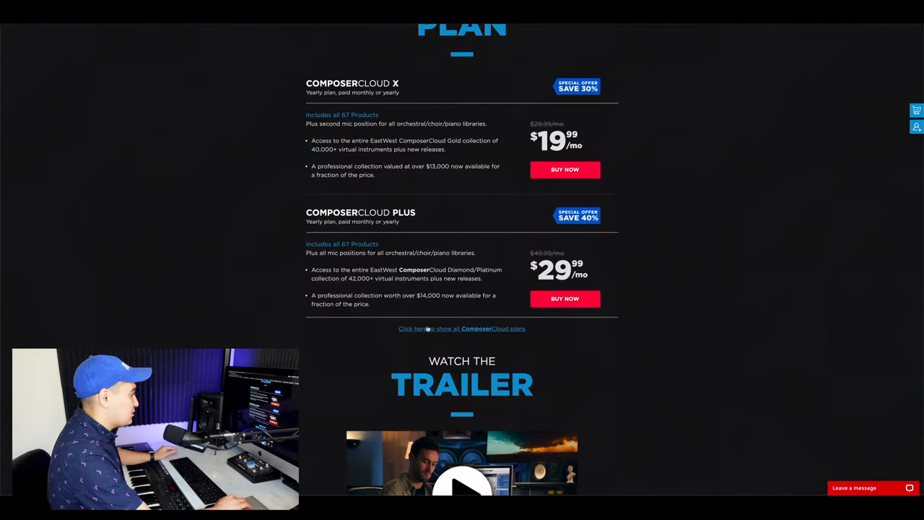
left_click(462, 328)
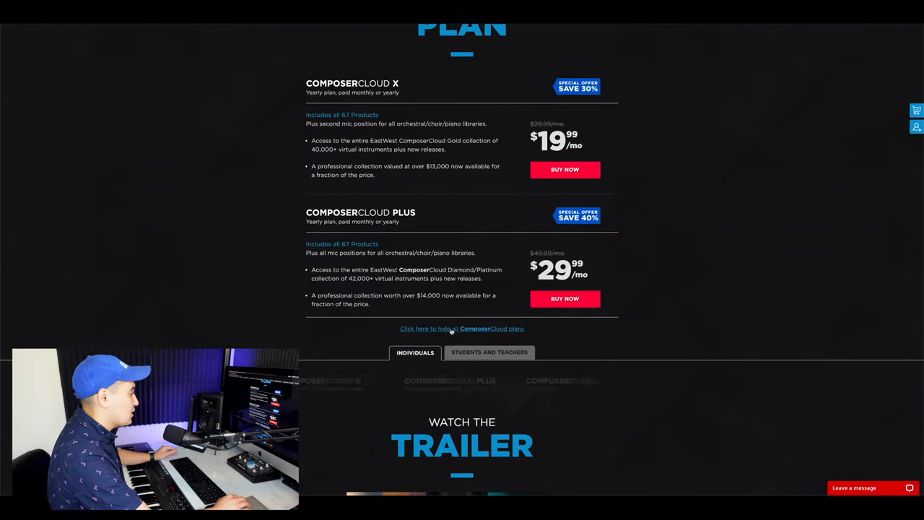
scroll("down", 3)
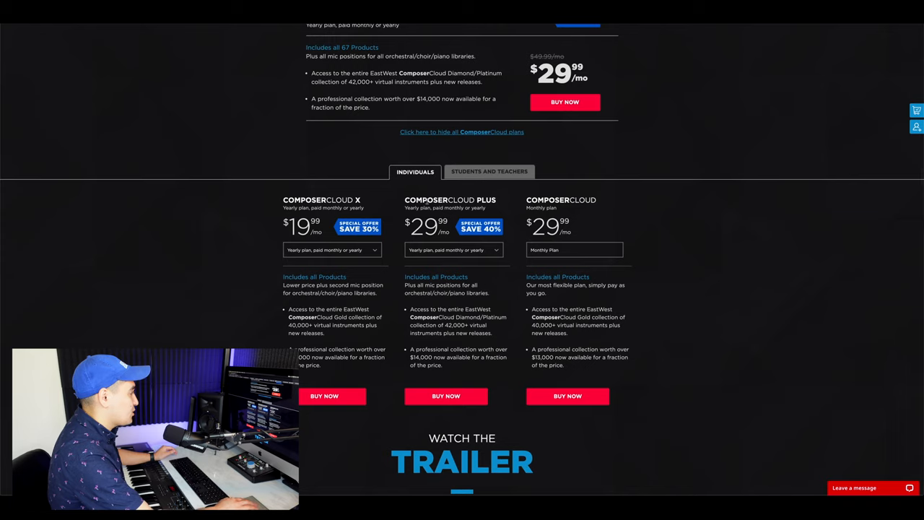
mouse_move(501, 172)
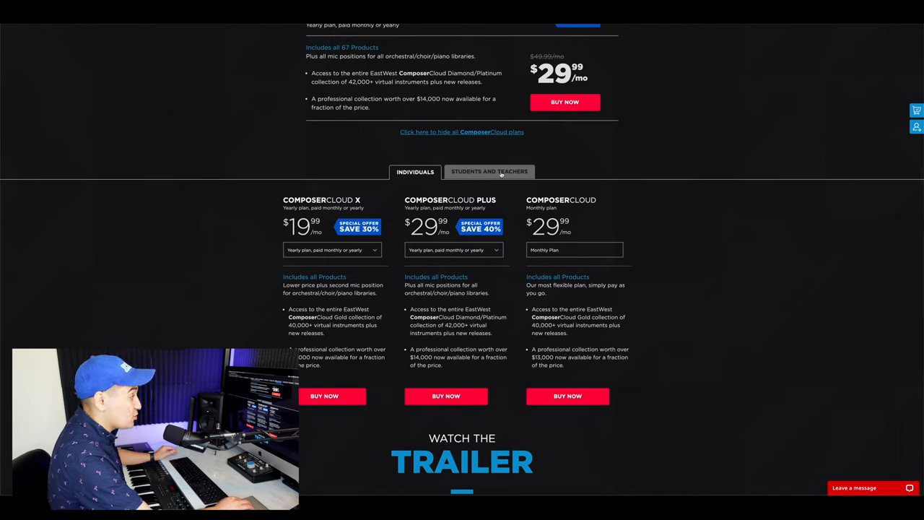
left_click(489, 171)
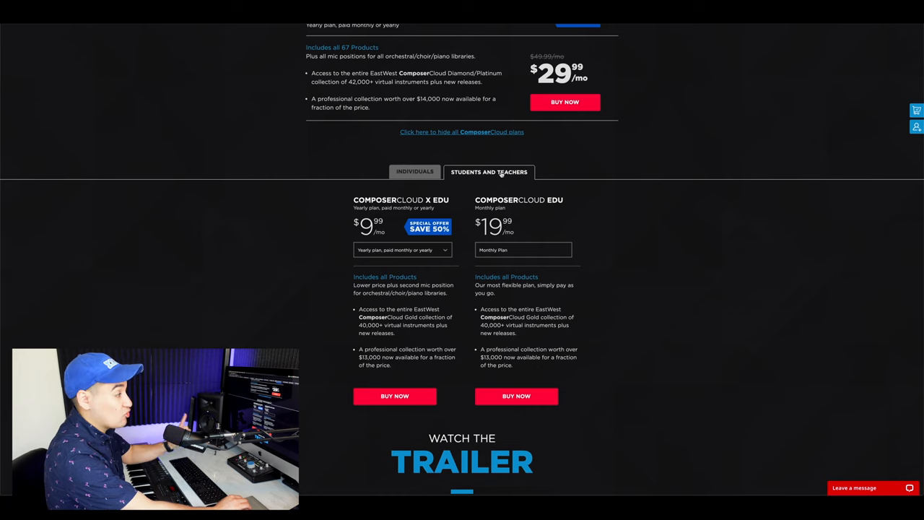
left_click(415, 172)
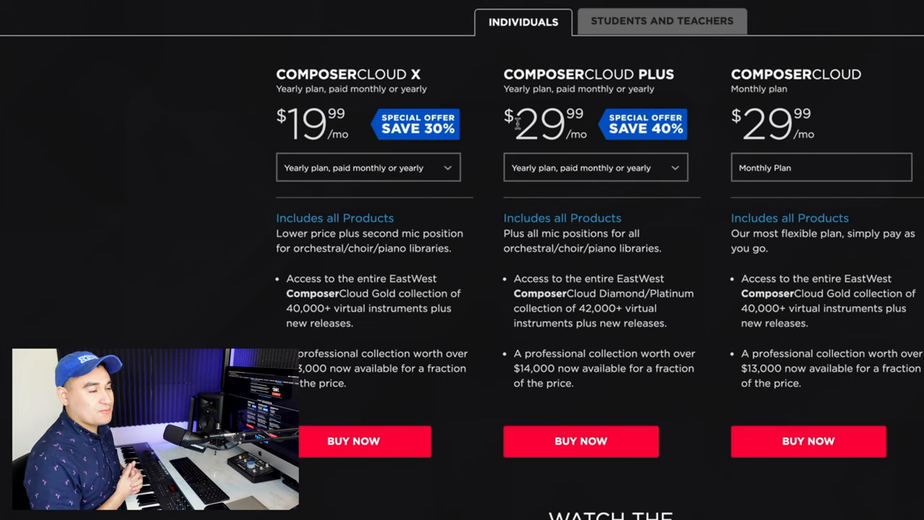
mouse_move(387, 88)
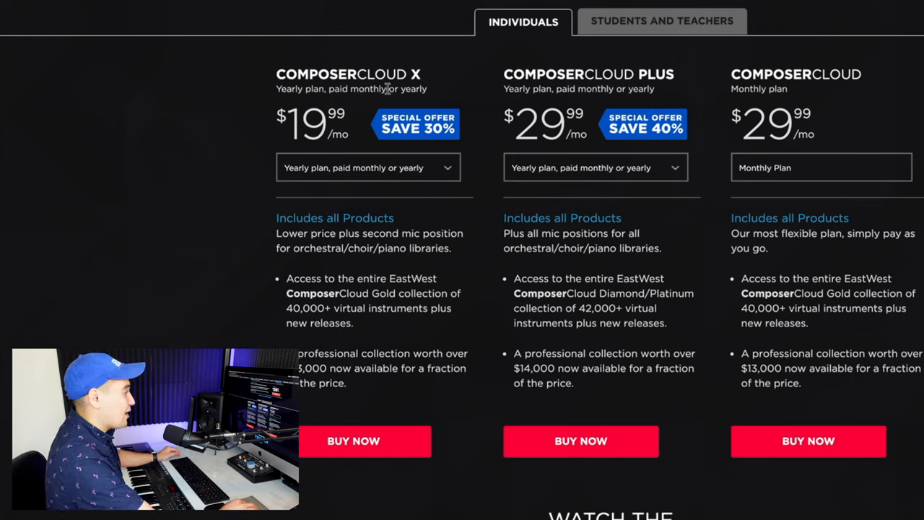
mouse_move(429, 92)
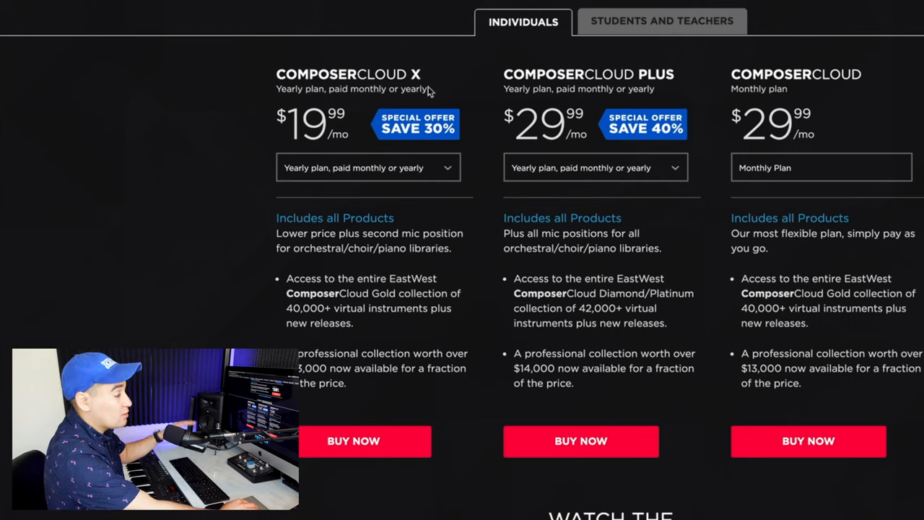
mouse_move(343, 154)
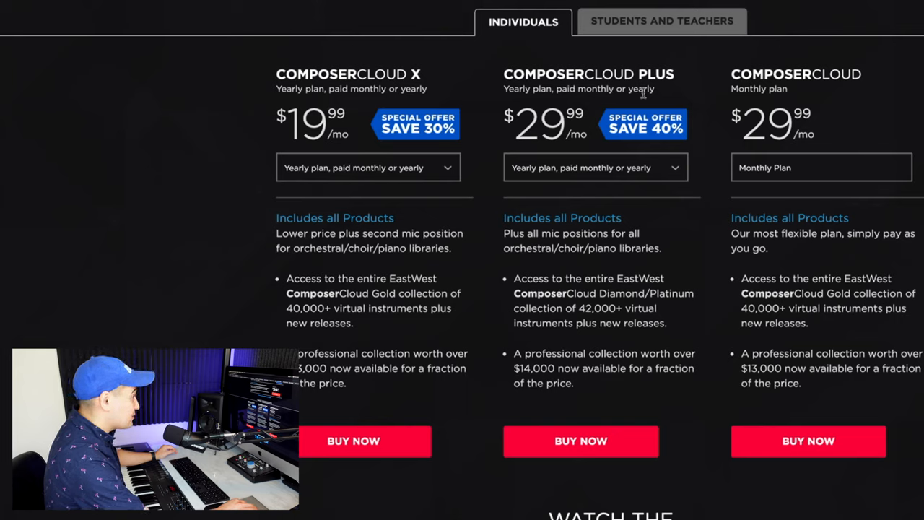
mouse_move(541, 101)
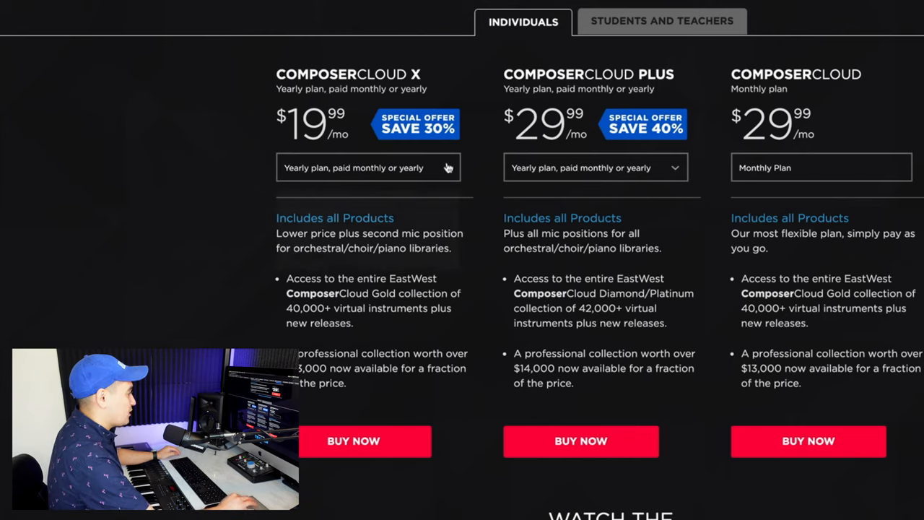
Step: Choose 'Prepay for 1 Year' billing for ComposerCloud X ($199/yr) and Plus ($299/yr)
left_click(367, 167)
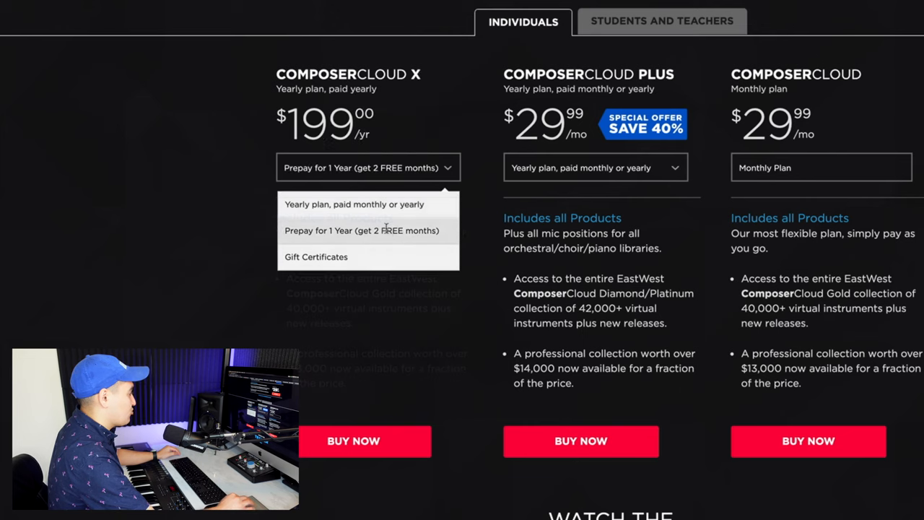
left_click(595, 168)
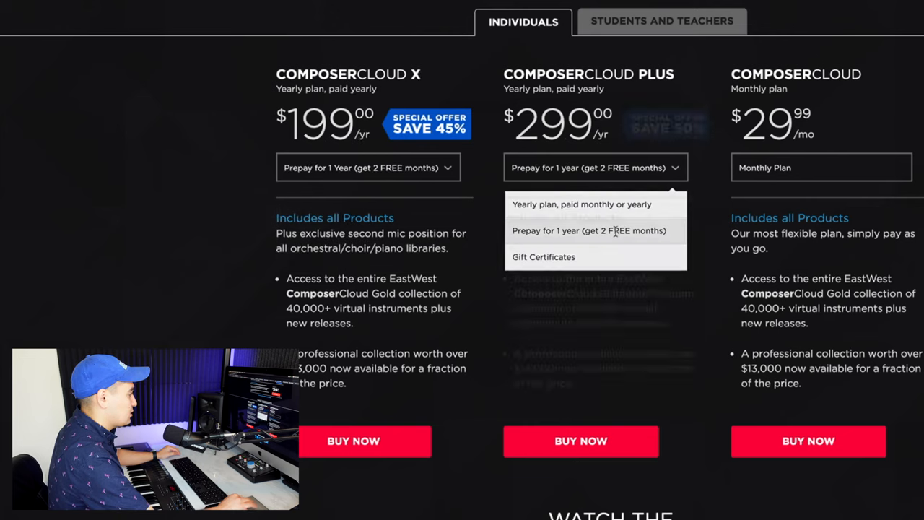
left_click(589, 231)
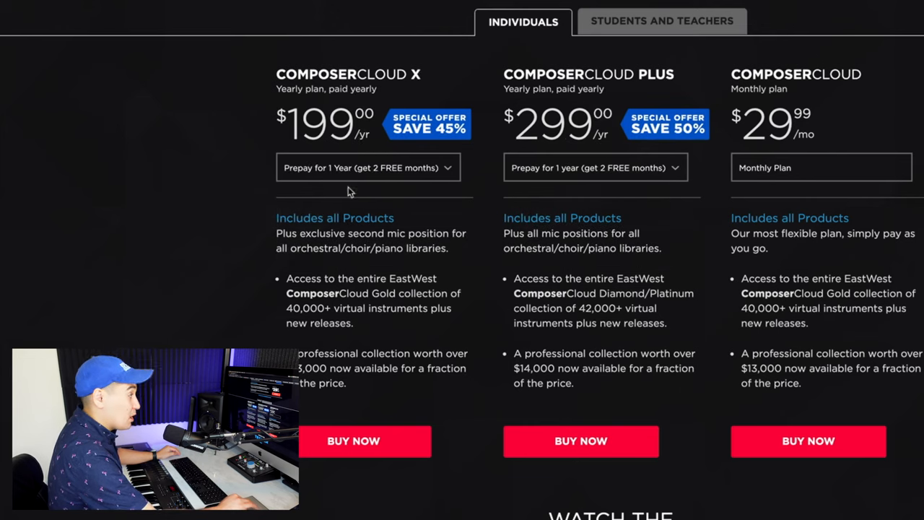
mouse_move(386, 168)
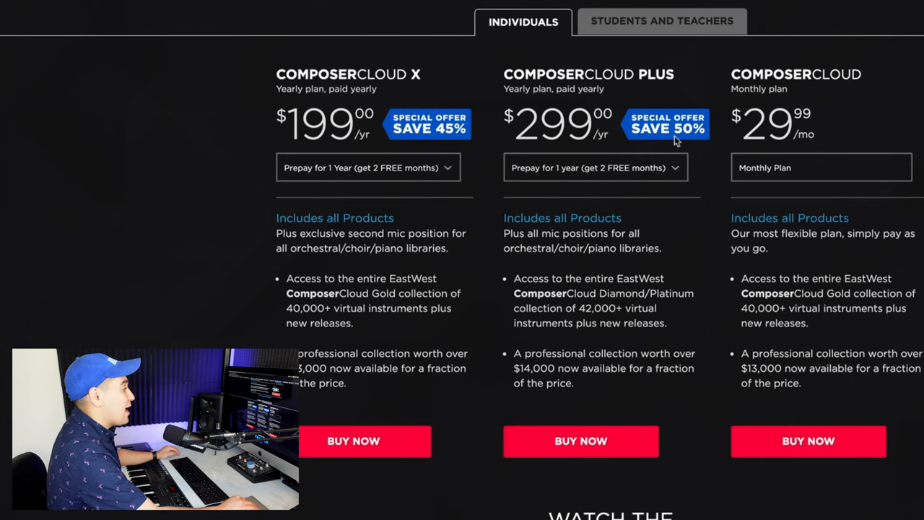
mouse_move(584, 237)
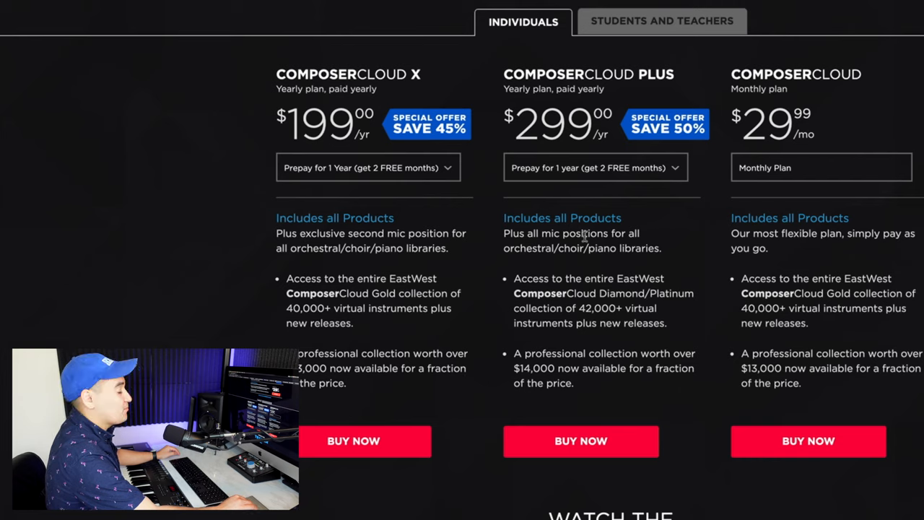
mouse_move(505, 177)
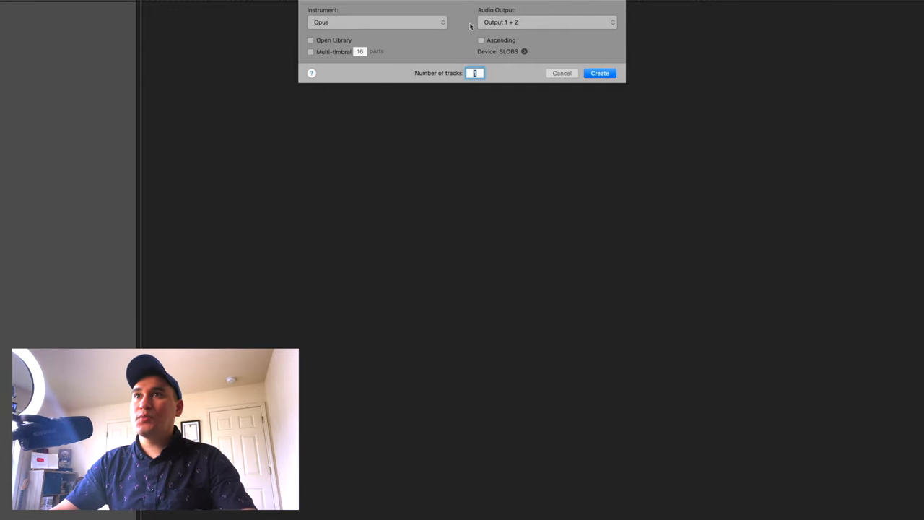
Step: Create a nine-stereo multi-output Opus track and list the EW Hollywood Orchestrator library's instrument
left_click(376, 21)
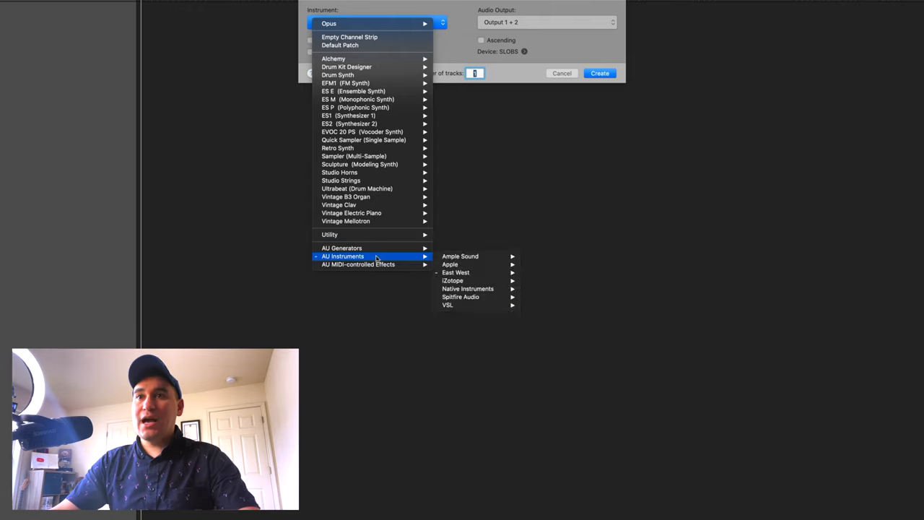
mouse_move(476, 272)
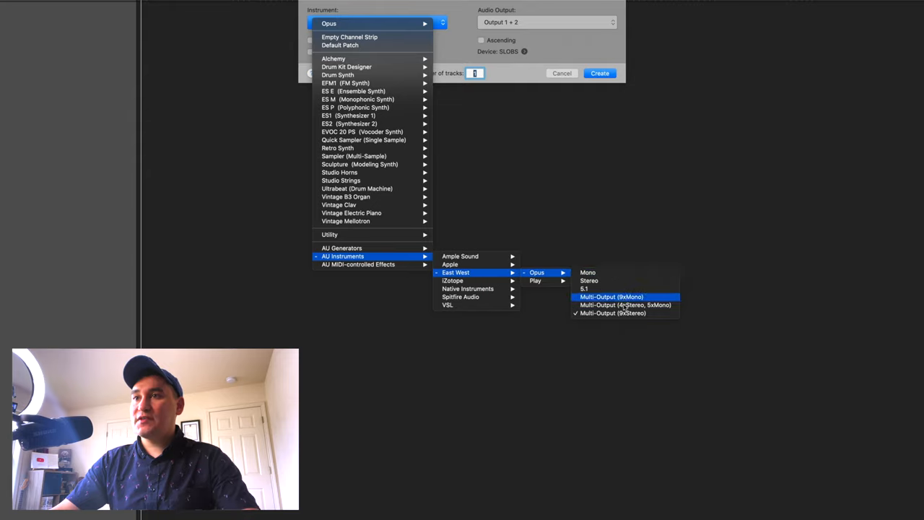
mouse_move(612, 313)
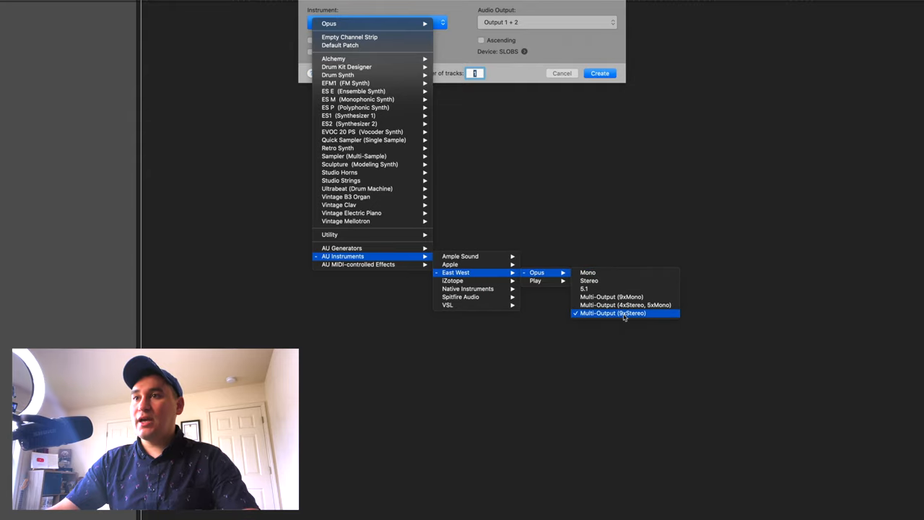
left_click(612, 312)
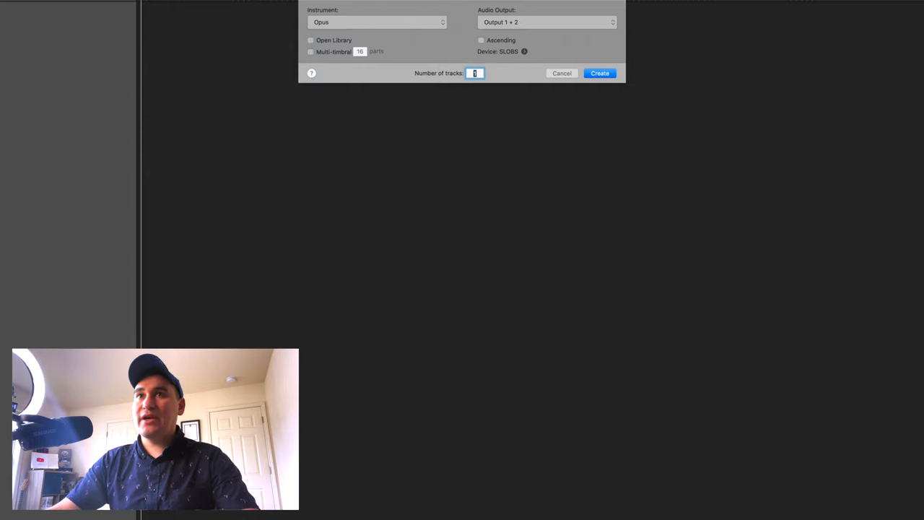
left_click(599, 73)
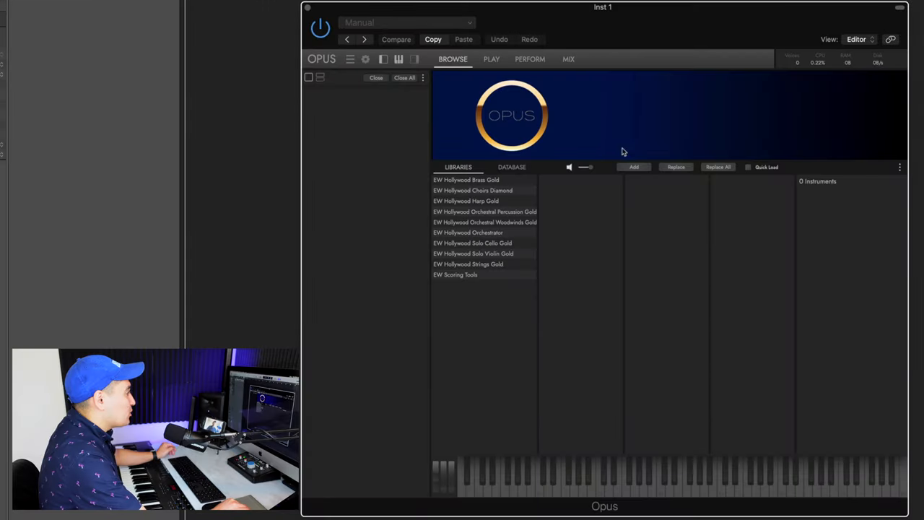
mouse_move(463, 277)
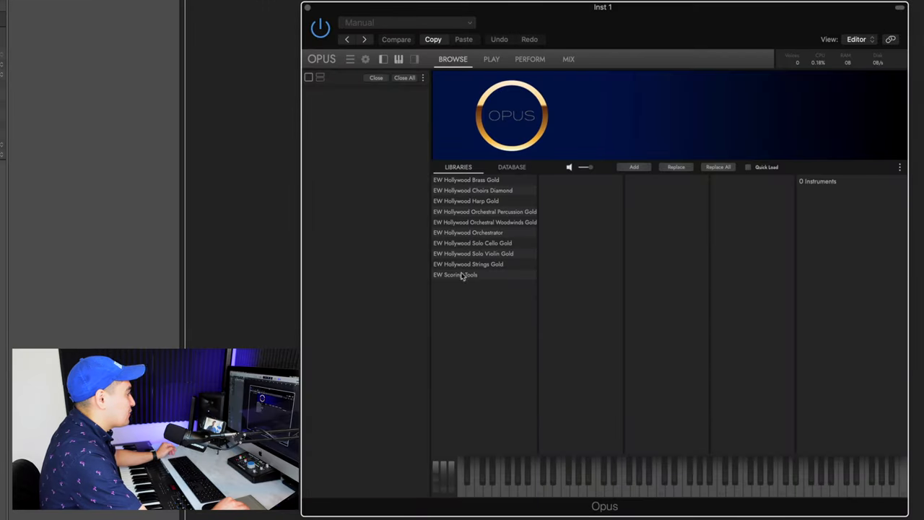
mouse_move(590, 239)
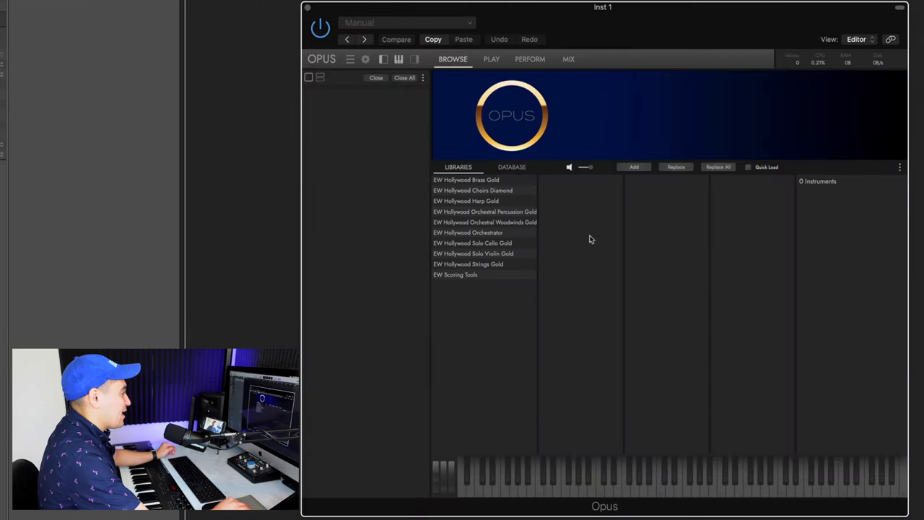
mouse_move(486, 173)
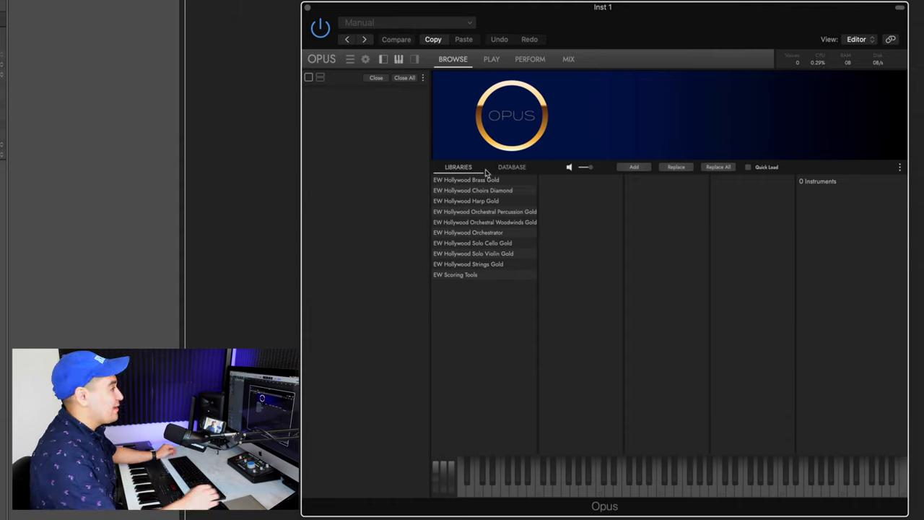
mouse_move(497, 235)
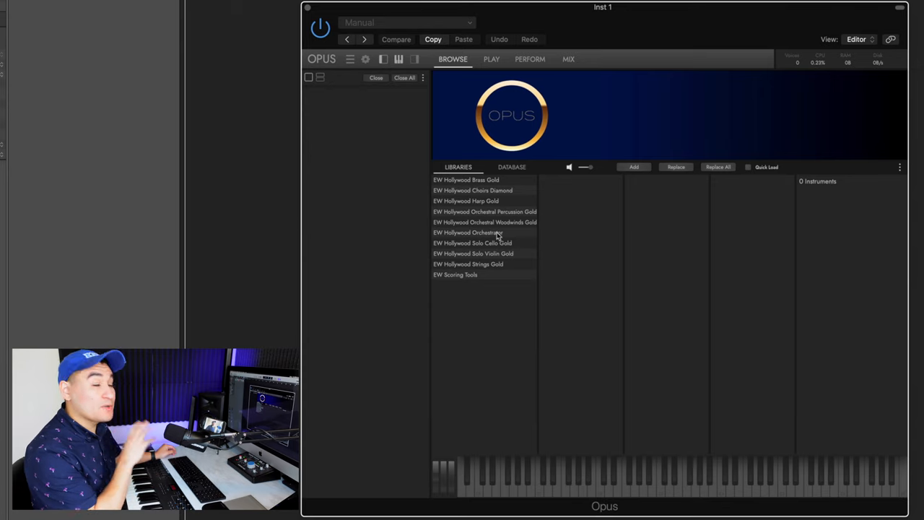
left_click(475, 232)
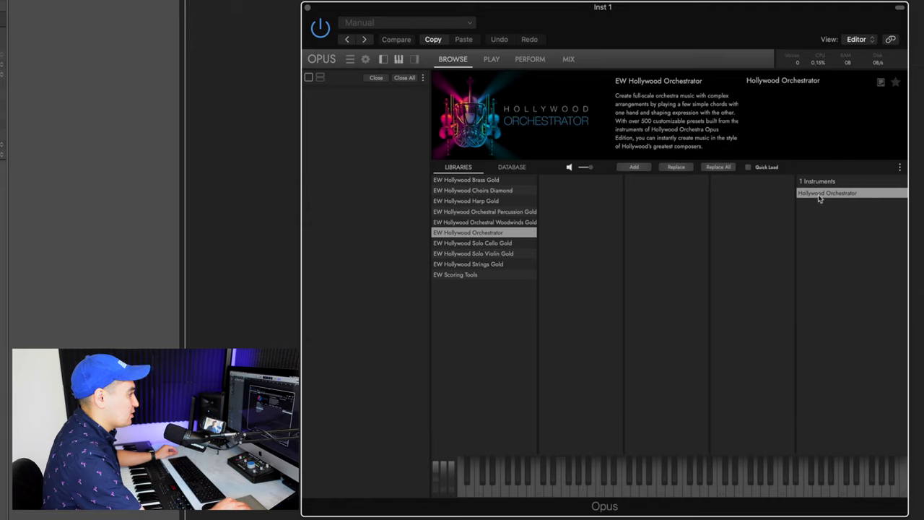
mouse_move(857, 199)
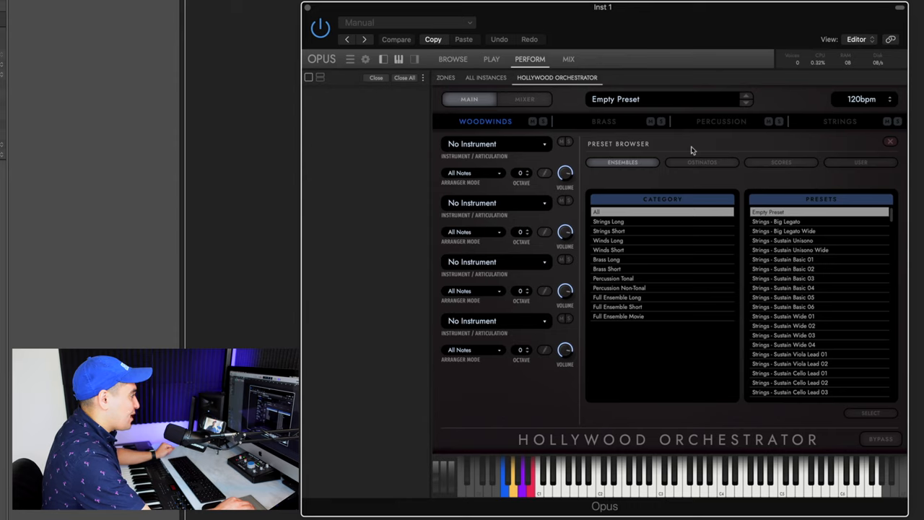
mouse_move(646, 169)
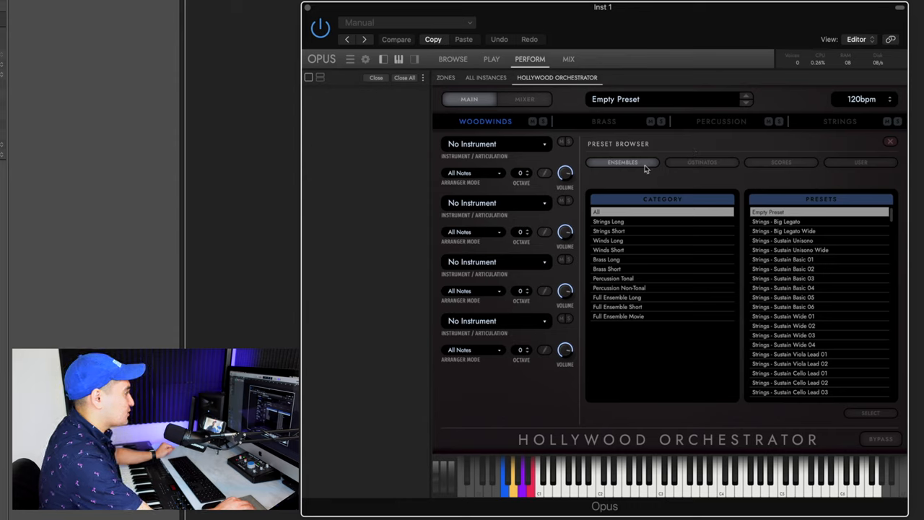
mouse_move(804, 169)
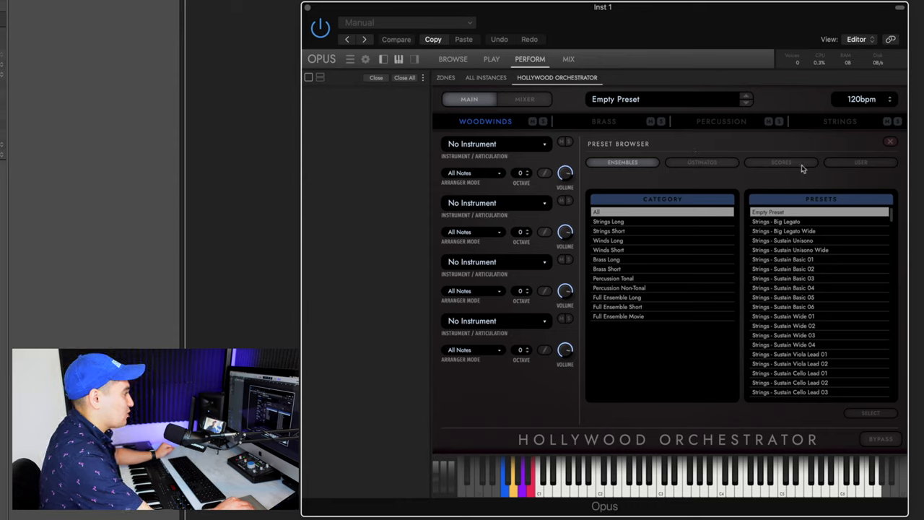
mouse_move(624, 176)
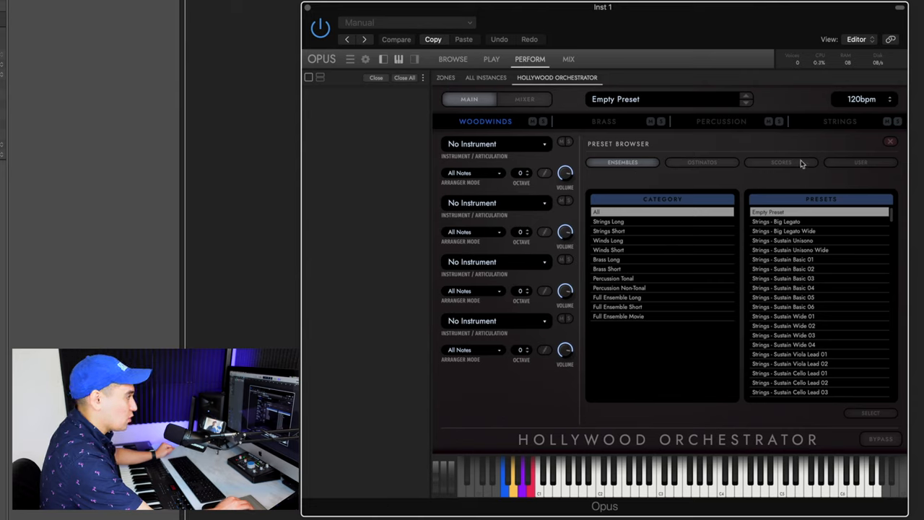
mouse_move(767, 165)
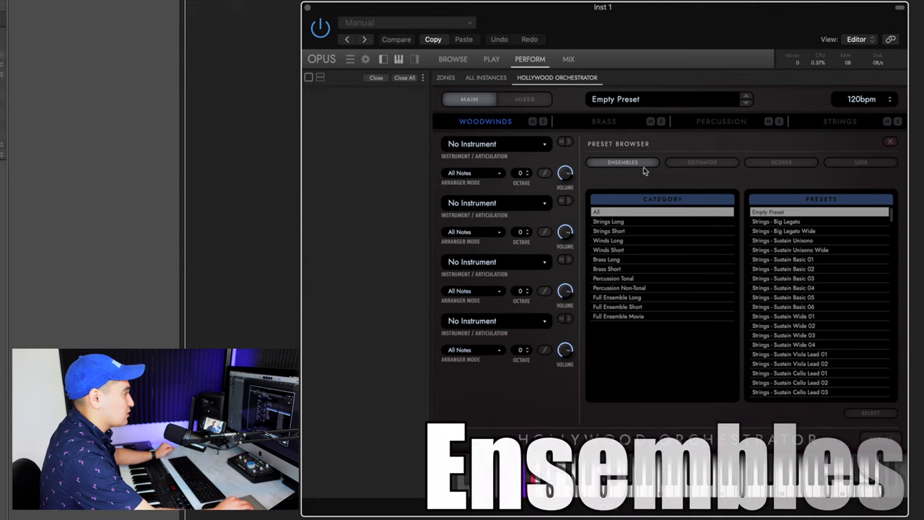
mouse_move(648, 232)
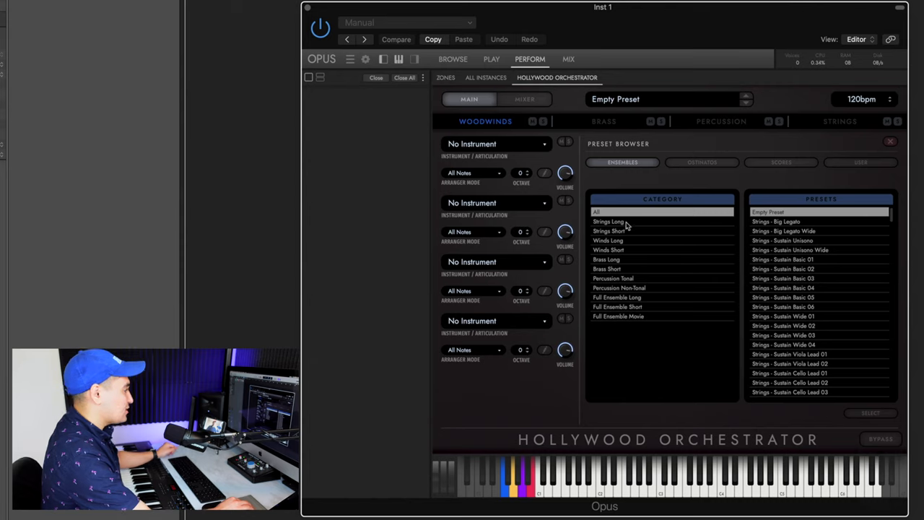
mouse_move(637, 247)
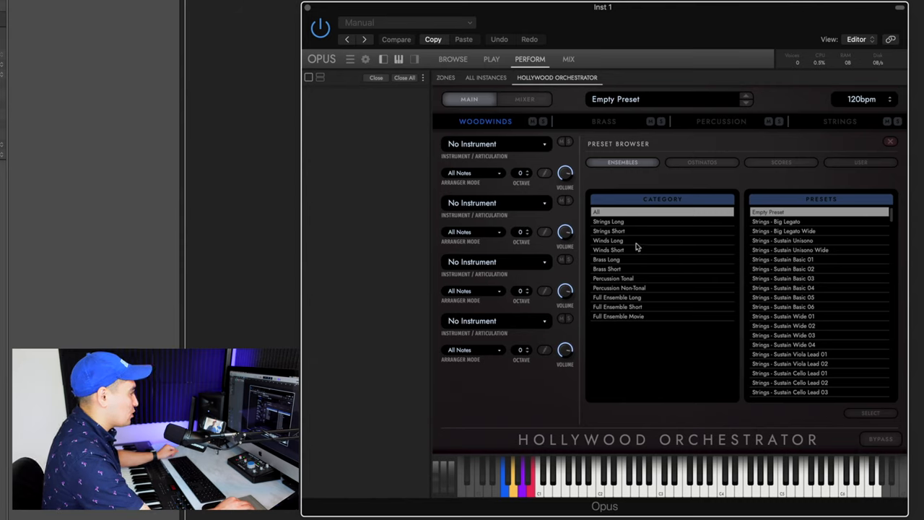
mouse_move(631, 276)
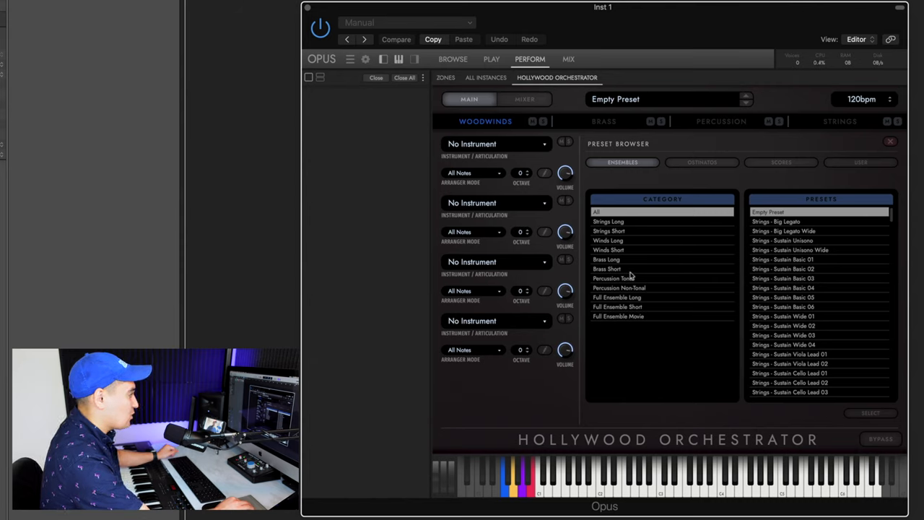
mouse_move(650, 287)
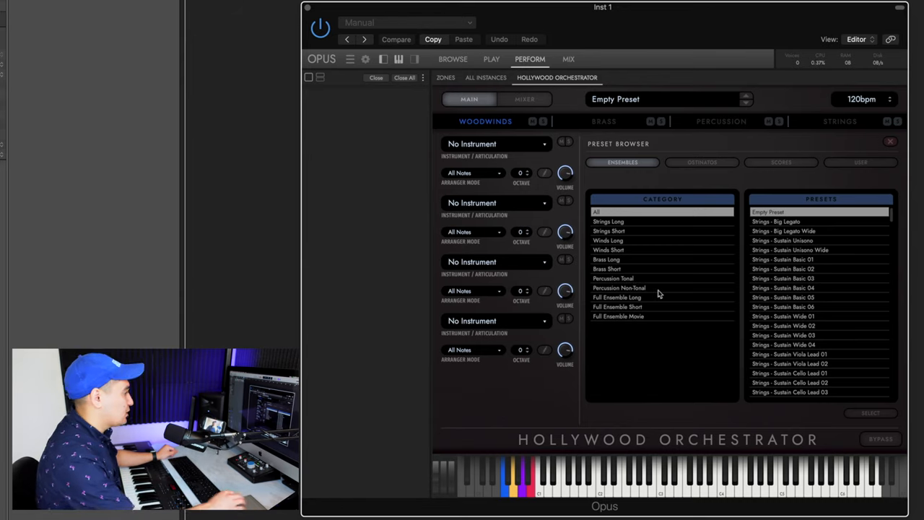
mouse_move(657, 312)
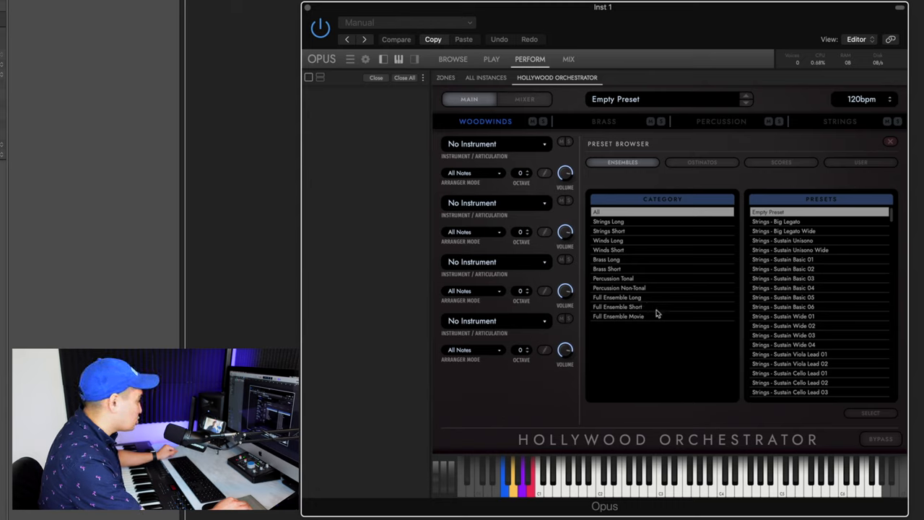
mouse_move(657, 320)
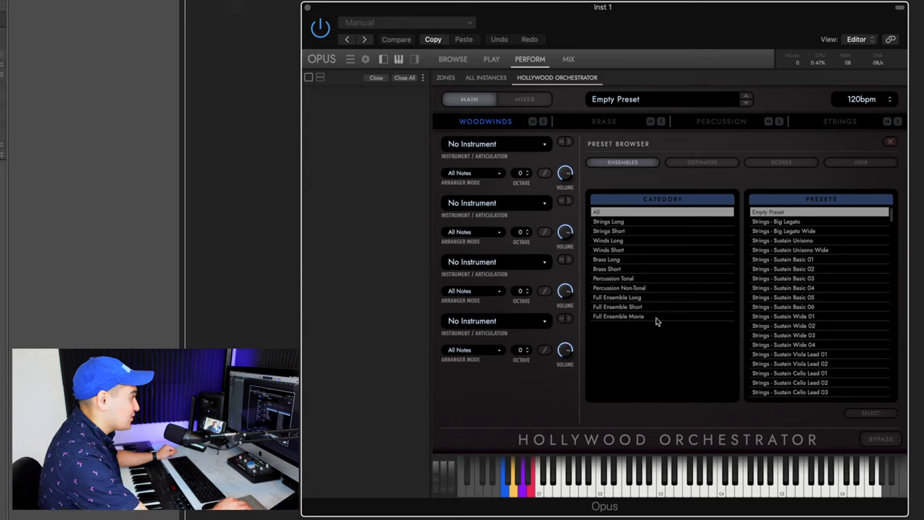
mouse_move(638, 319)
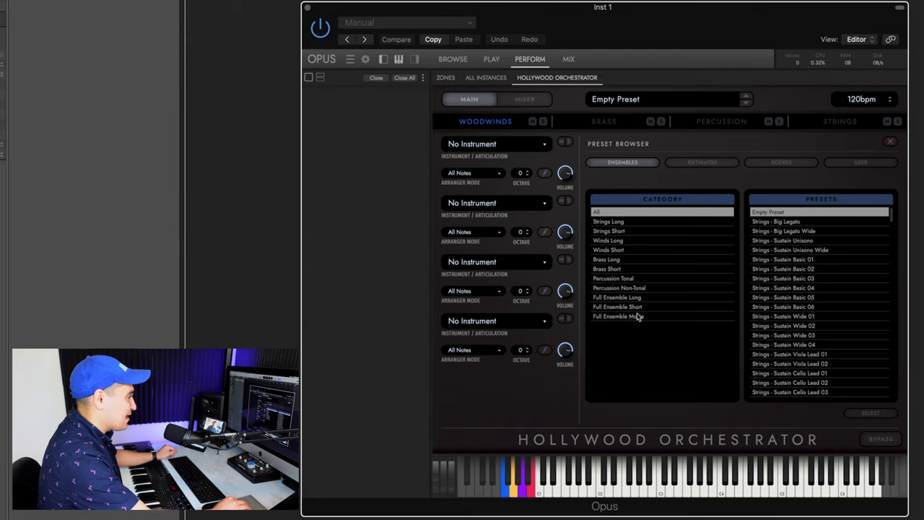
Step: Load Full Ensemble - Apocalypse 04 from Full Ensemble Movie and review its brass and woodwinds
left_click(617, 316)
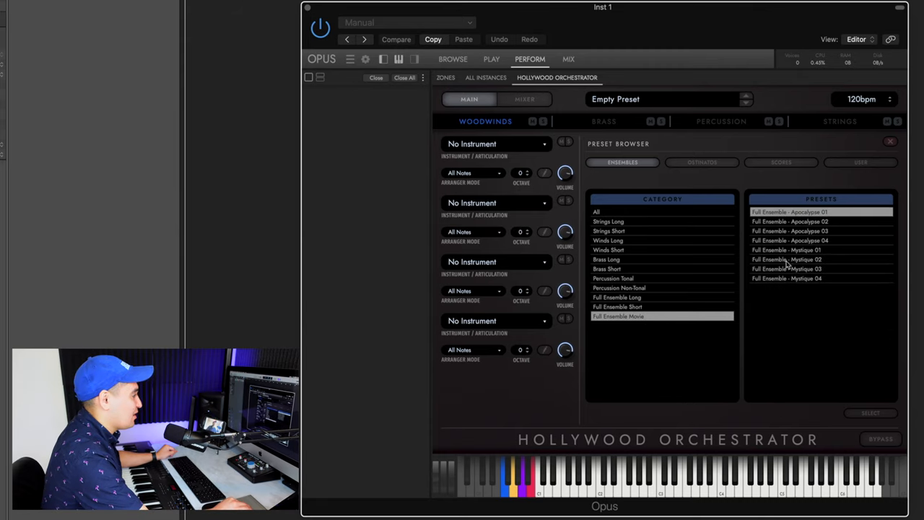
mouse_move(810, 245)
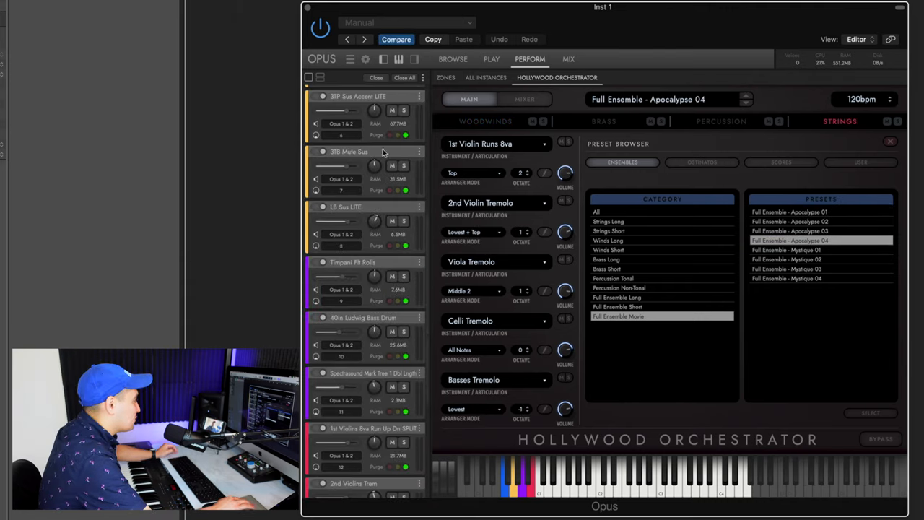
mouse_move(353, 264)
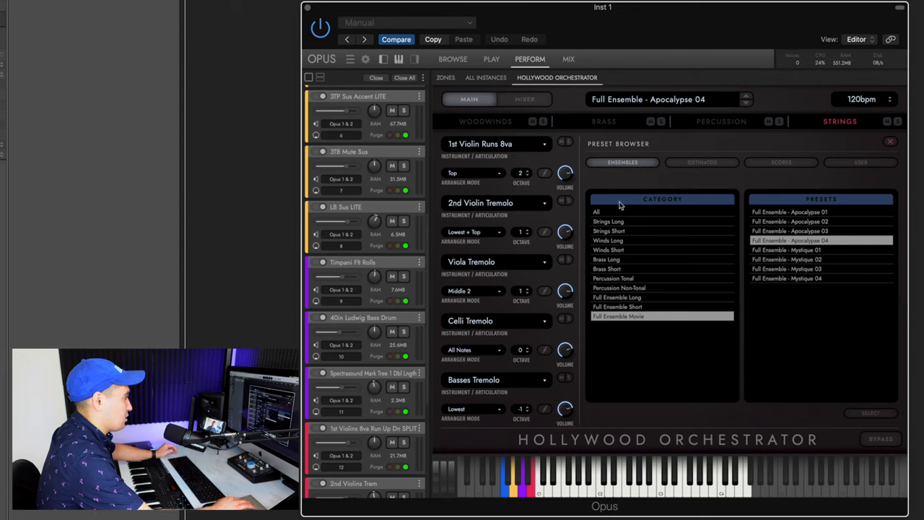
left_click(604, 121)
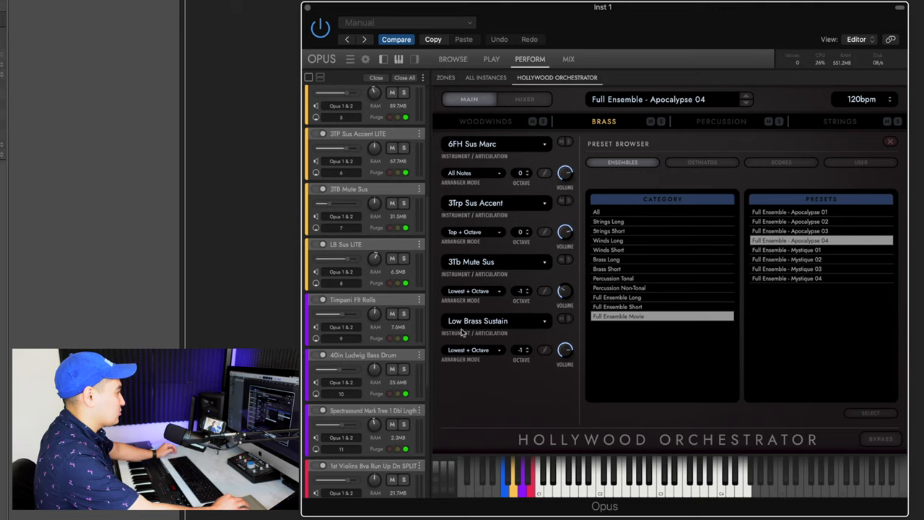
scroll("up", 3)
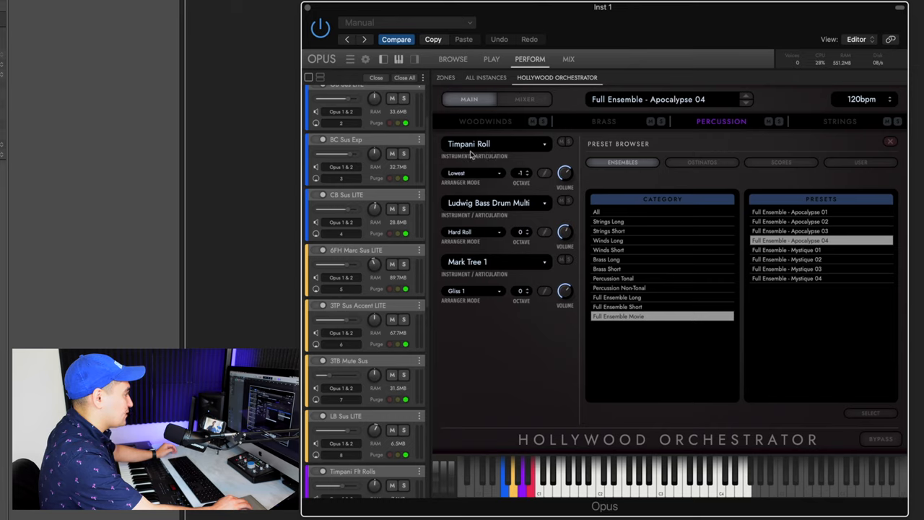
mouse_move(465, 213)
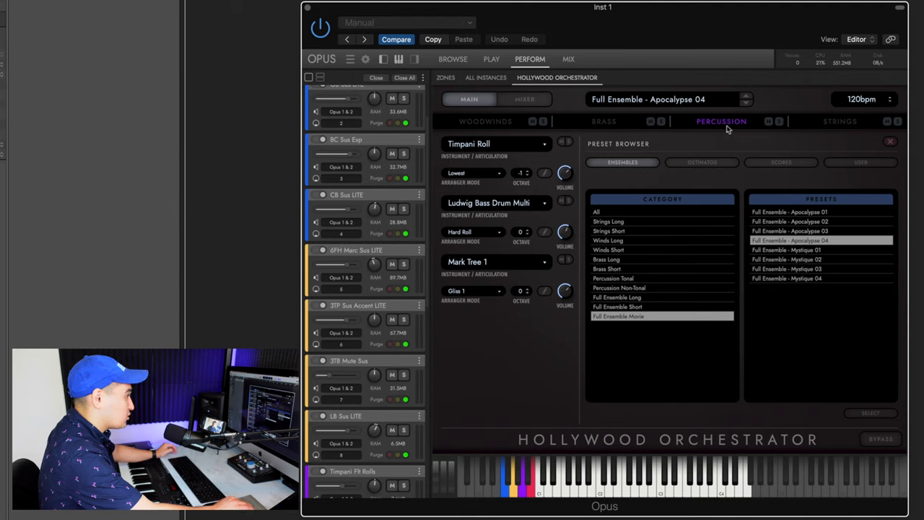
scroll("down", 3)
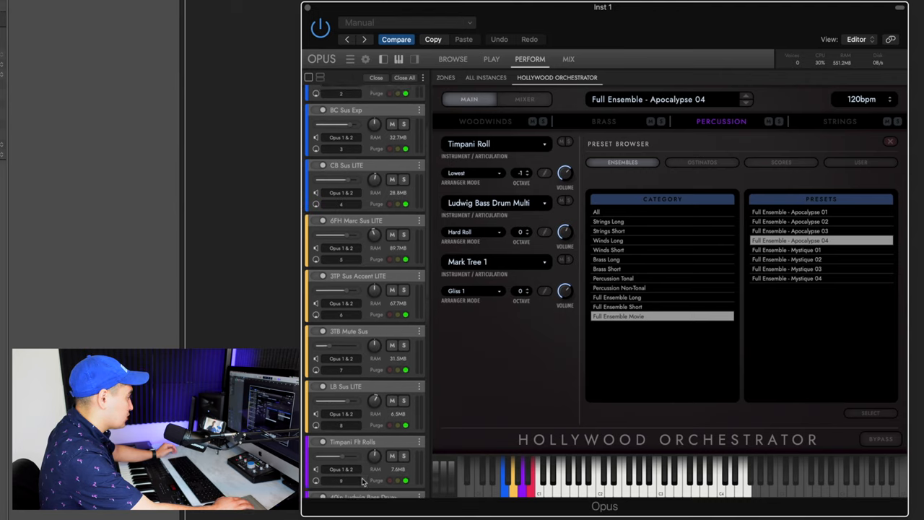
scroll("down", 3)
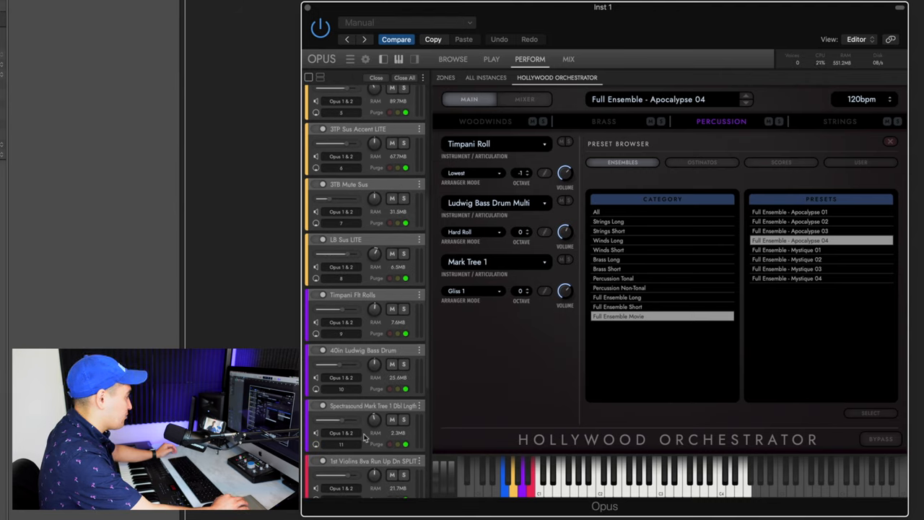
left_click(485, 121)
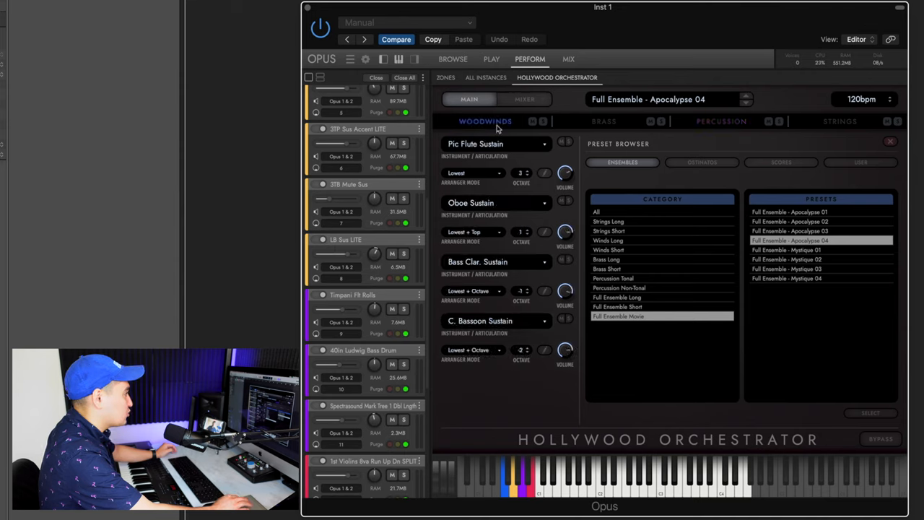
scroll("up", 3)
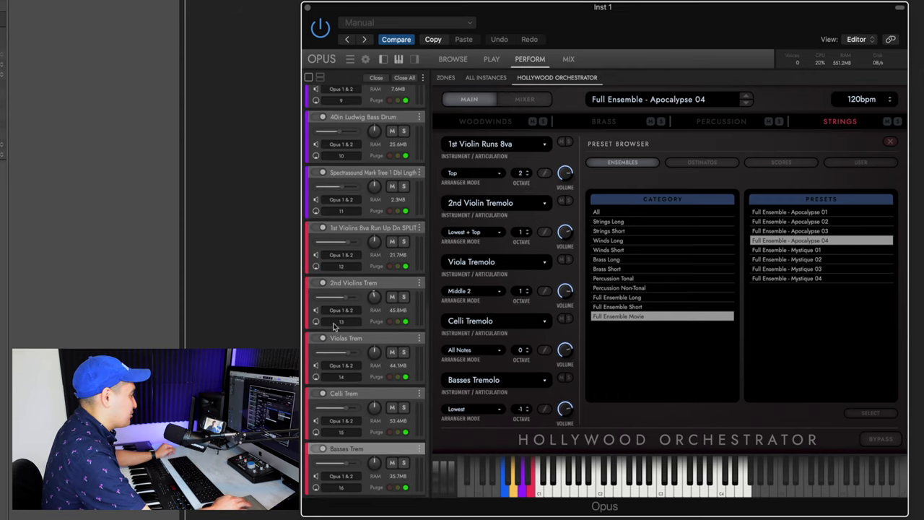
mouse_move(362, 246)
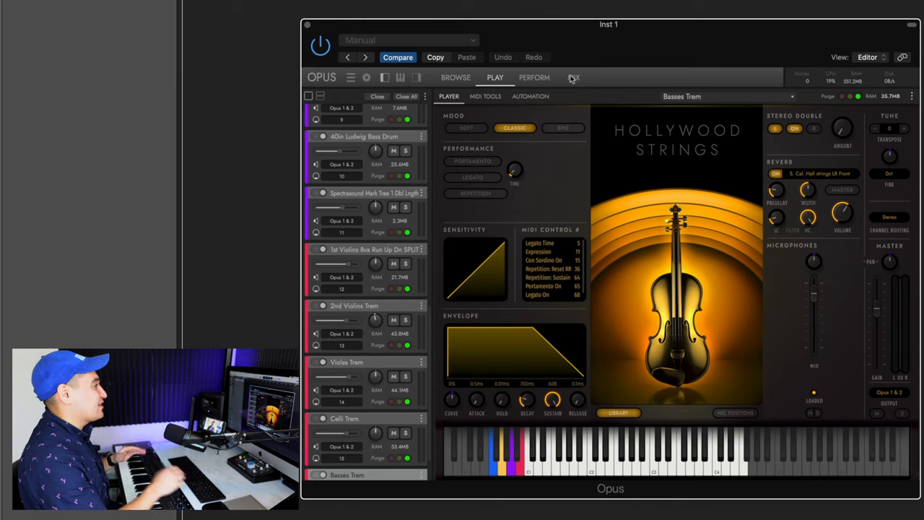
left_click(466, 128)
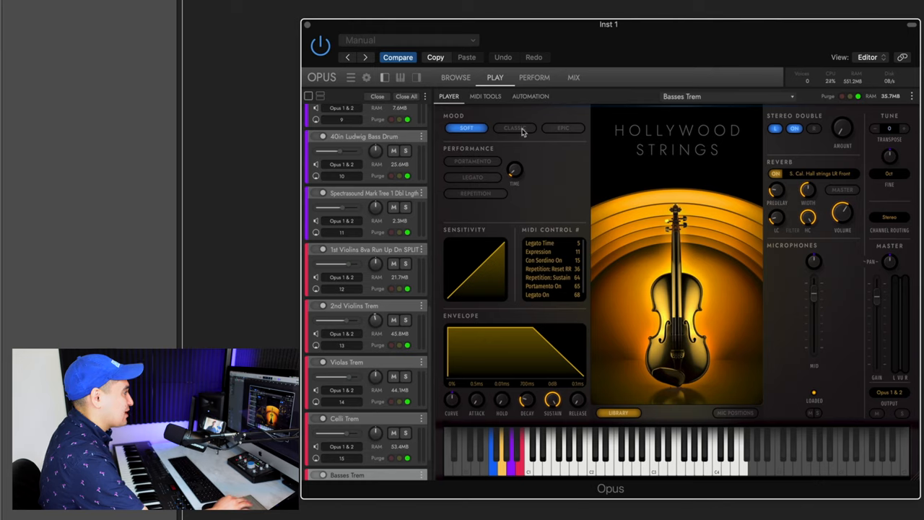
left_click(515, 128)
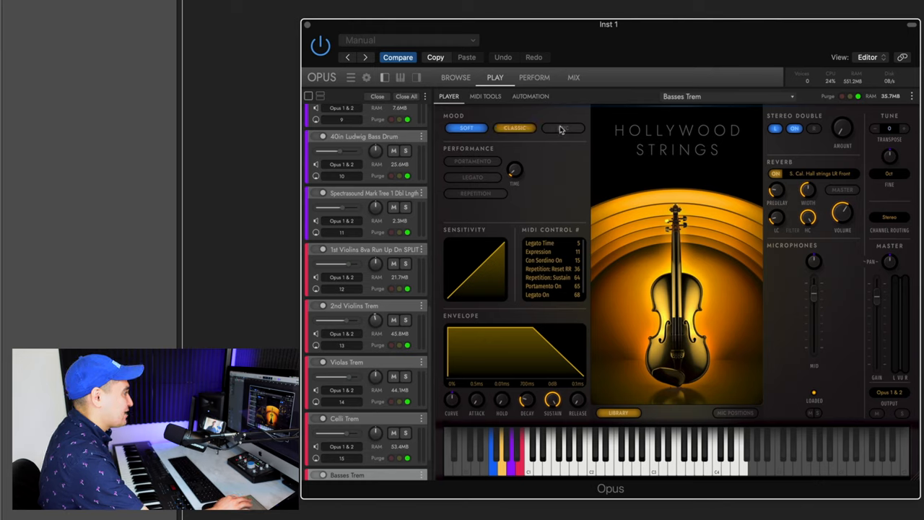
left_click(562, 128)
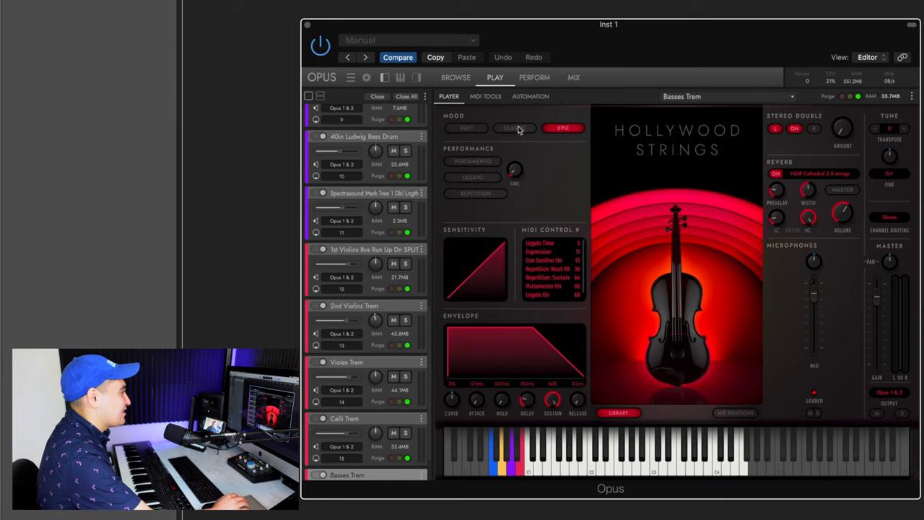
left_click(514, 128)
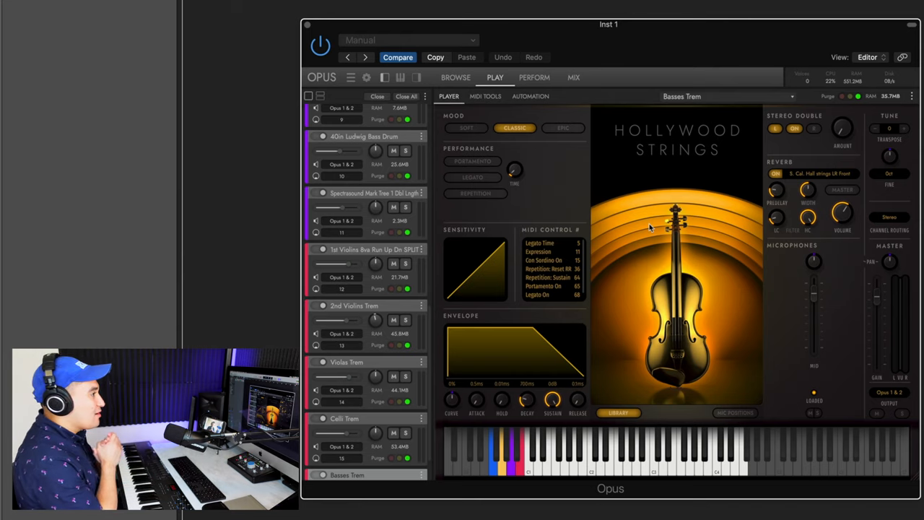
mouse_move(608, 149)
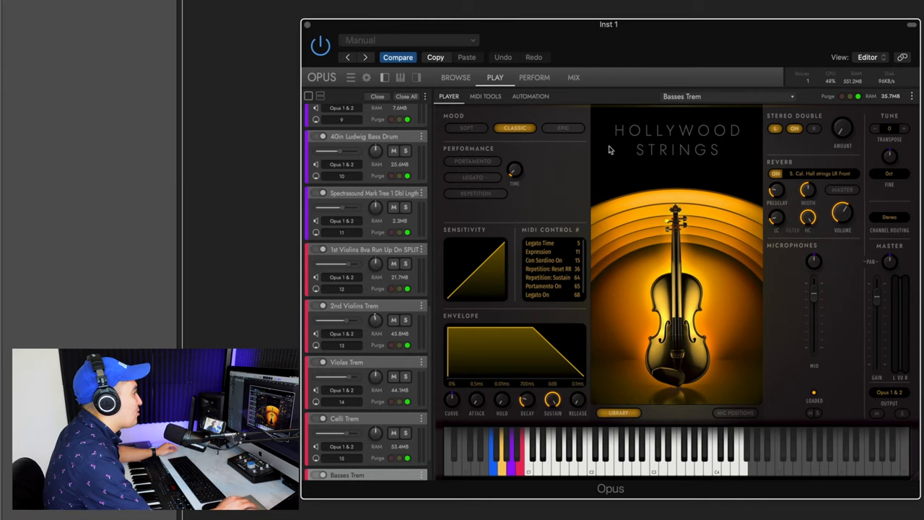
mouse_move(515, 128)
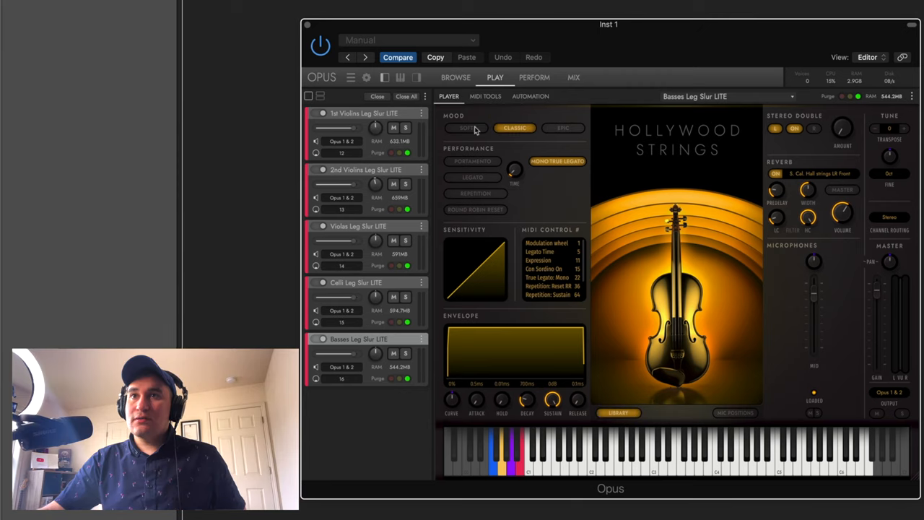
Step: Set the Basses Leg Slur LITE patch to the Soft mood
left_click(466, 128)
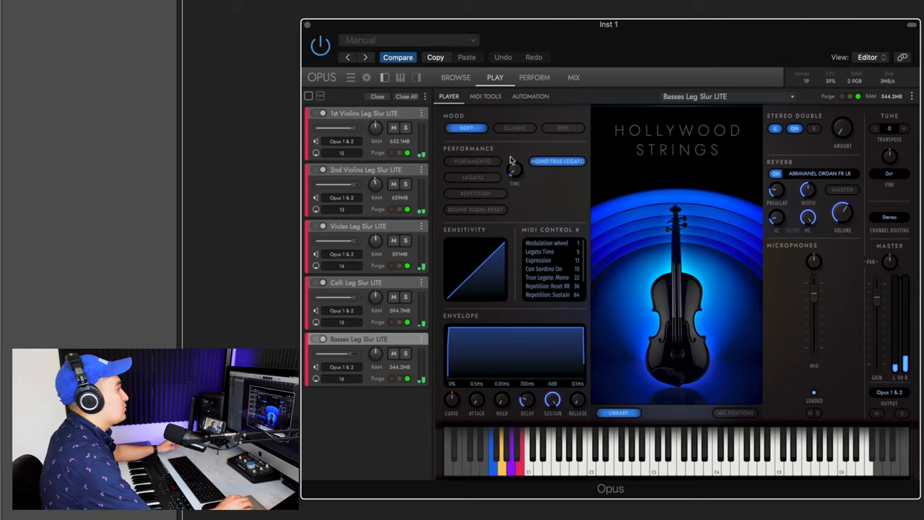
mouse_move(608, 120)
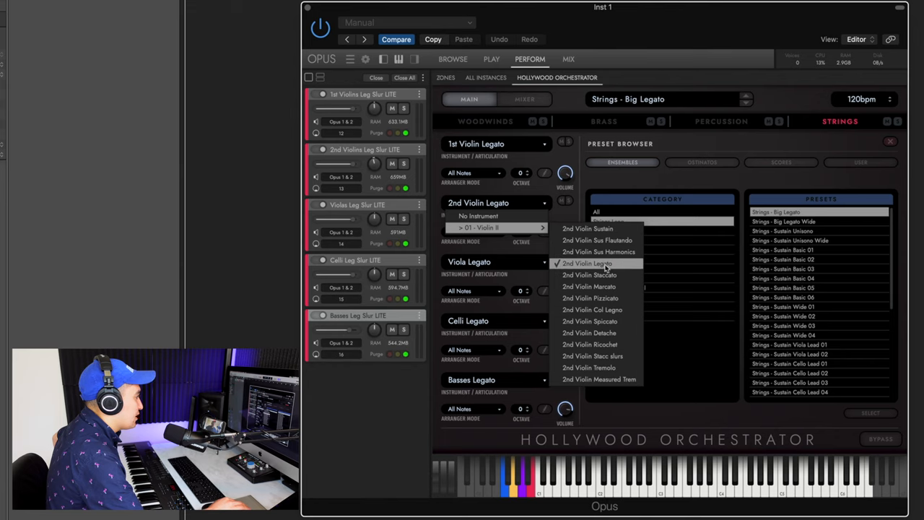
Step: Choose a legato articulation for the 2nd Violin part in Strings - Big Legato
left_click(590, 320)
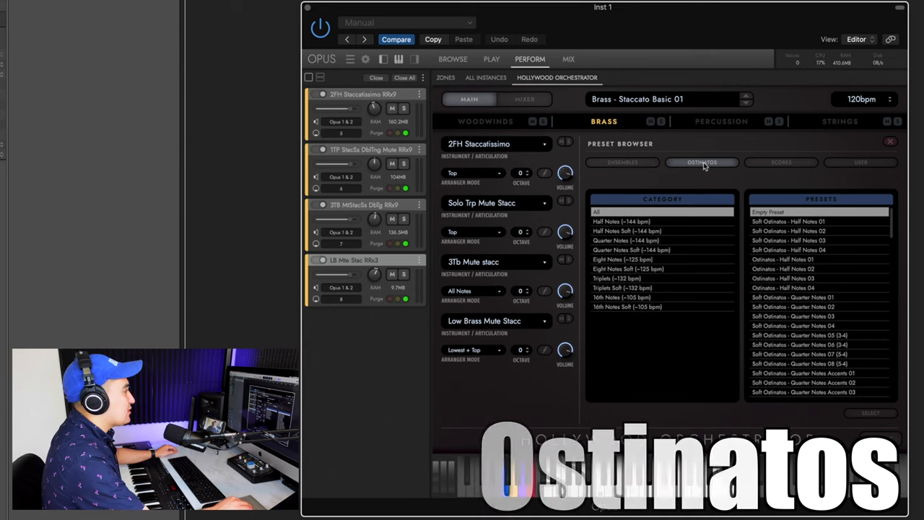
mouse_move(603, 157)
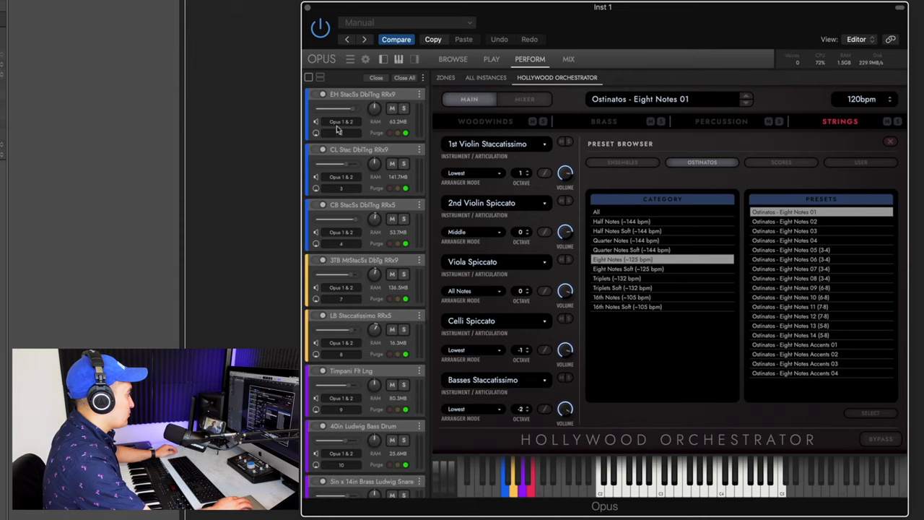
Step: Review the brass and woodwind parts of Ostinatos - Eight Notes 01
scroll("down", 3)
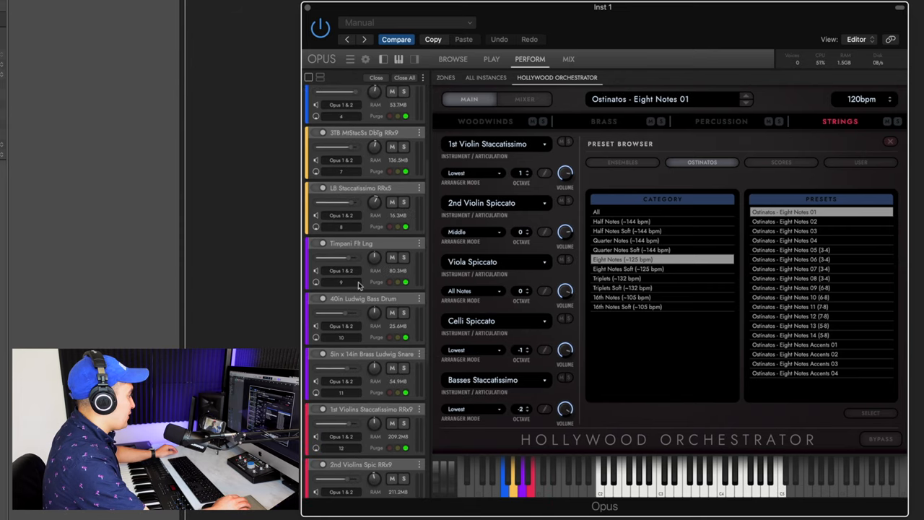
scroll("down", 3)
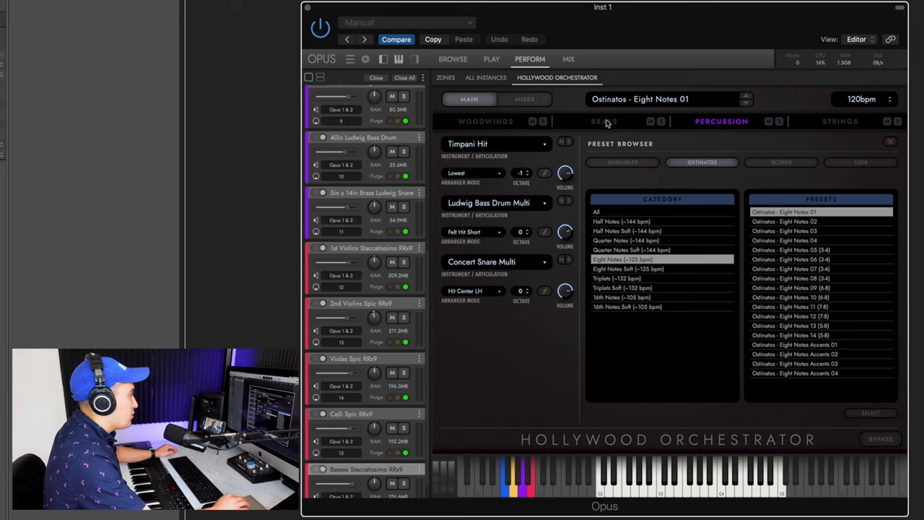
left_click(604, 120)
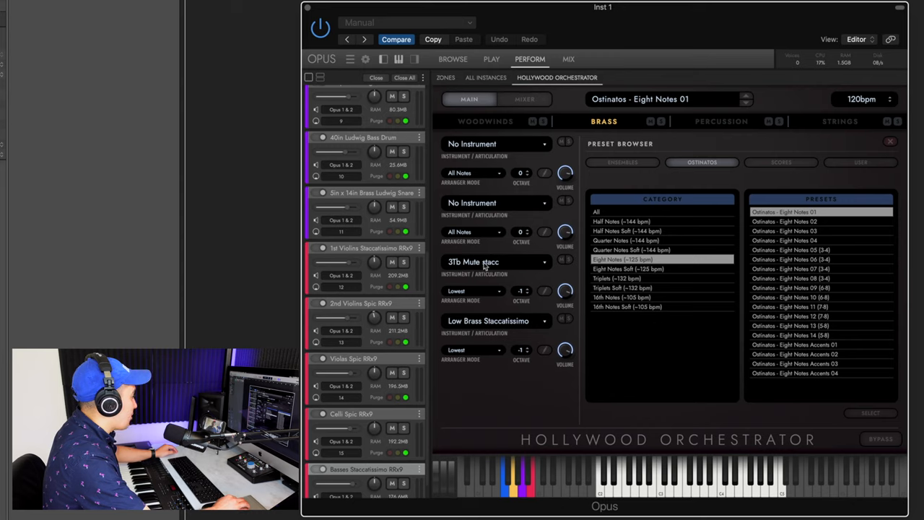
left_click(485, 120)
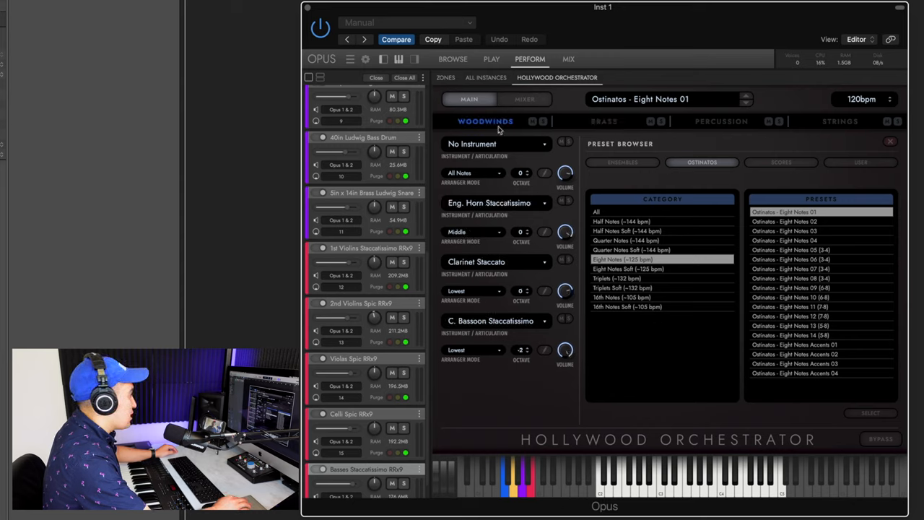
mouse_move(520, 145)
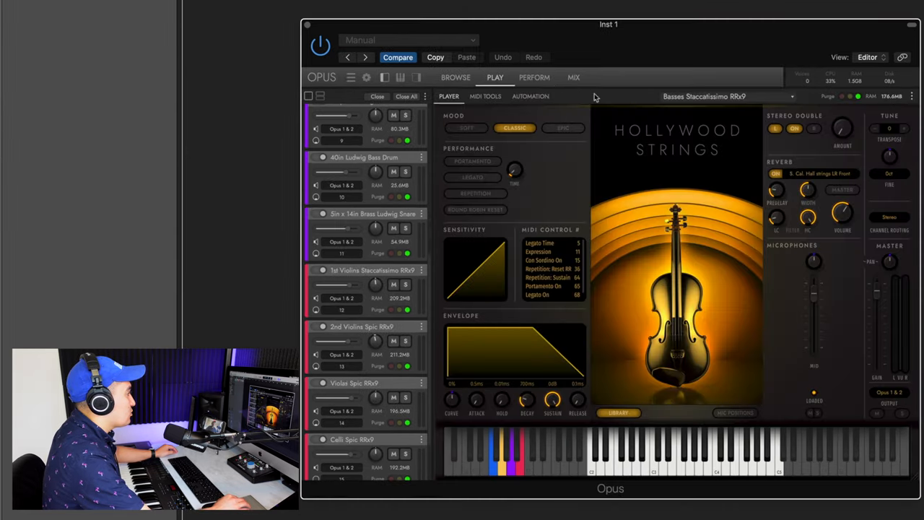
mouse_move(522, 141)
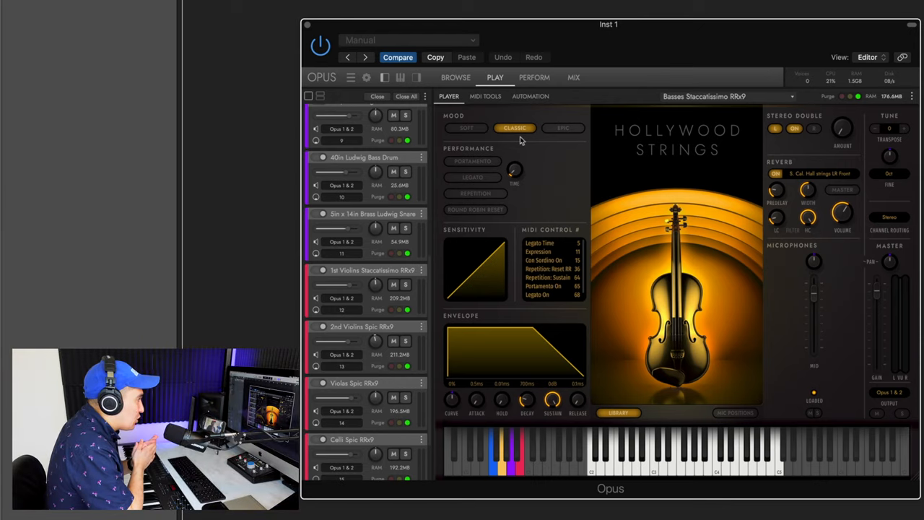
Step: Switch Basses Staccatissimo RRx9 to the Soft mood
left_click(466, 128)
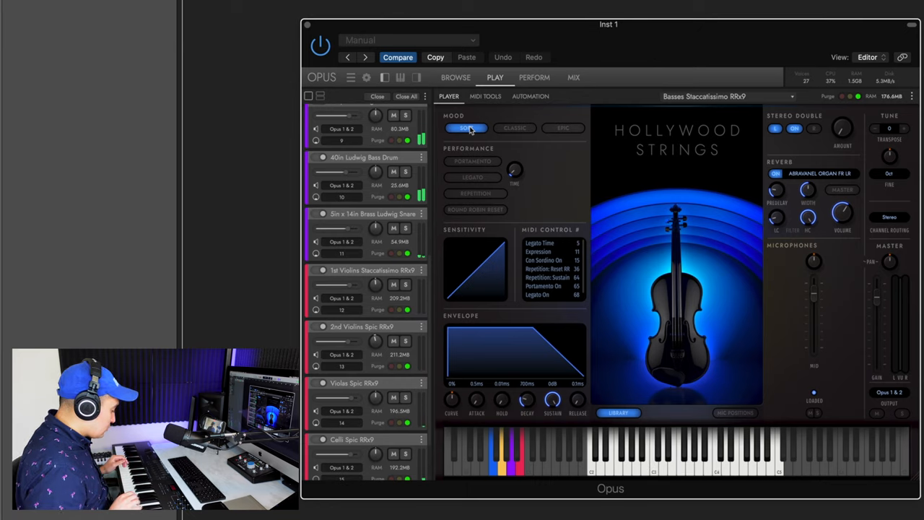
mouse_move(599, 112)
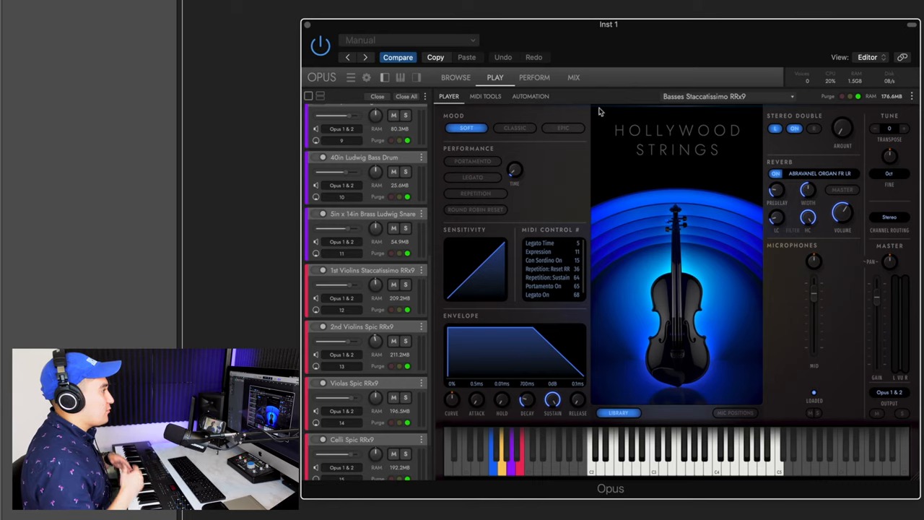
mouse_move(357, 137)
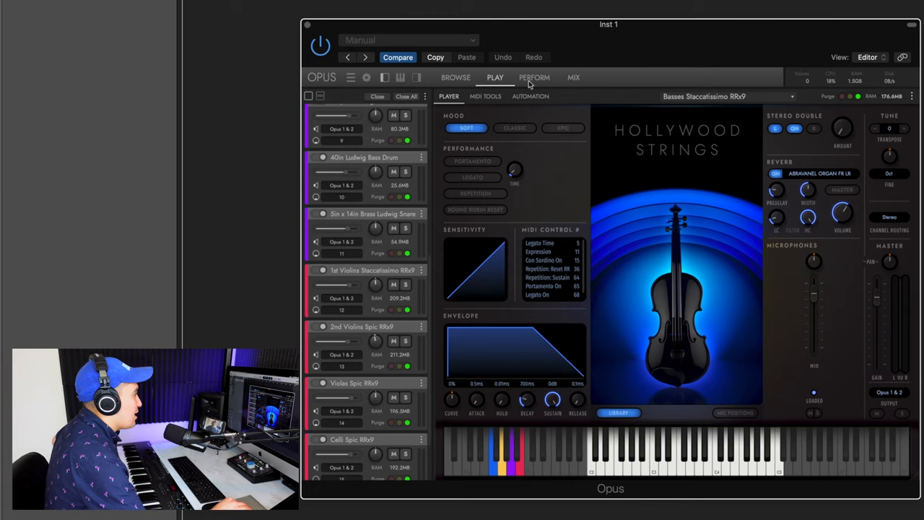
Step: Return to the Perform tab's Ostinatos - Eight Notes 01 string parts
left_click(534, 77)
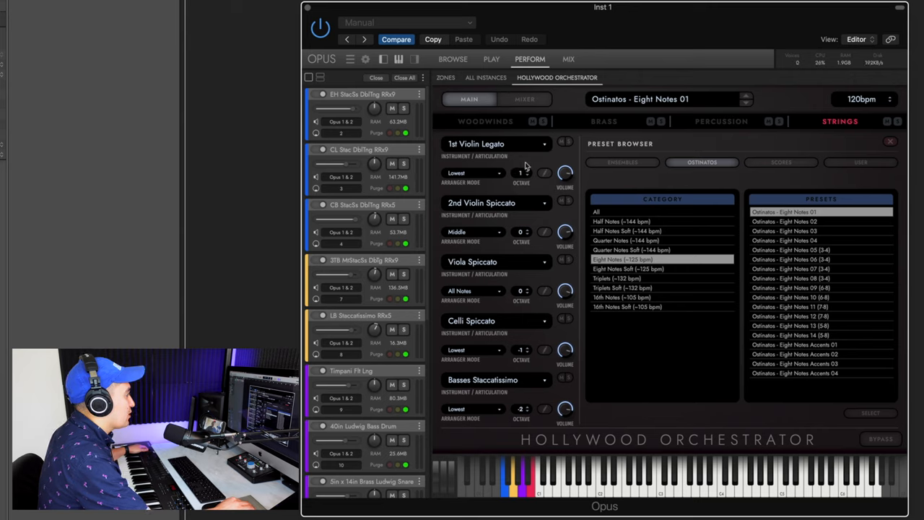
mouse_move(518, 185)
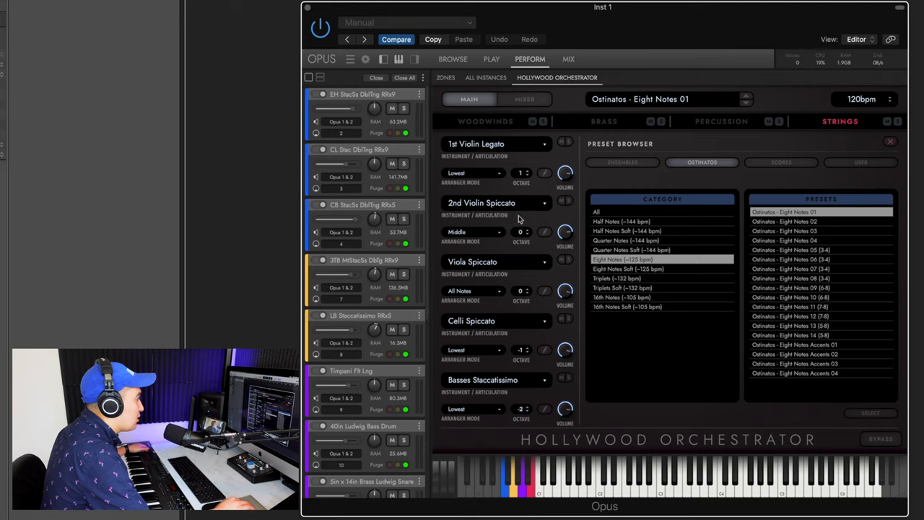
mouse_move(525, 279)
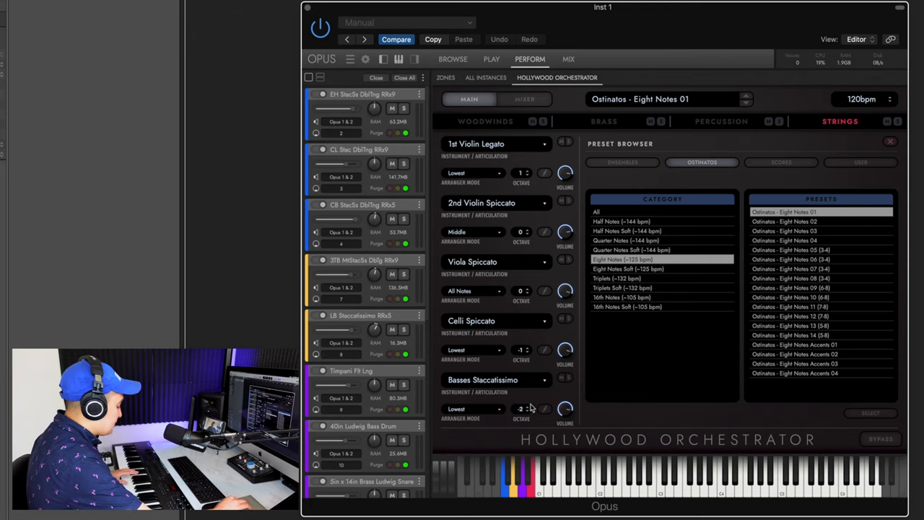
mouse_move(532, 332)
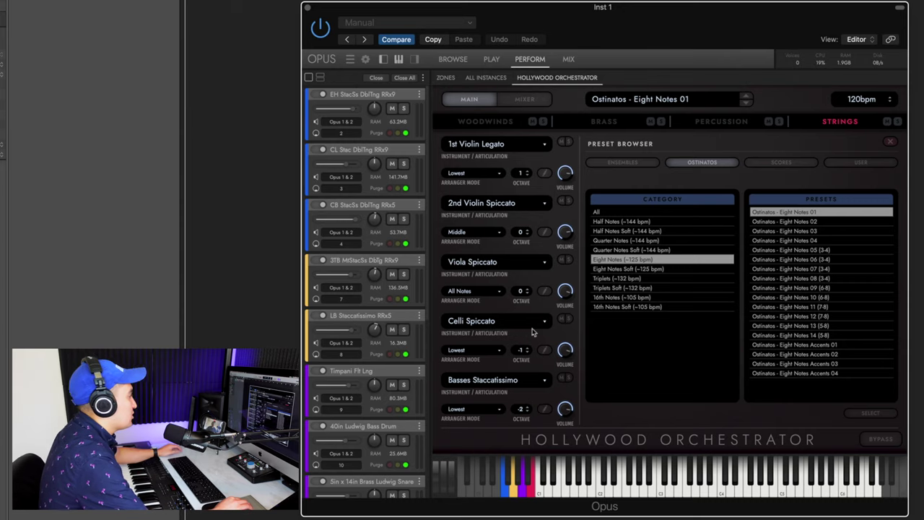
mouse_move(472, 351)
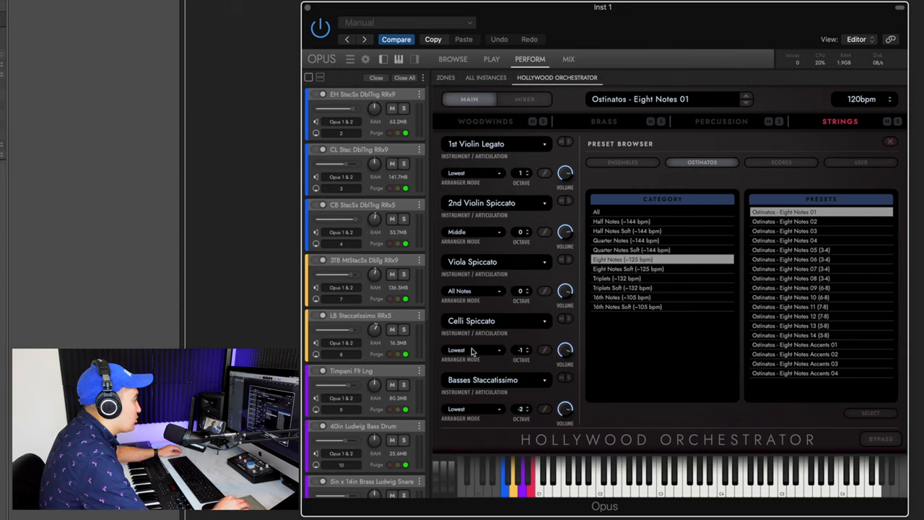
Step: Set the 1st Violin Arranger Mode to Middle 2 after trying other voicings
left_click(473, 172)
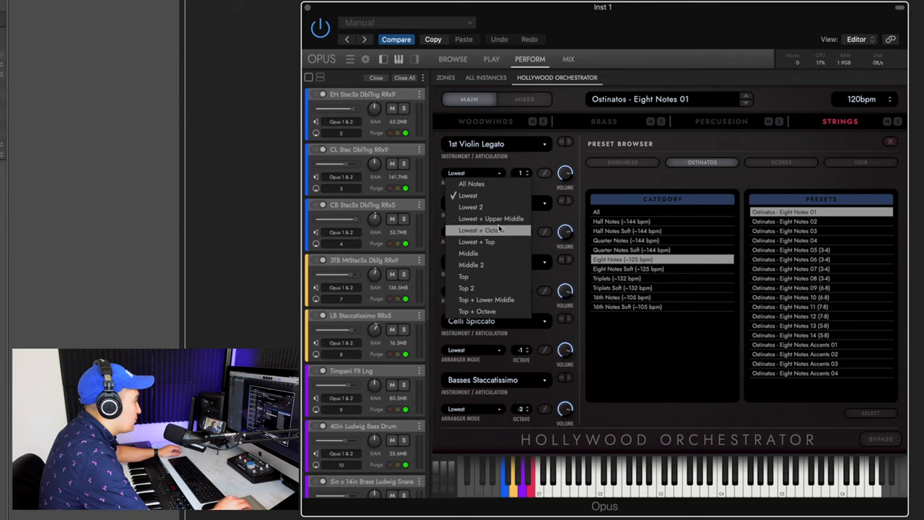
left_click(463, 277)
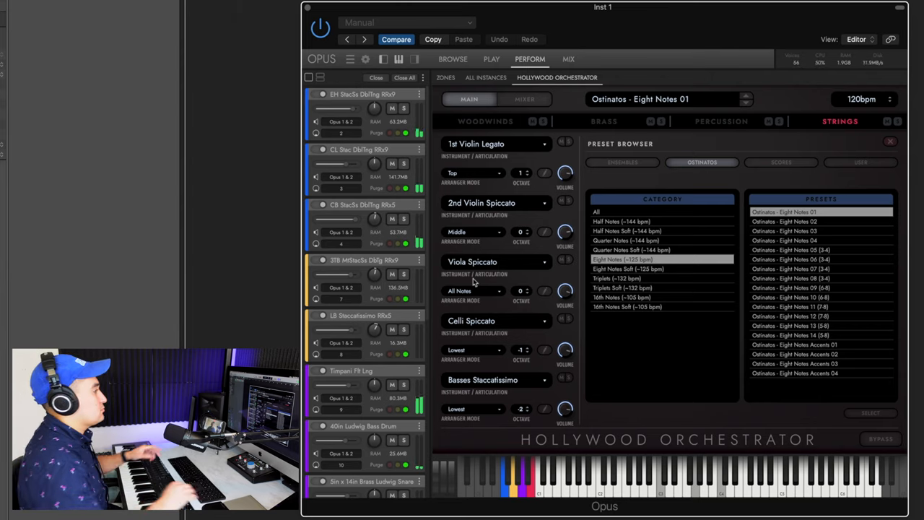
left_click(473, 173)
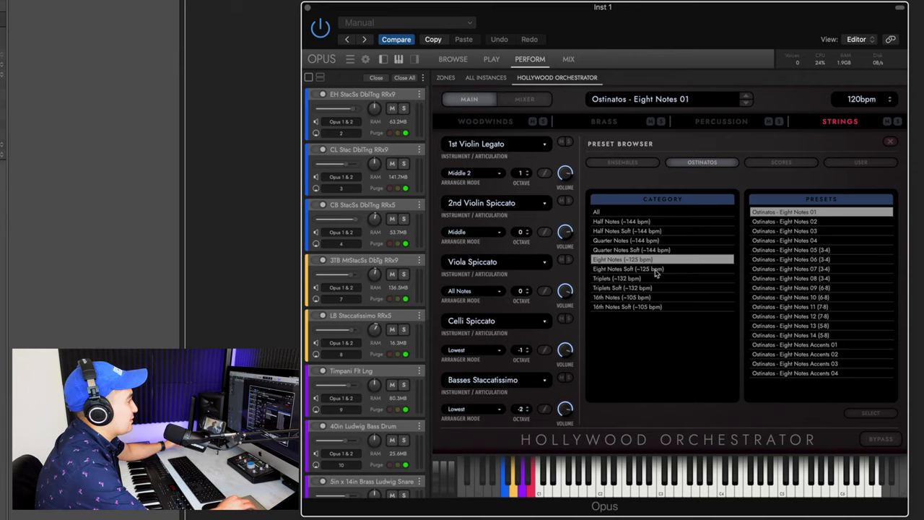
Step: Load the Ostinatos - Half Notes 03 preset from the Half Notes category
left_click(621, 221)
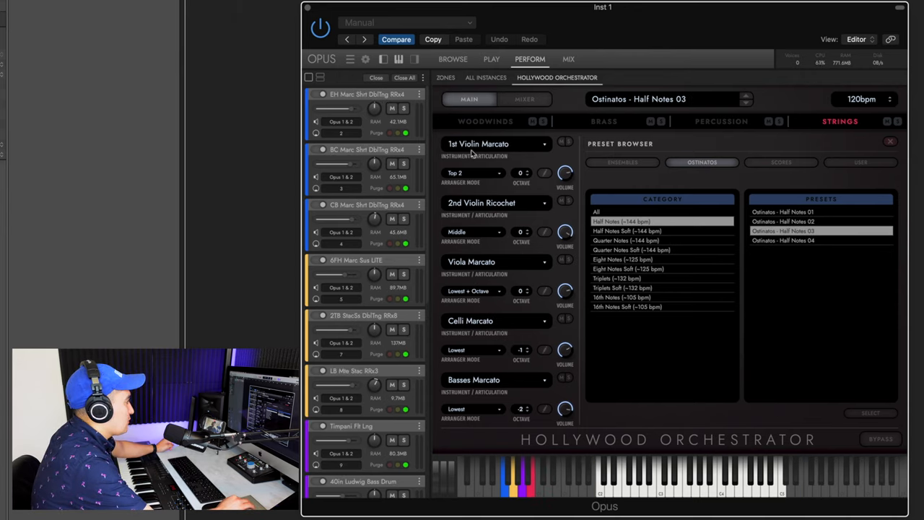
mouse_move(476, 179)
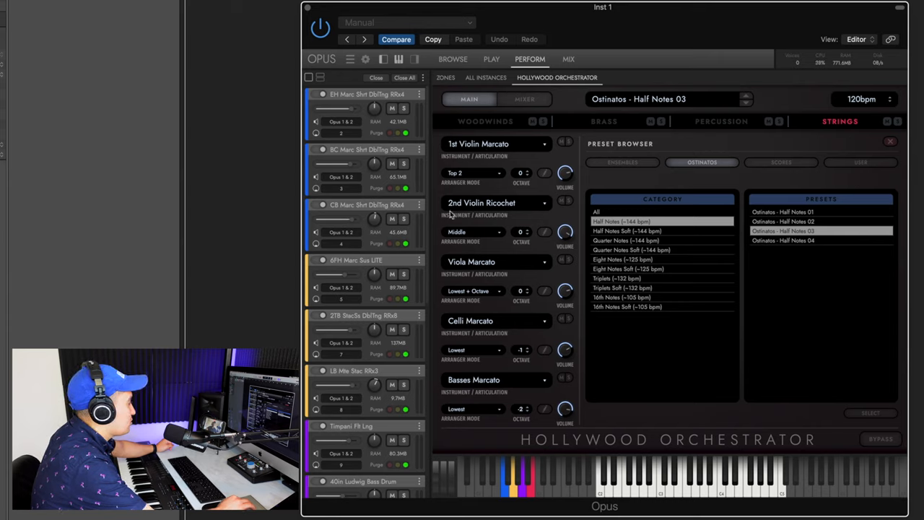
mouse_move(482, 297)
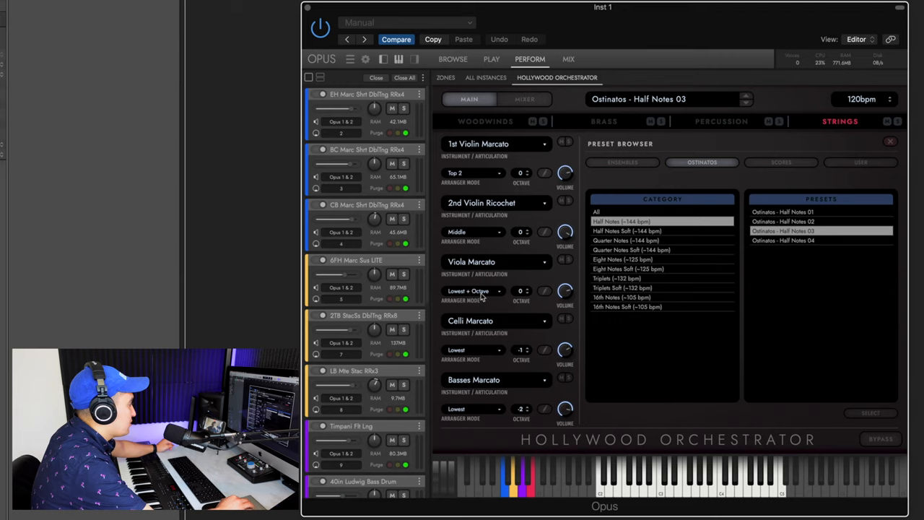
mouse_move(455, 390)
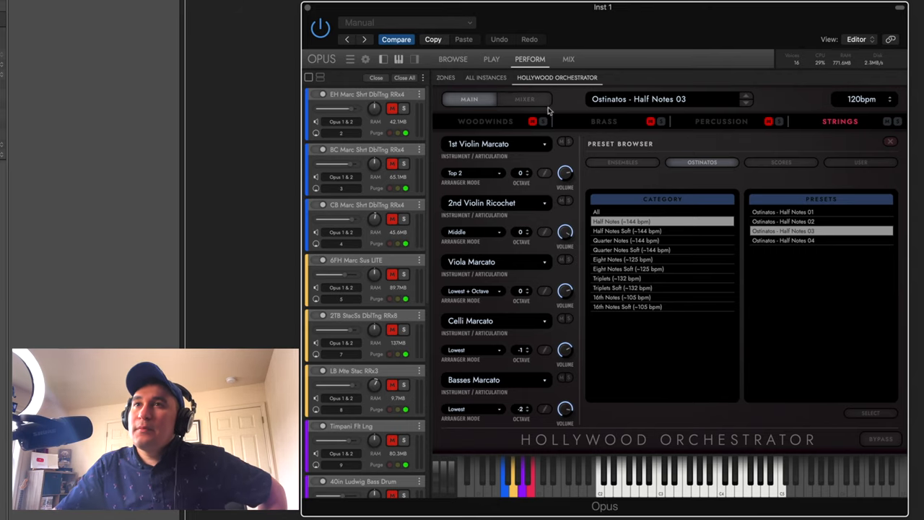
mouse_move(484, 177)
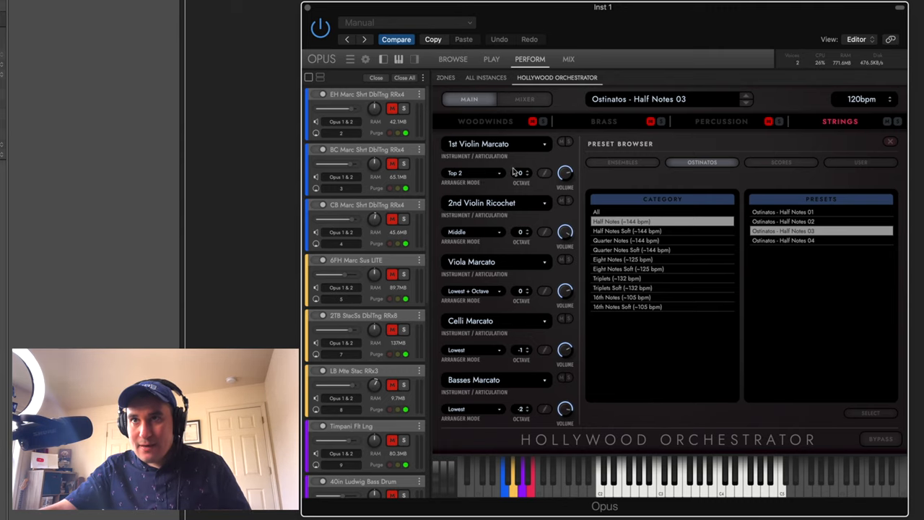
left_click(527, 172)
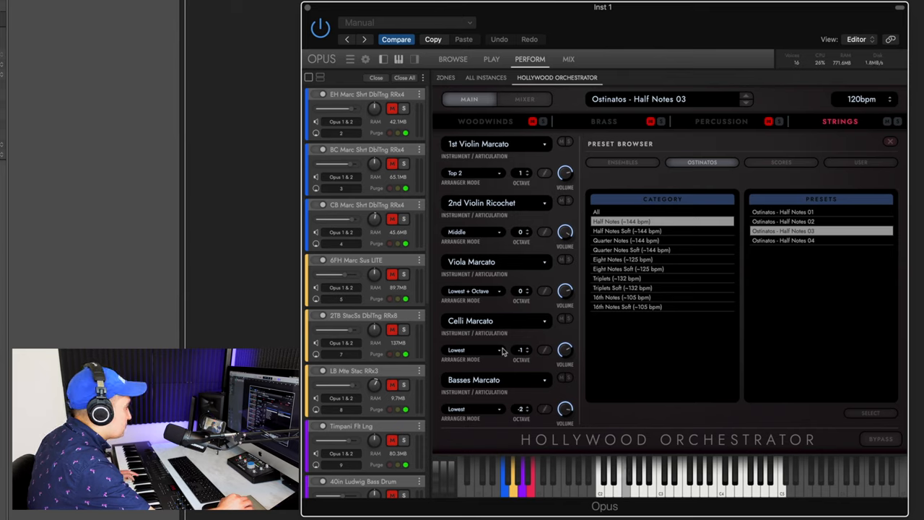
mouse_move(544, 362)
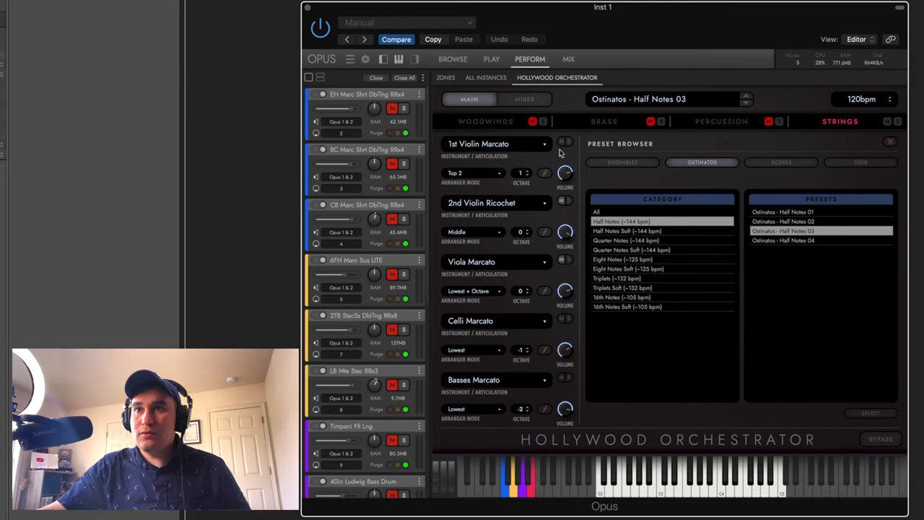
mouse_move(571, 341)
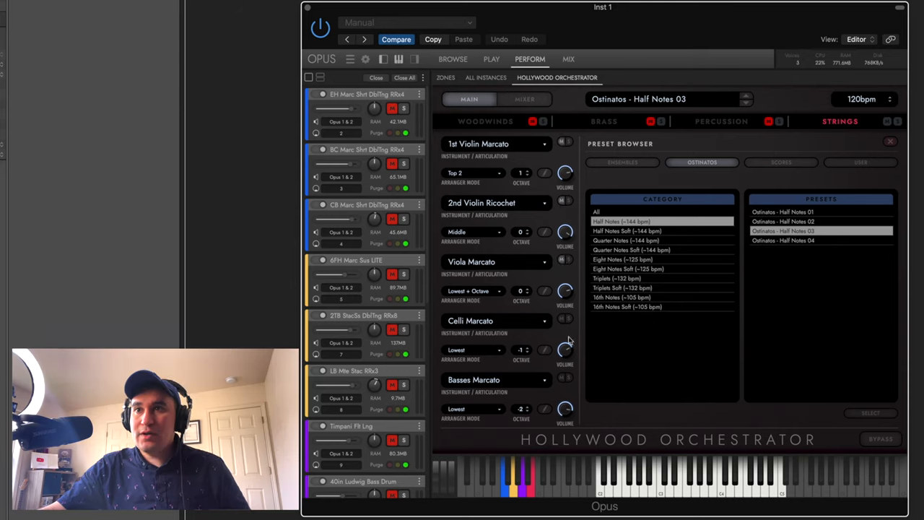
mouse_move(556, 330)
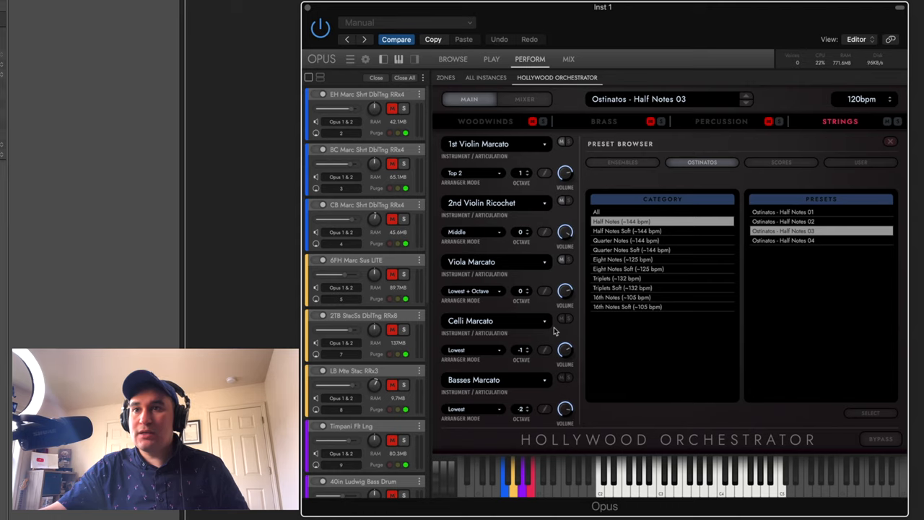
mouse_move(546, 393)
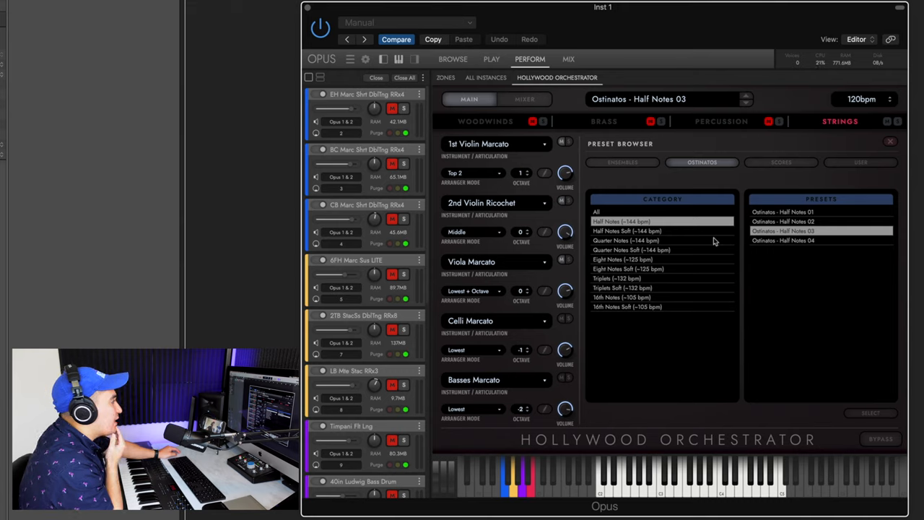
mouse_move(521, 158)
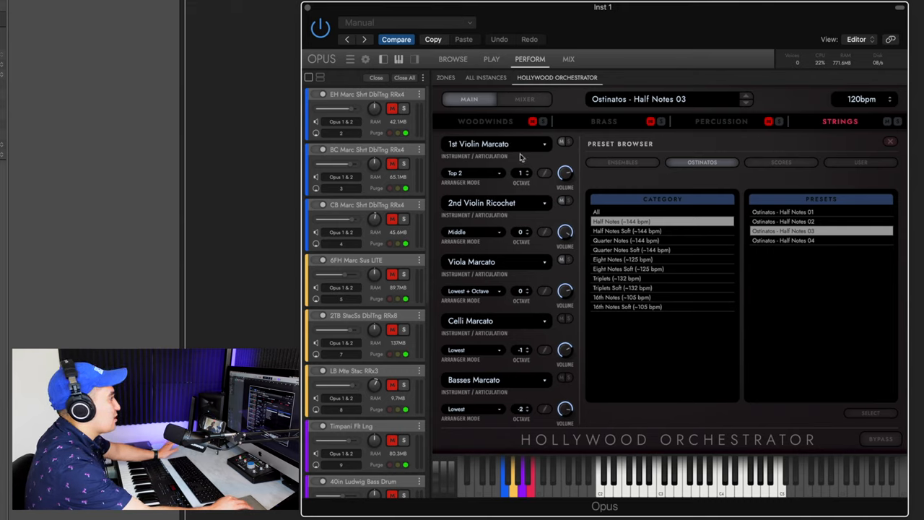
mouse_move(635, 181)
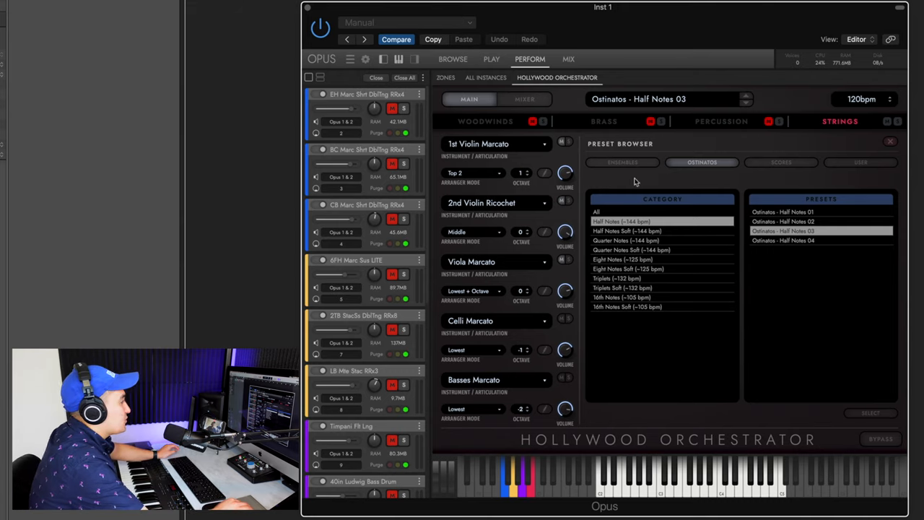
mouse_move(718, 158)
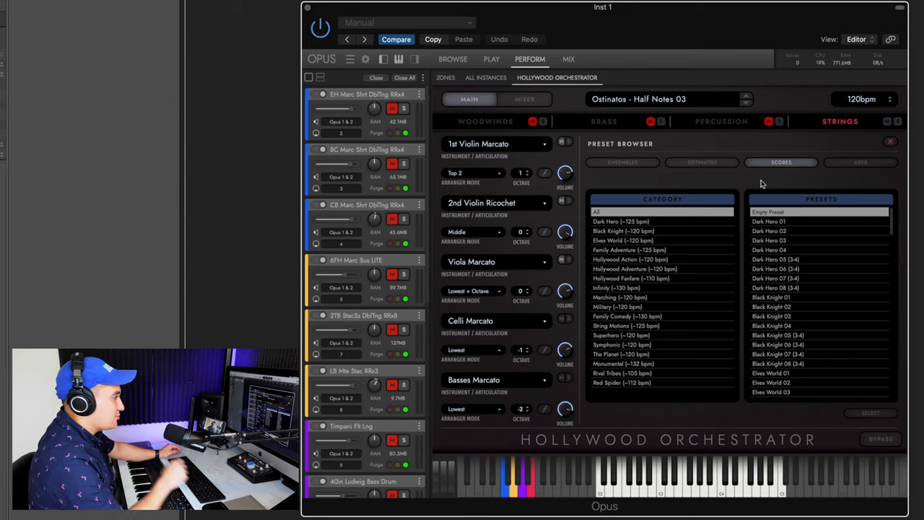
mouse_move(607, 360)
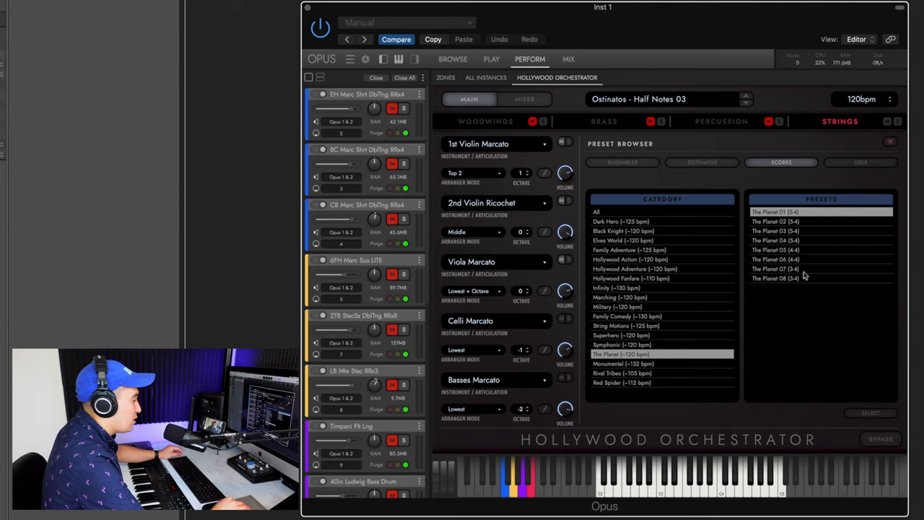
mouse_move(816, 239)
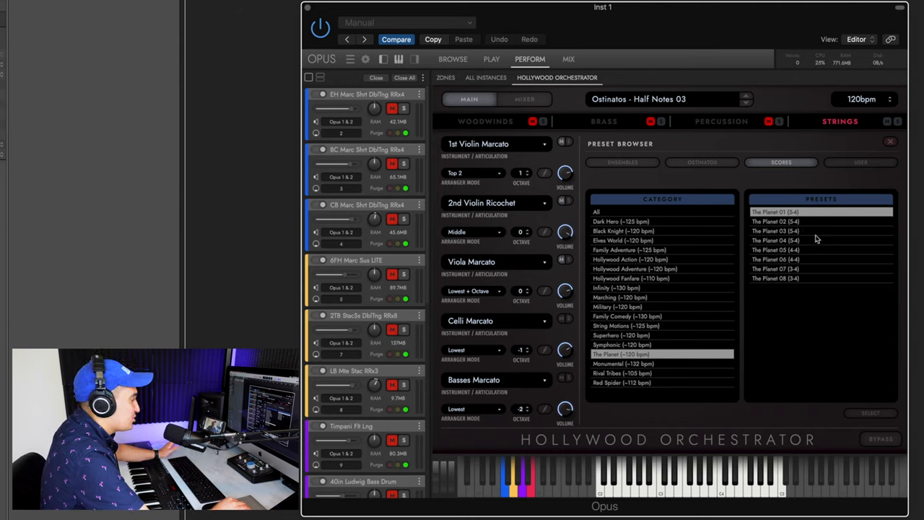
mouse_move(771, 262)
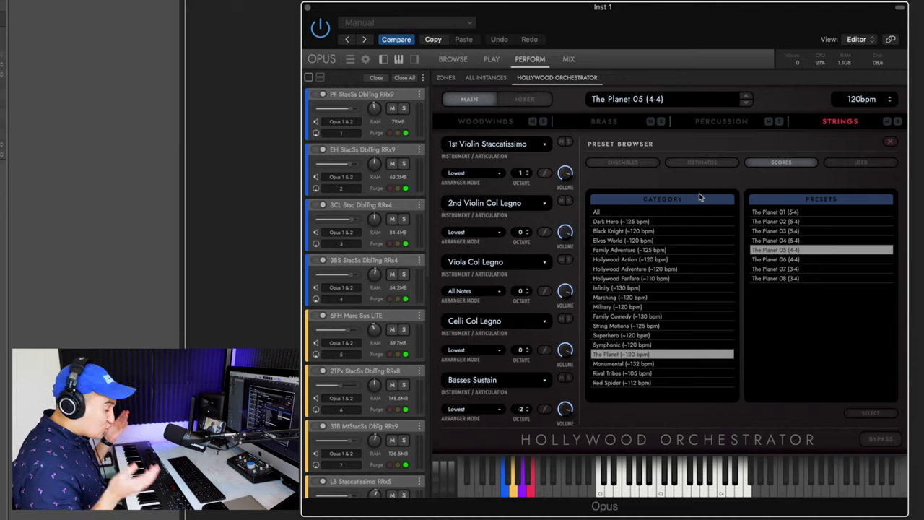
mouse_move(823, 267)
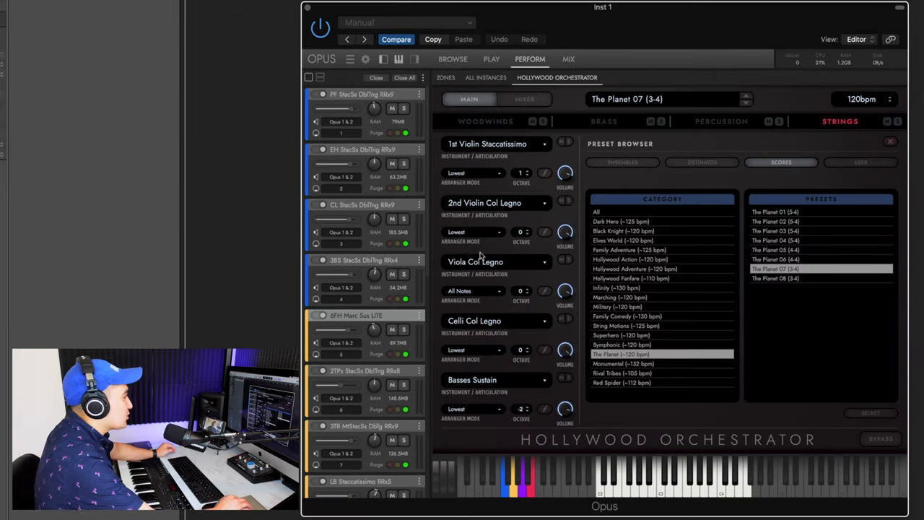
mouse_move(538, 189)
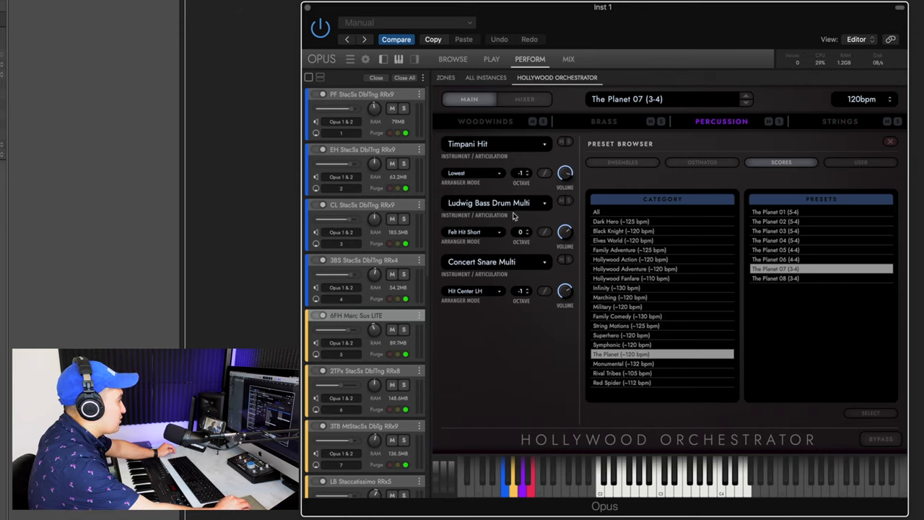
Step: Review The Planet 07 brass parts, then its staccatissimo woodwind parts
left_click(604, 122)
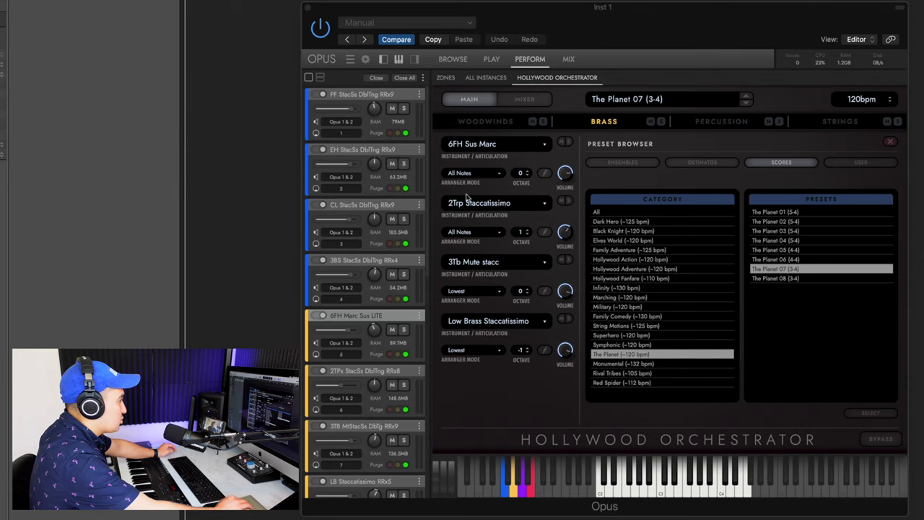
left_click(485, 121)
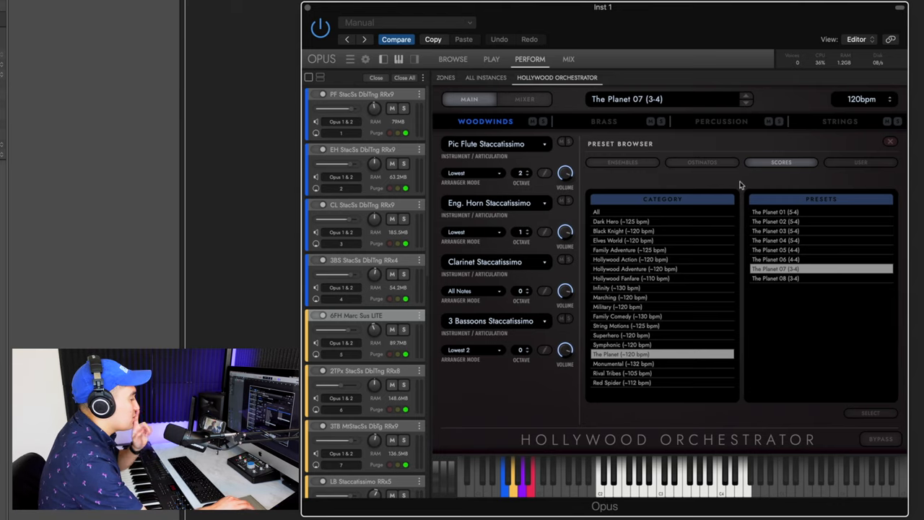
mouse_move(770, 180)
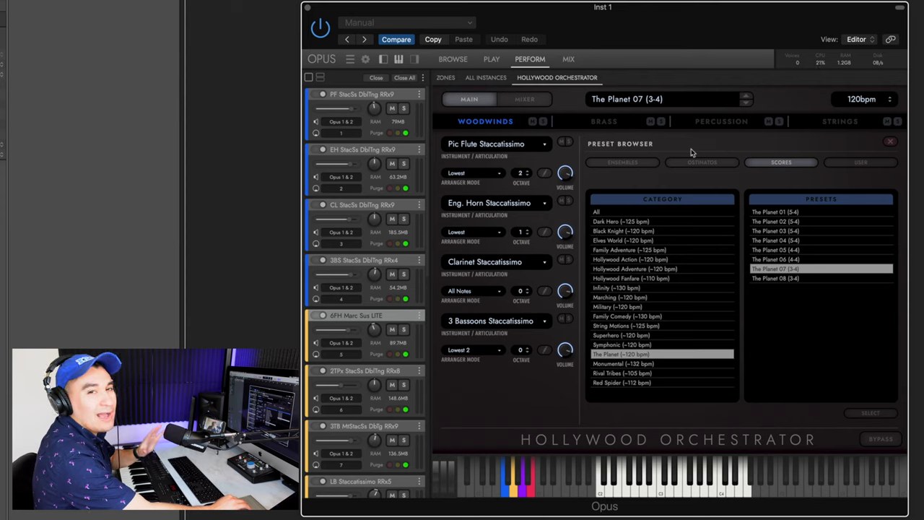
mouse_move(608, 228)
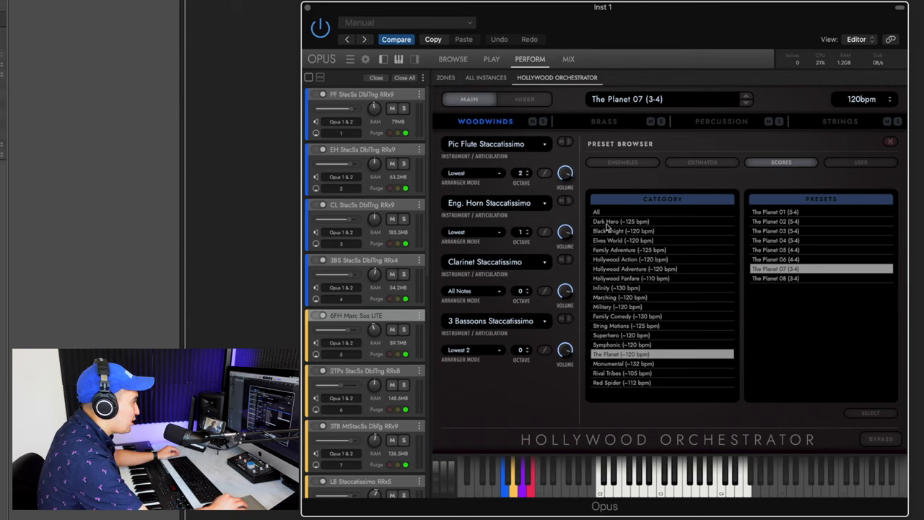
Step: Load Elves World 04 and show its timpani and harp percussion parts
left_click(622, 239)
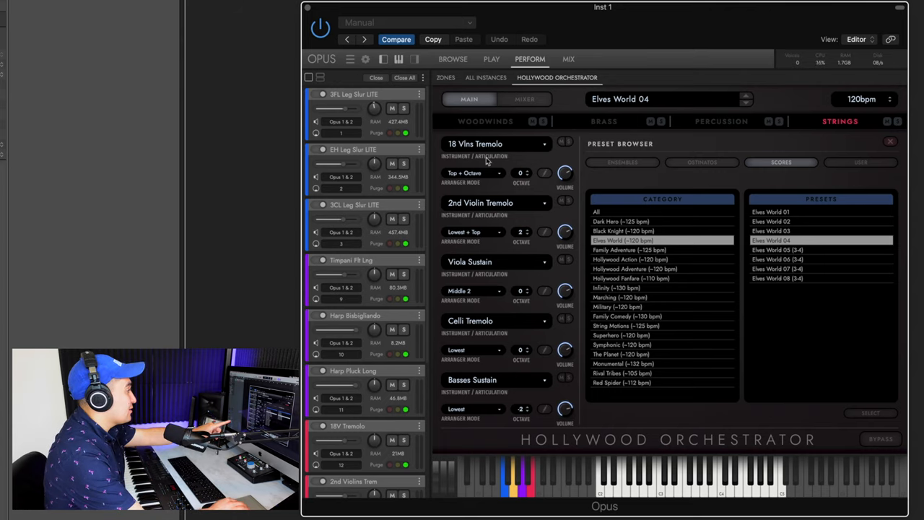
left_click(485, 121)
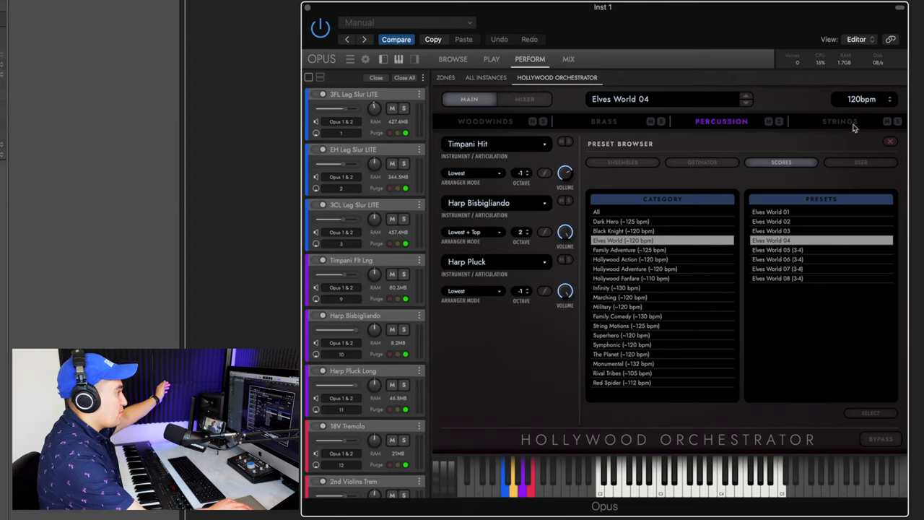
Step: Show the preset's string parts in the Strings section
left_click(840, 121)
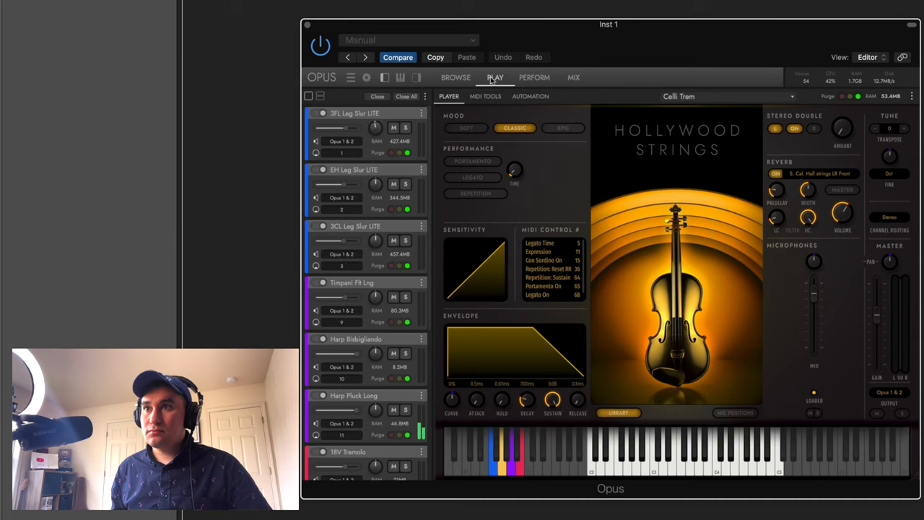
Step: Return to the orchestrator view showing Elves World 04's string articulations
left_click(466, 128)
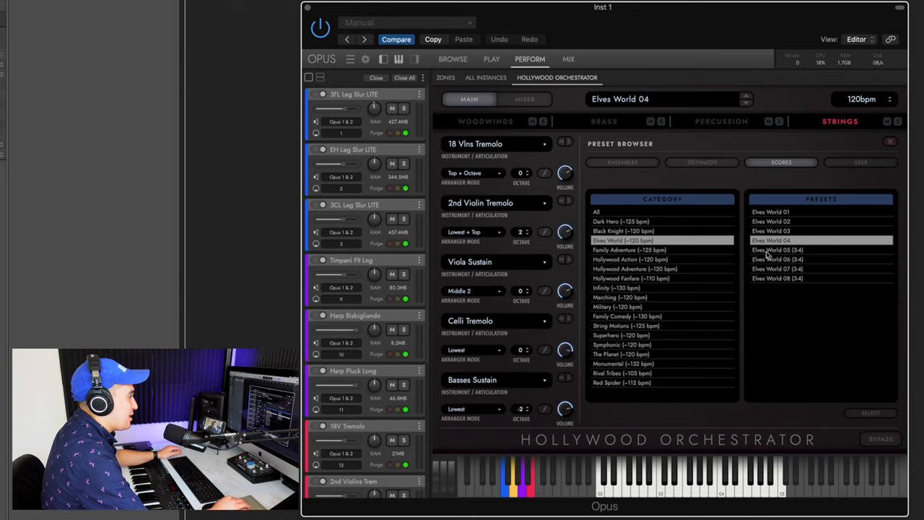
mouse_move(663, 243)
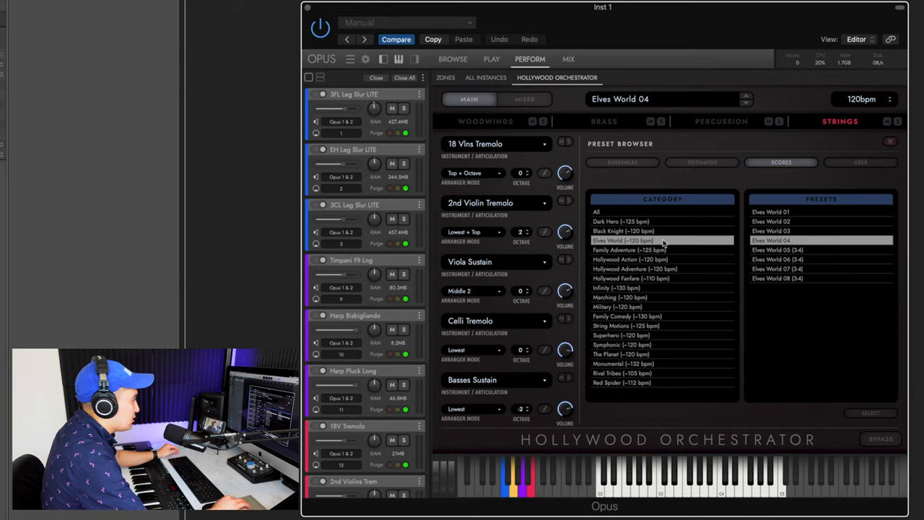
mouse_move(661, 242)
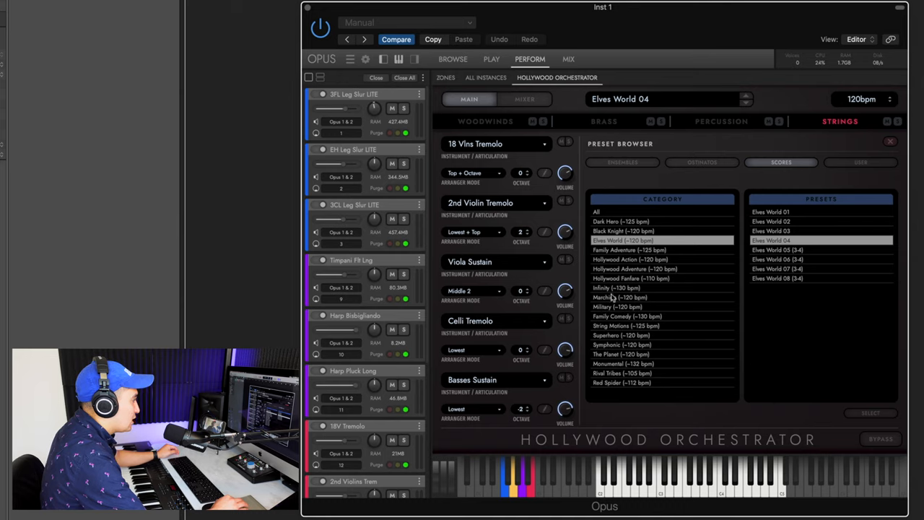
mouse_move(616, 330)
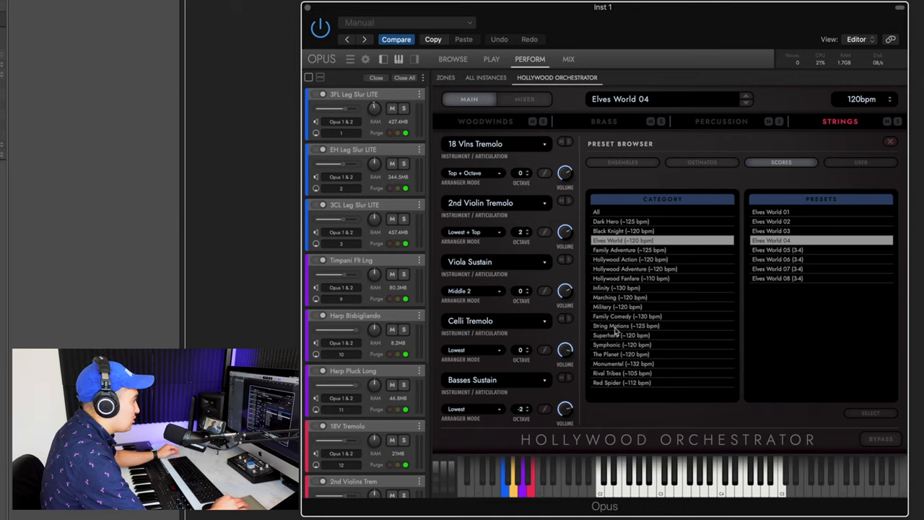
mouse_move(646, 335)
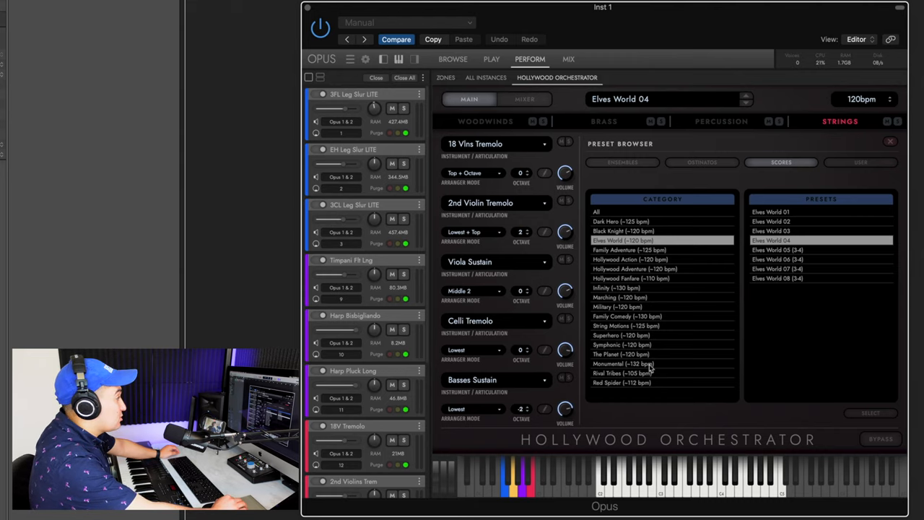
mouse_move(713, 258)
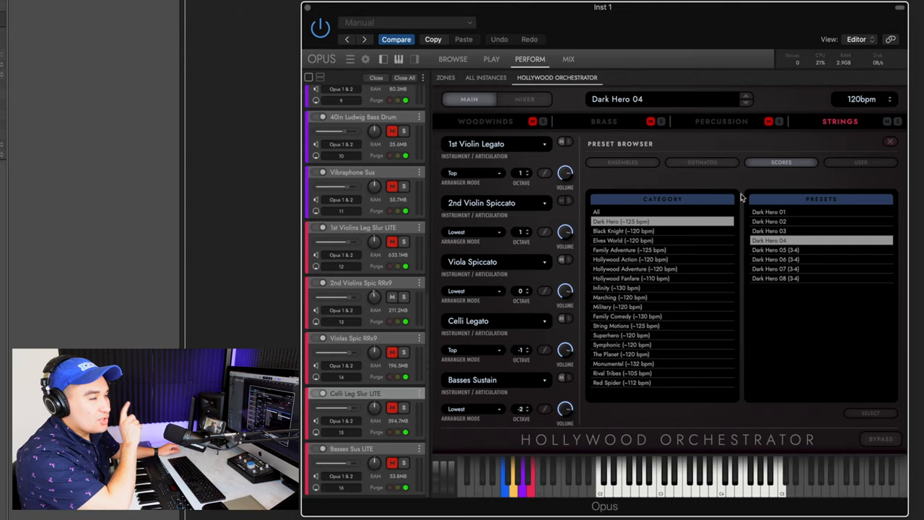
Step: Clear the loaded instruments and choose EW Hollywood Orchestrator in the library browser
left_click(861, 161)
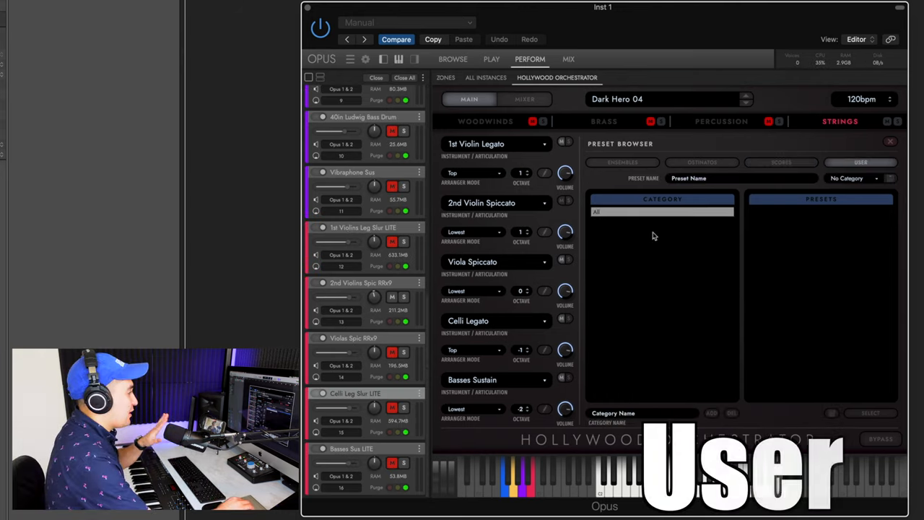
mouse_move(776, 221)
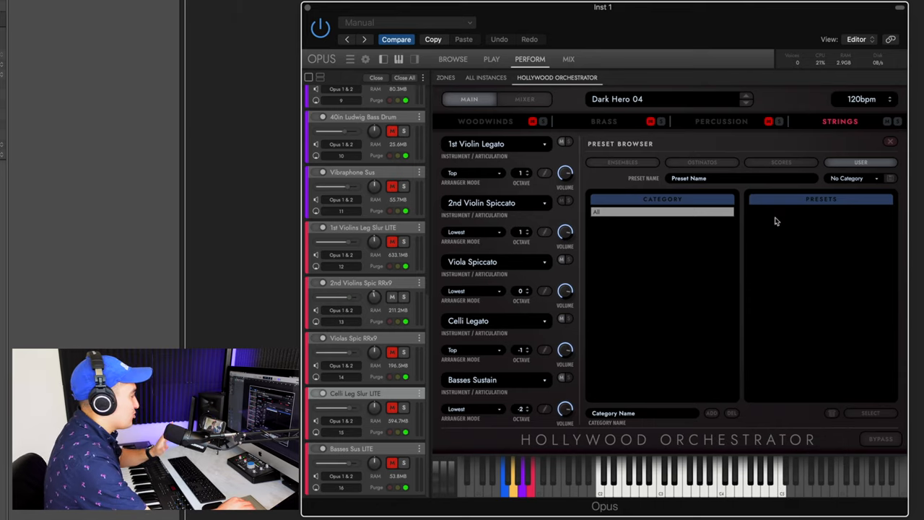
mouse_move(624, 169)
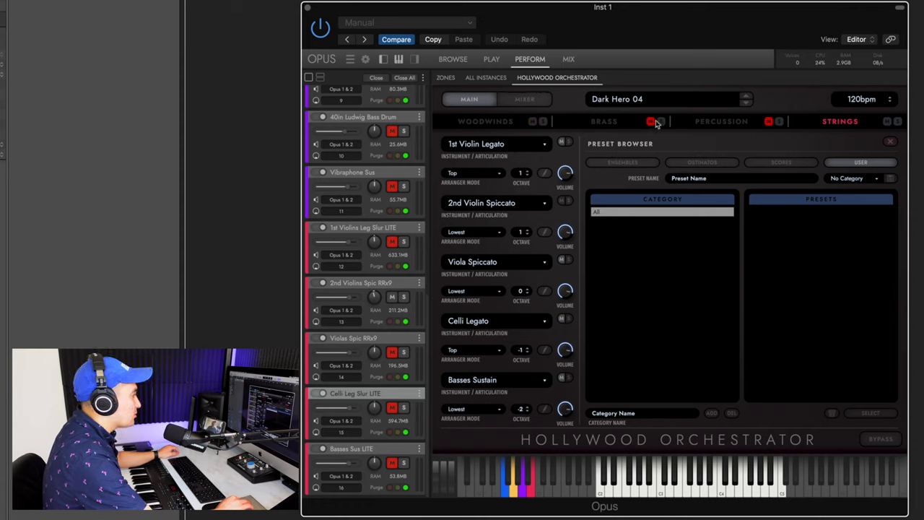
left_click(622, 161)
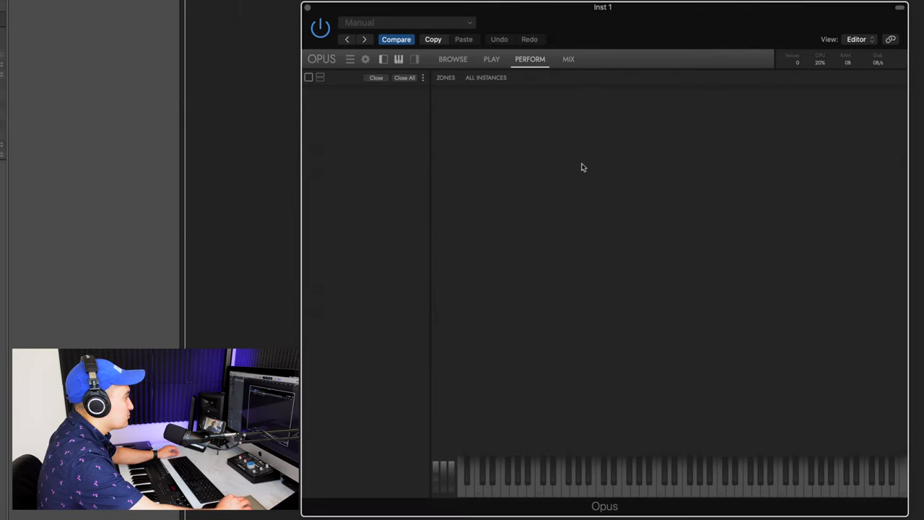
left_click(453, 60)
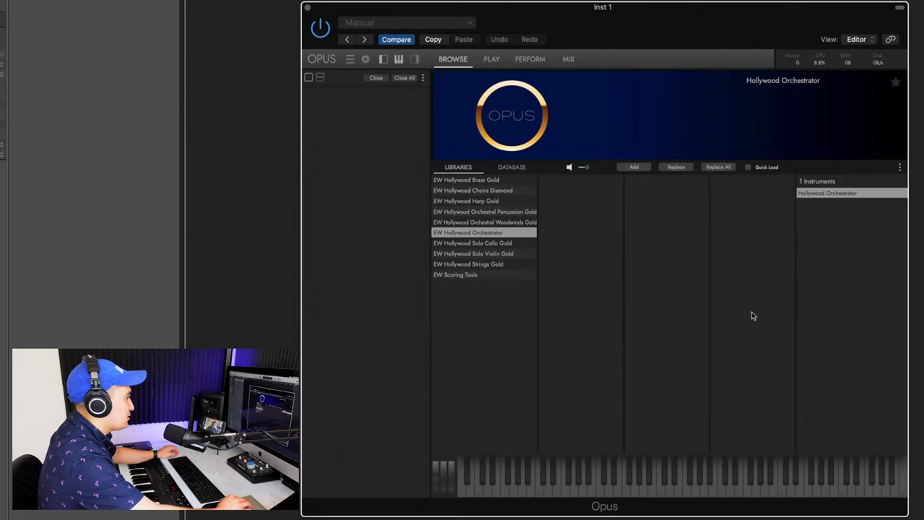
left_click(530, 60)
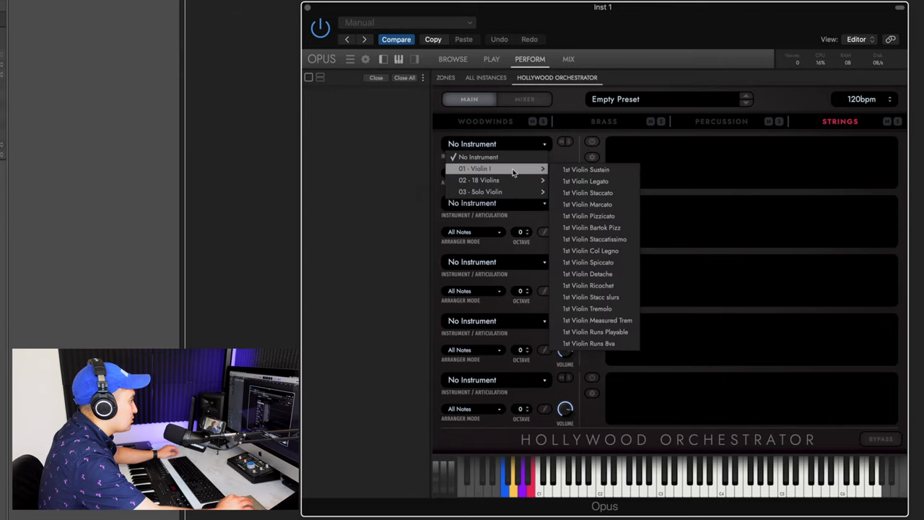
mouse_move(510, 180)
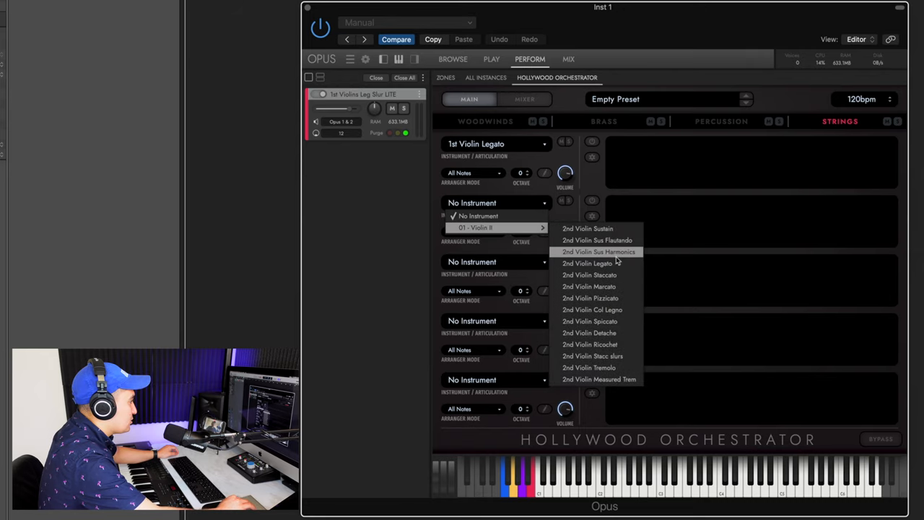
mouse_move(590, 275)
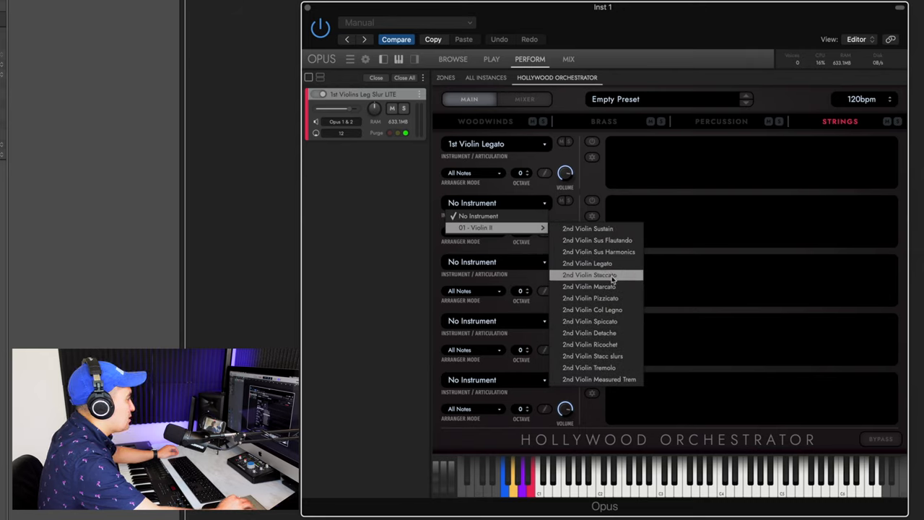
Step: Load 2nd Violin Spiccato, Viola Legato and Celli Legato into string slots two to four
left_click(590, 321)
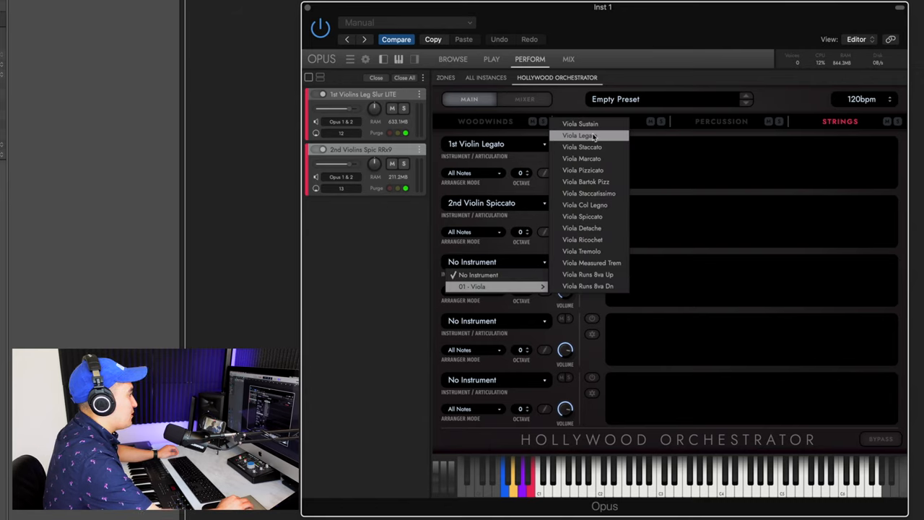
left_click(582, 135)
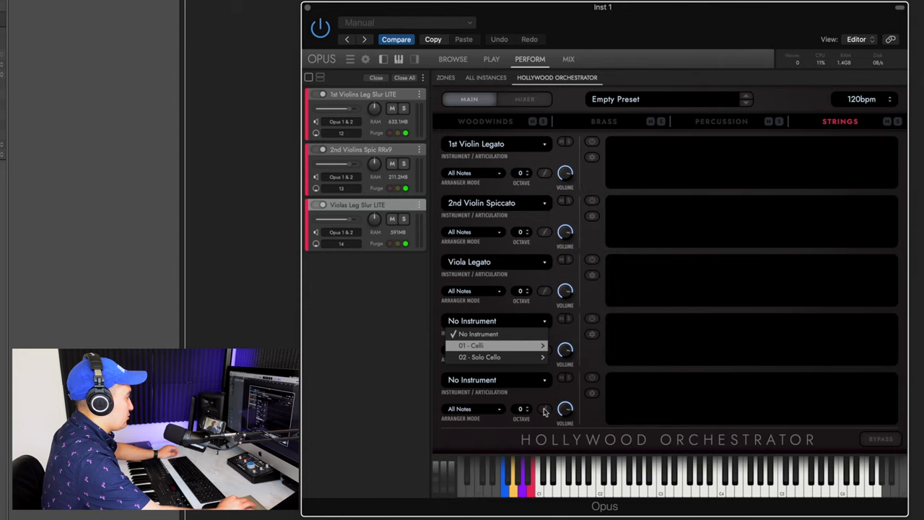
left_click(471, 345)
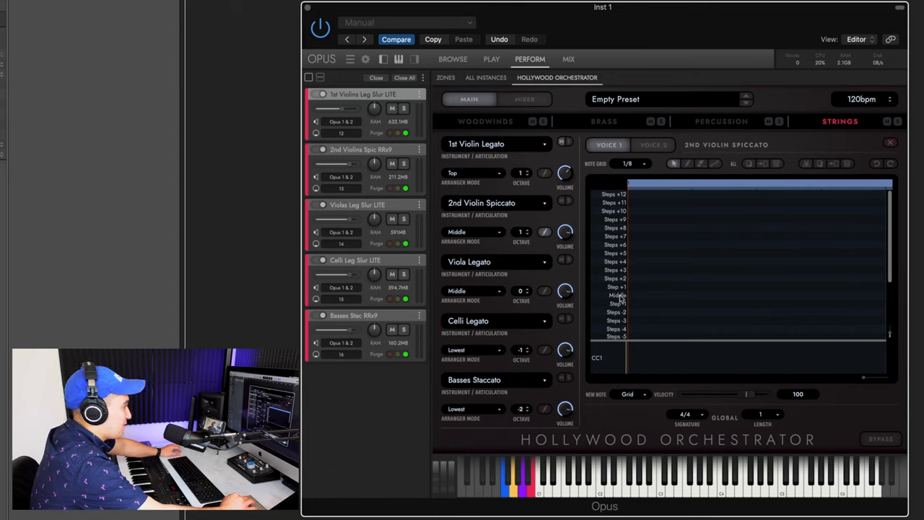
mouse_move(686, 165)
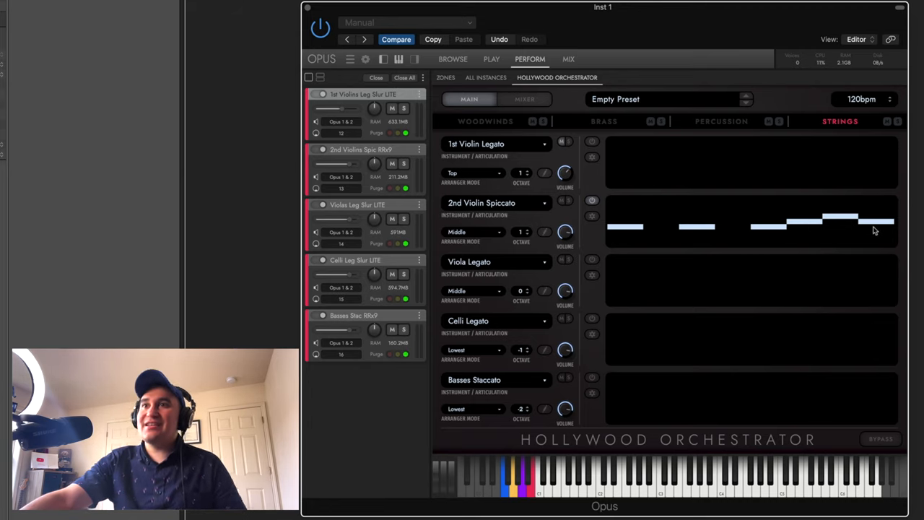
mouse_move(715, 91)
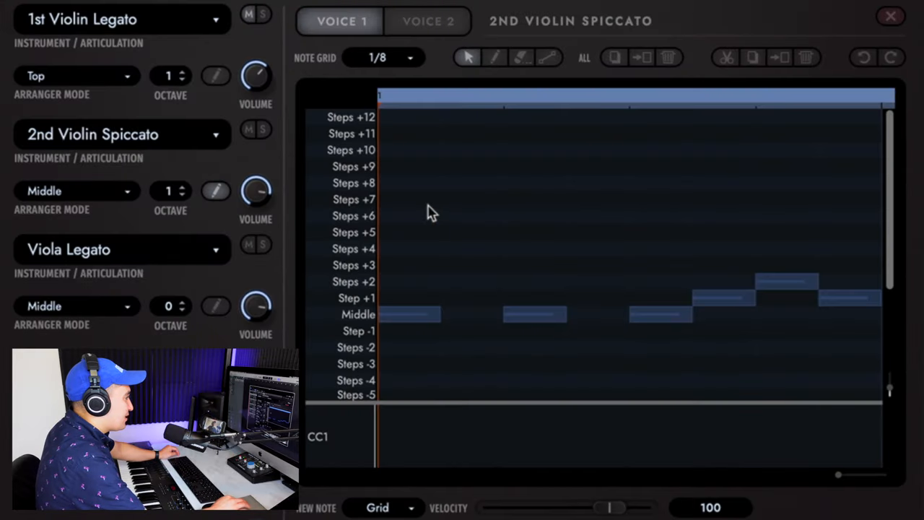
mouse_move(366, 125)
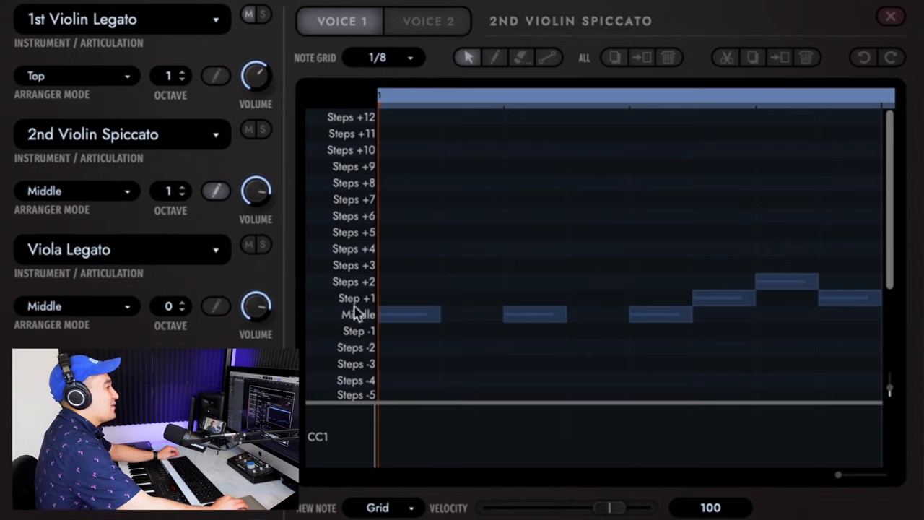
mouse_move(404, 303)
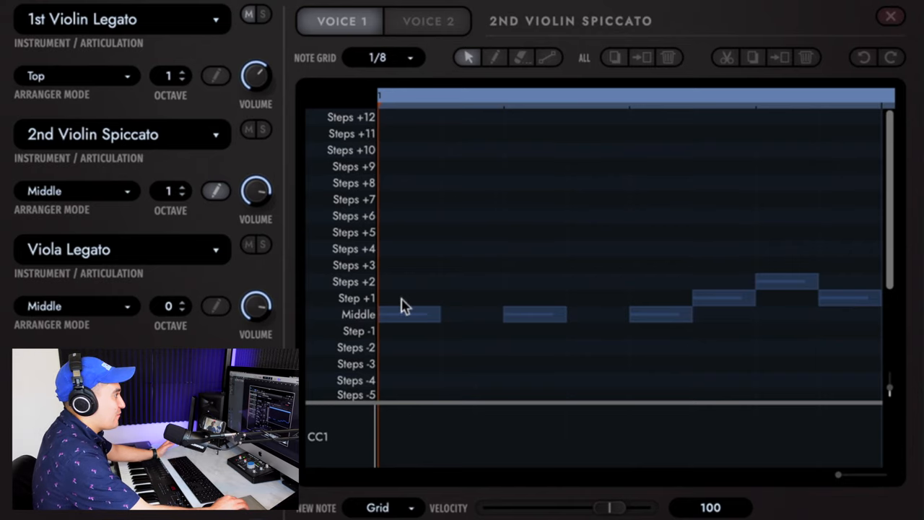
mouse_move(520, 320)
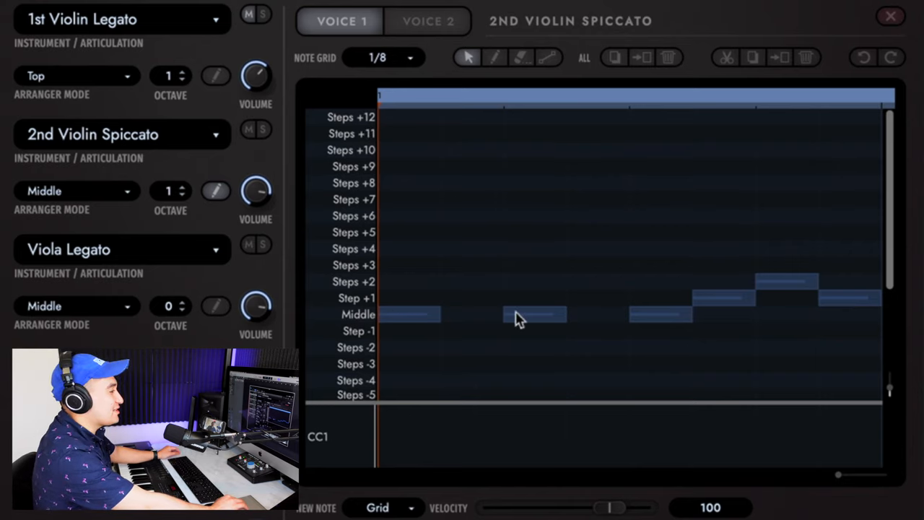
mouse_move(488, 354)
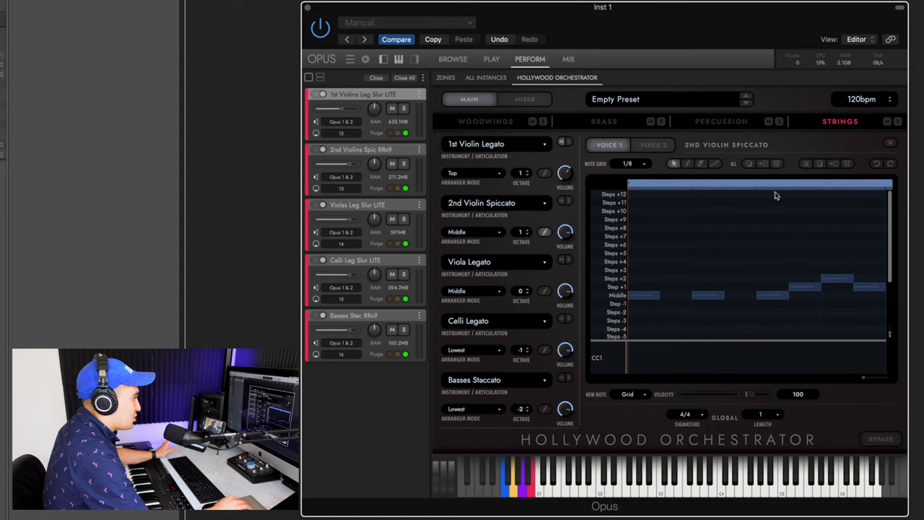
mouse_move(818, 168)
type("Test")
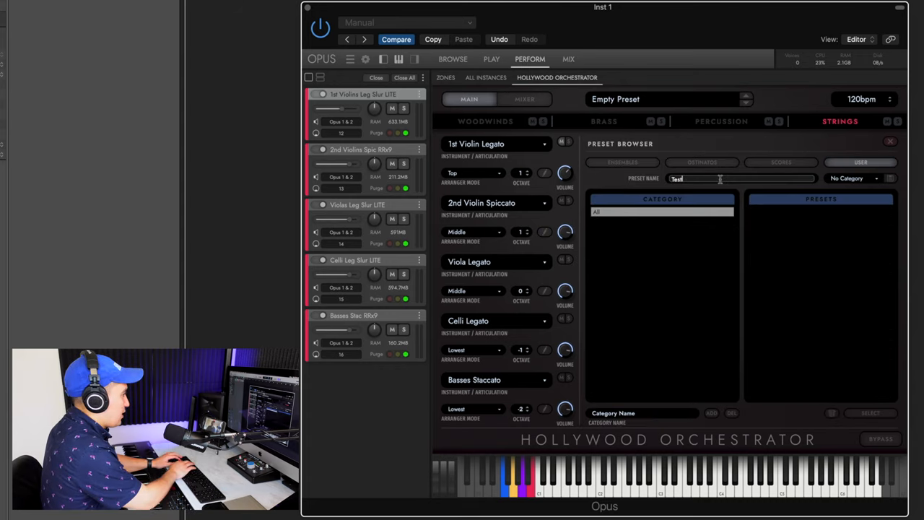
Step: Save the preset as 'Test 1', confirm, and check the Ensembles and User lists
type("1")
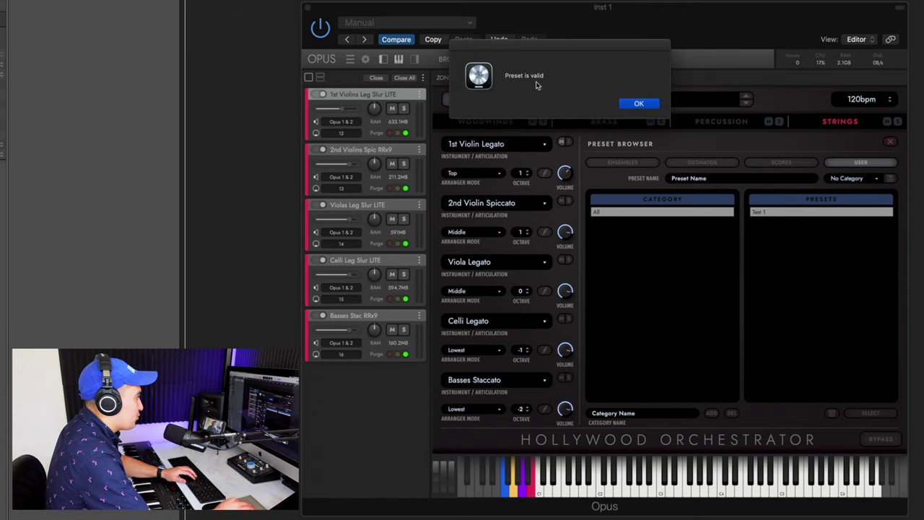
left_click(638, 104)
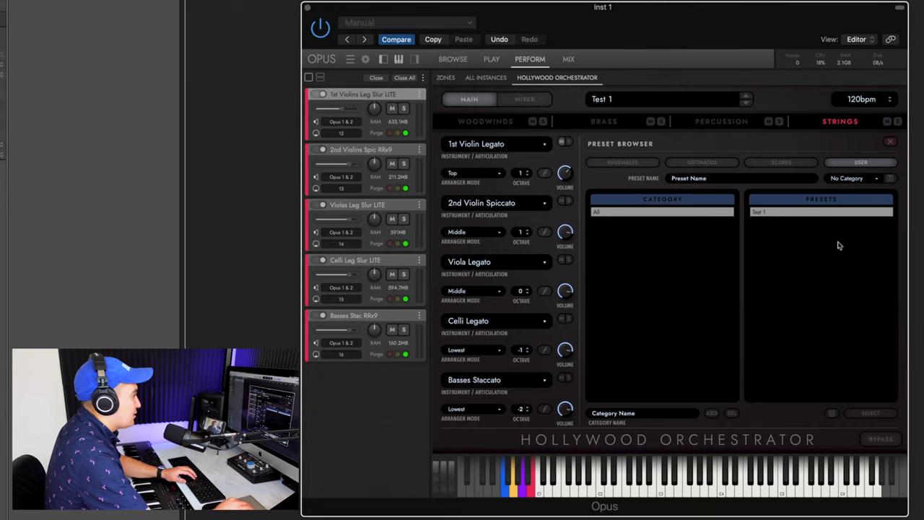
mouse_move(758, 167)
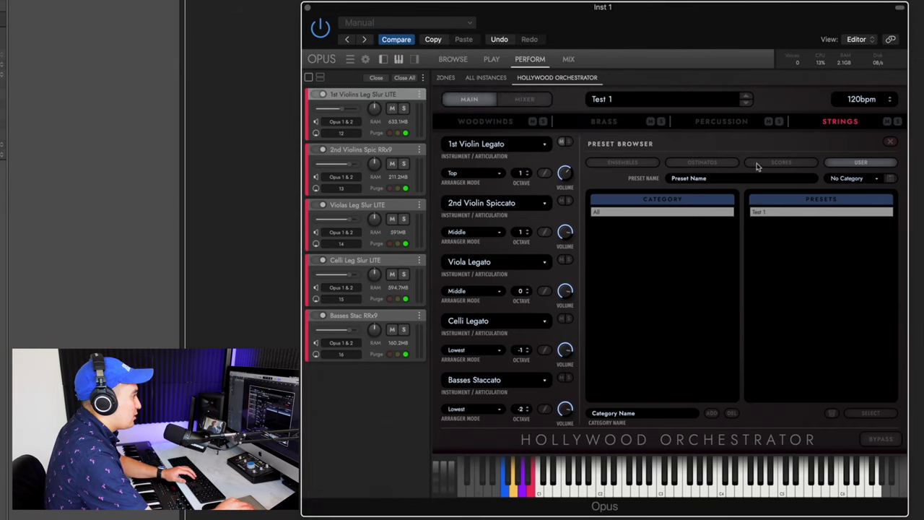
left_click(623, 162)
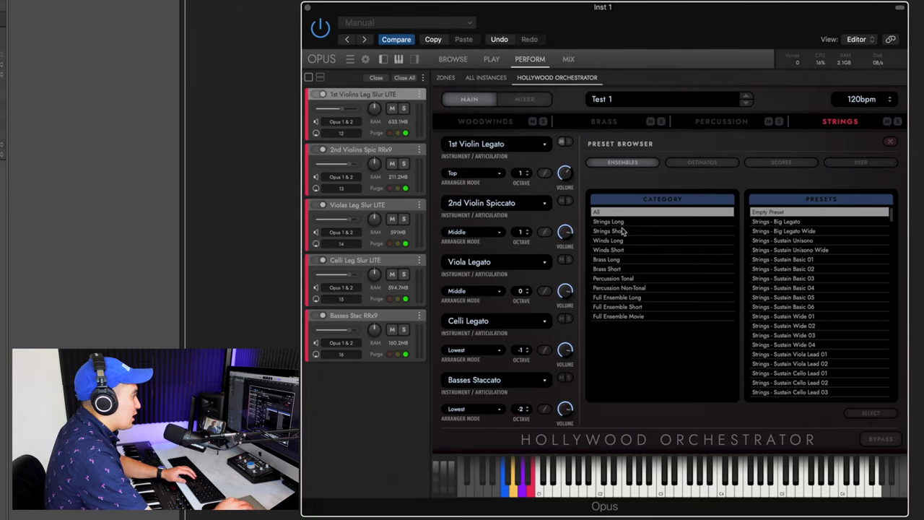
left_click(609, 221)
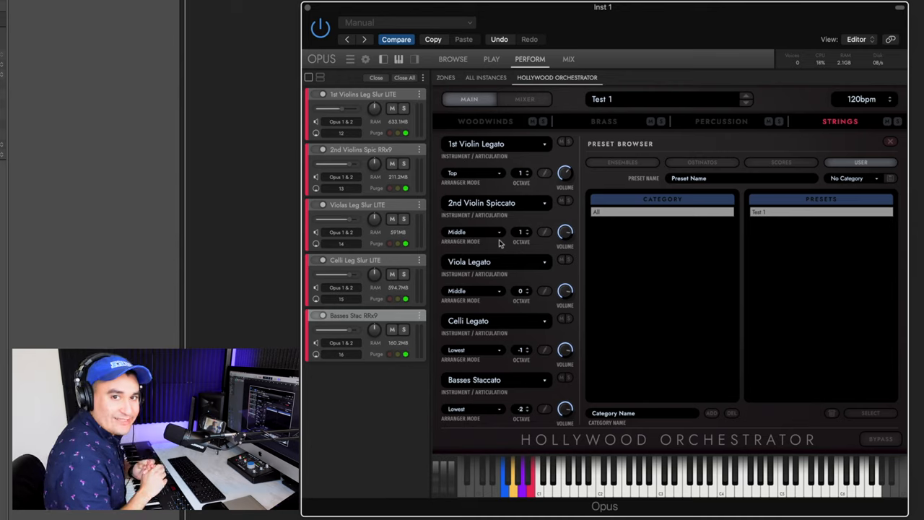
mouse_move(549, 120)
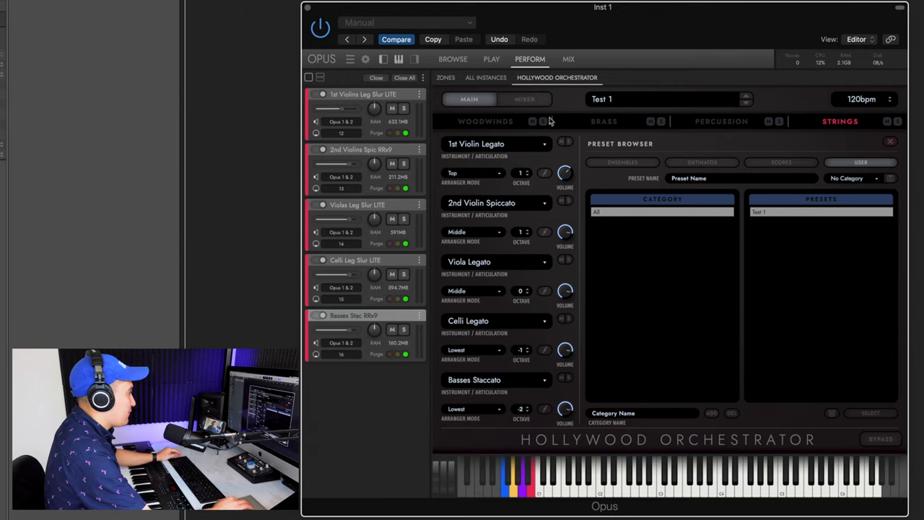
mouse_move(567, 67)
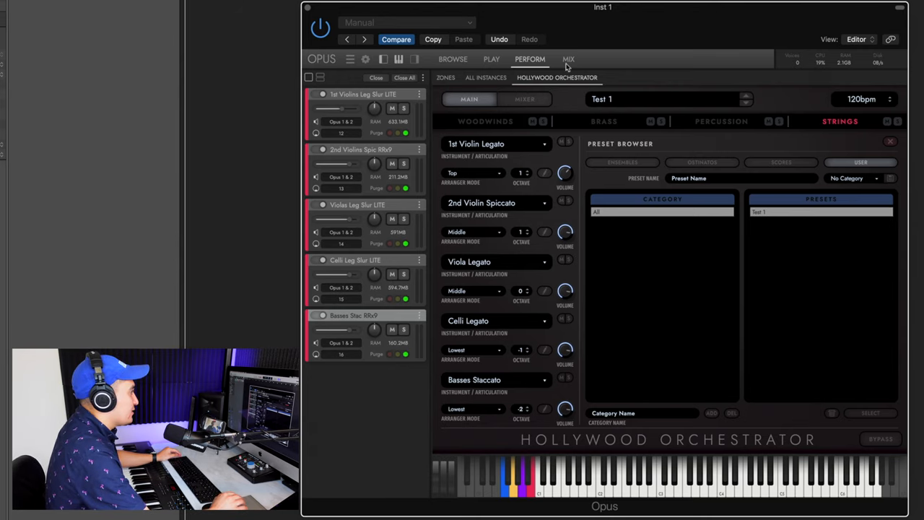
left_click(568, 59)
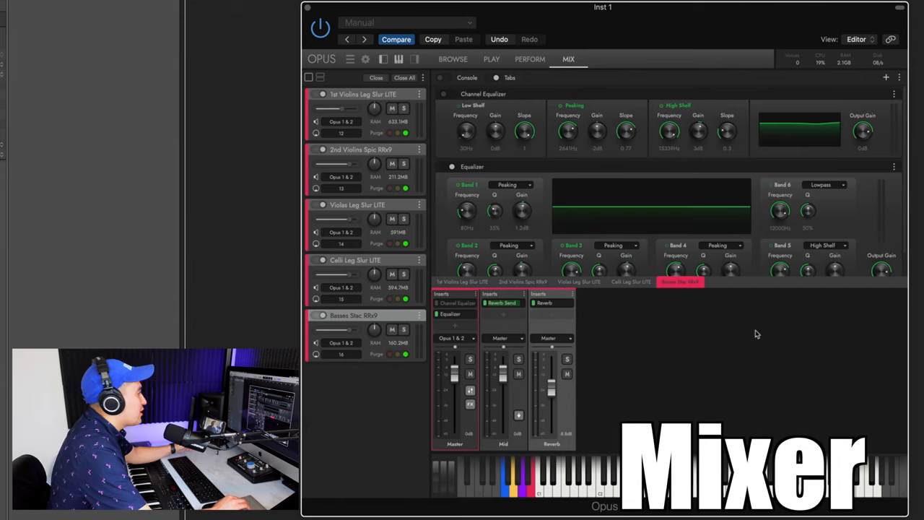
mouse_move(799, 159)
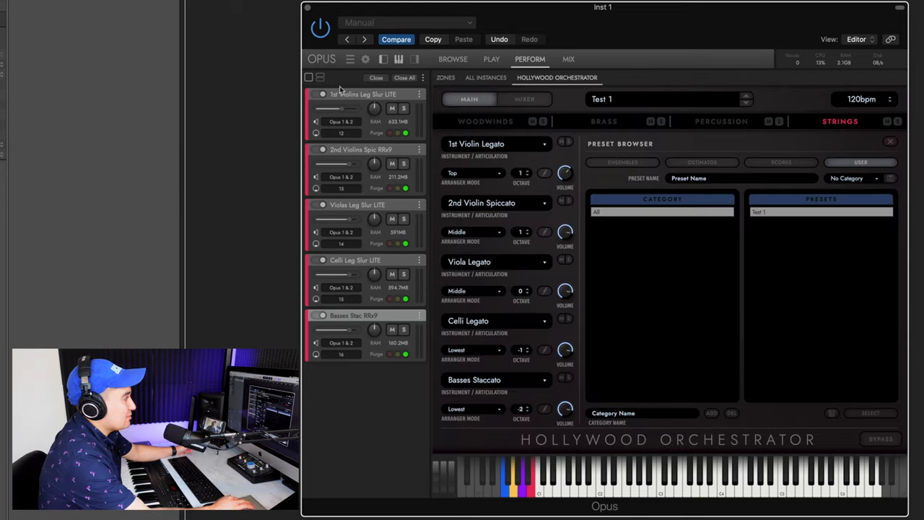
mouse_move(416, 118)
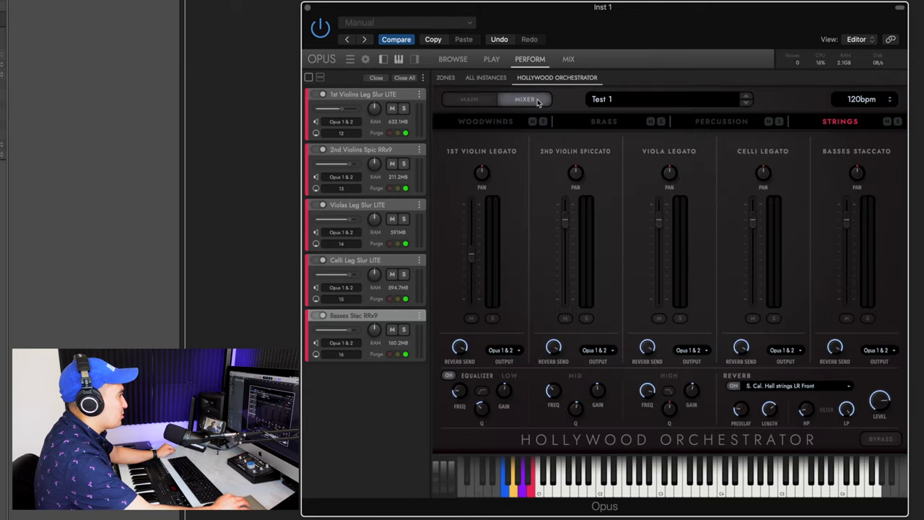
left_click(469, 99)
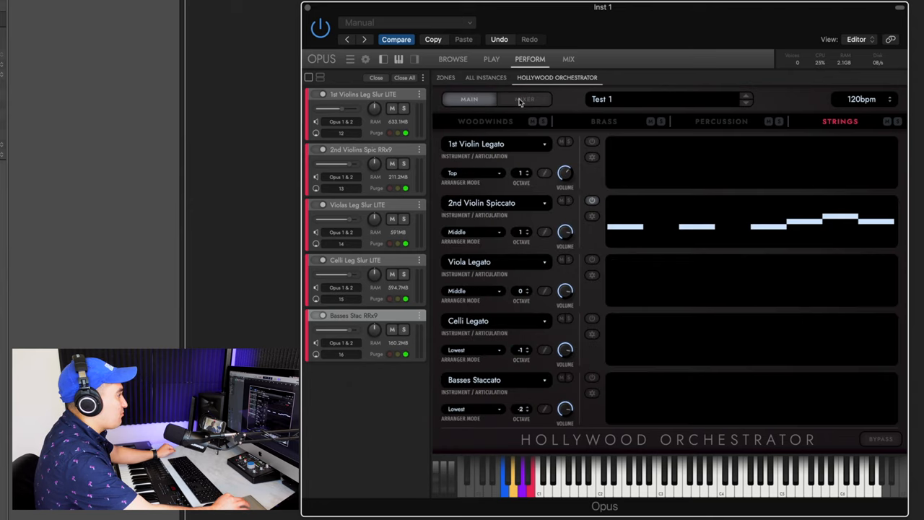
left_click(524, 99)
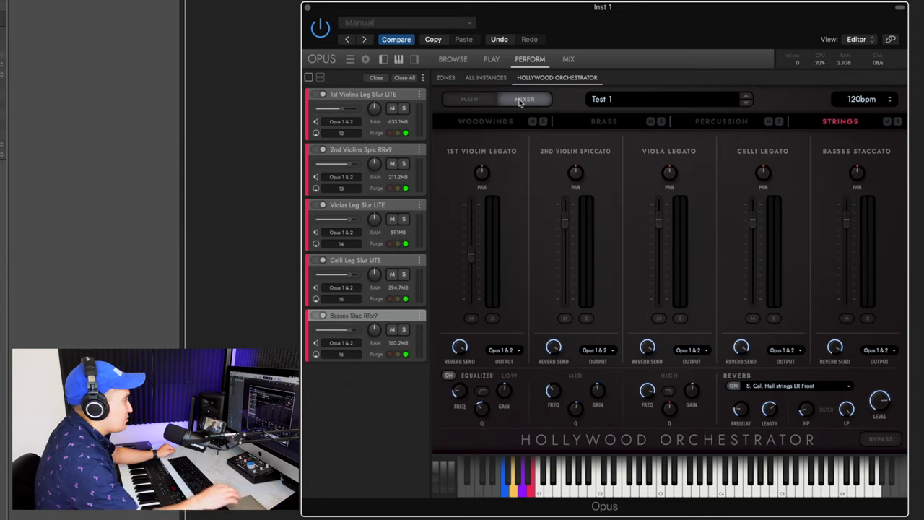
mouse_move(474, 254)
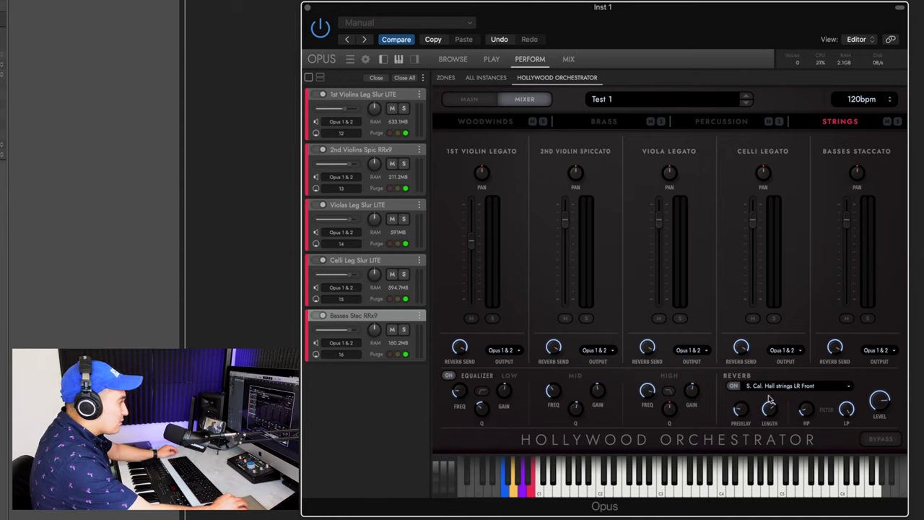
mouse_move(848, 226)
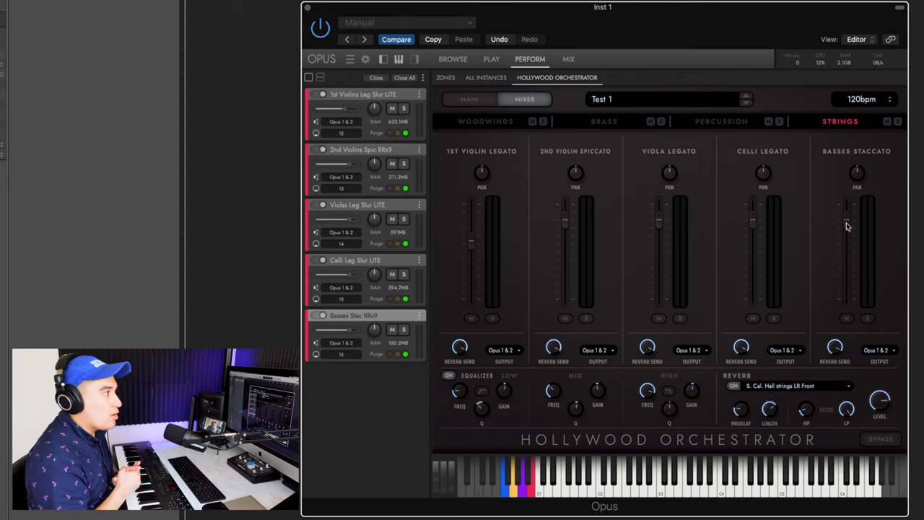
mouse_move(724, 157)
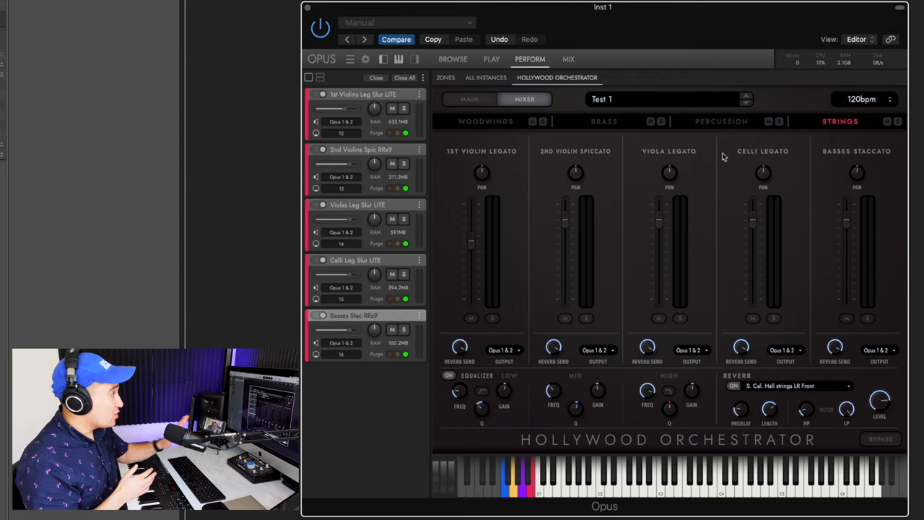